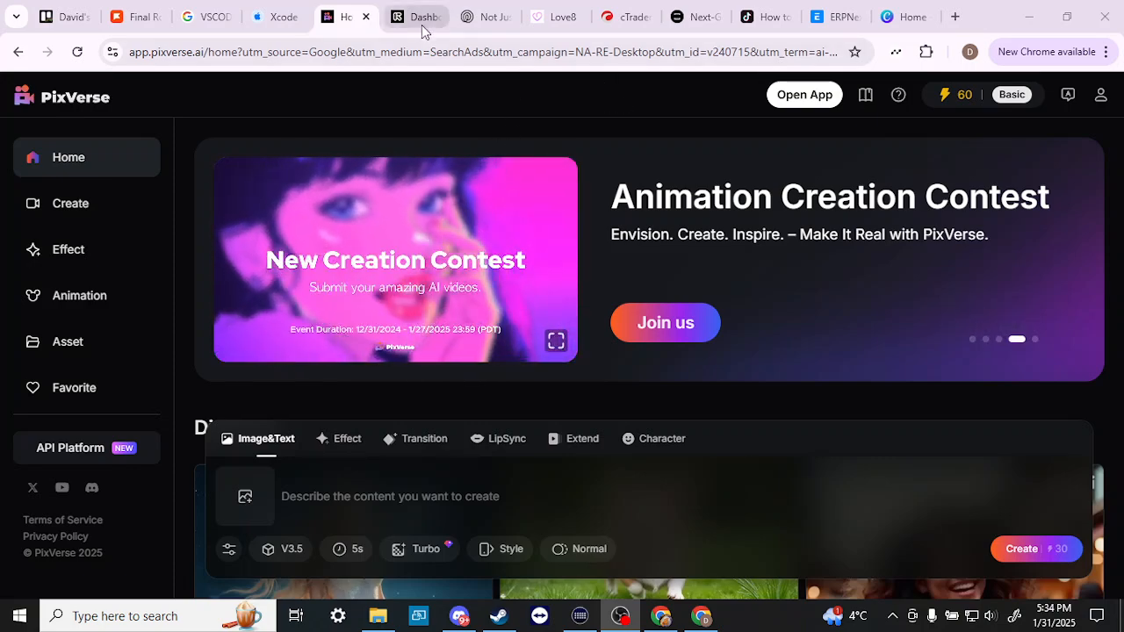
mouse_move(646, 119)
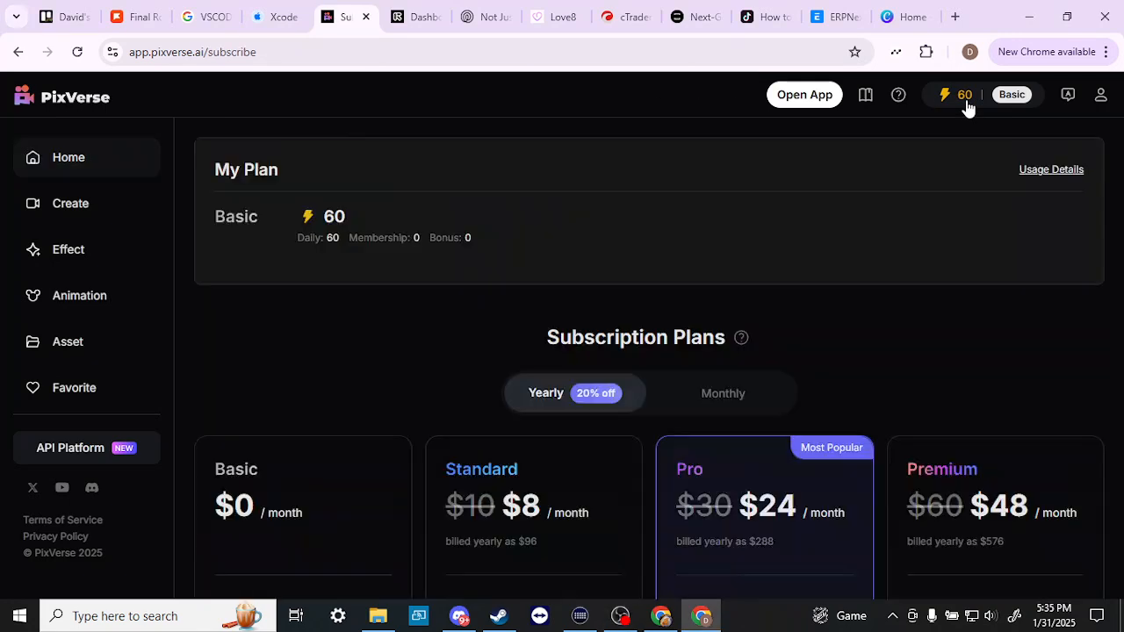
mouse_move(430, 103)
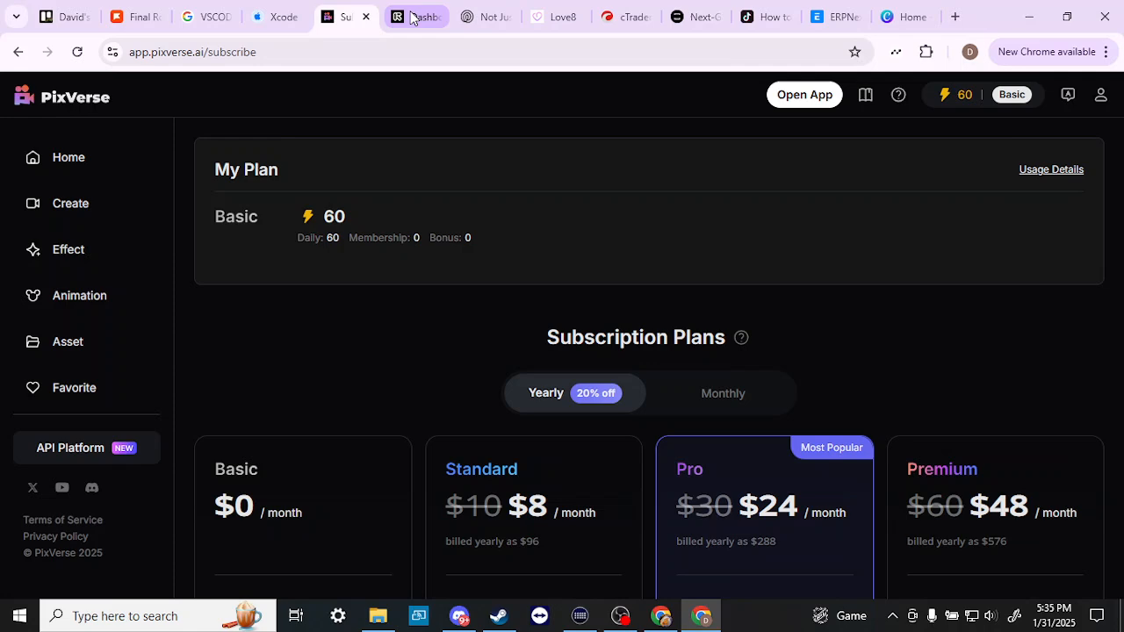
left_click(418, 16)
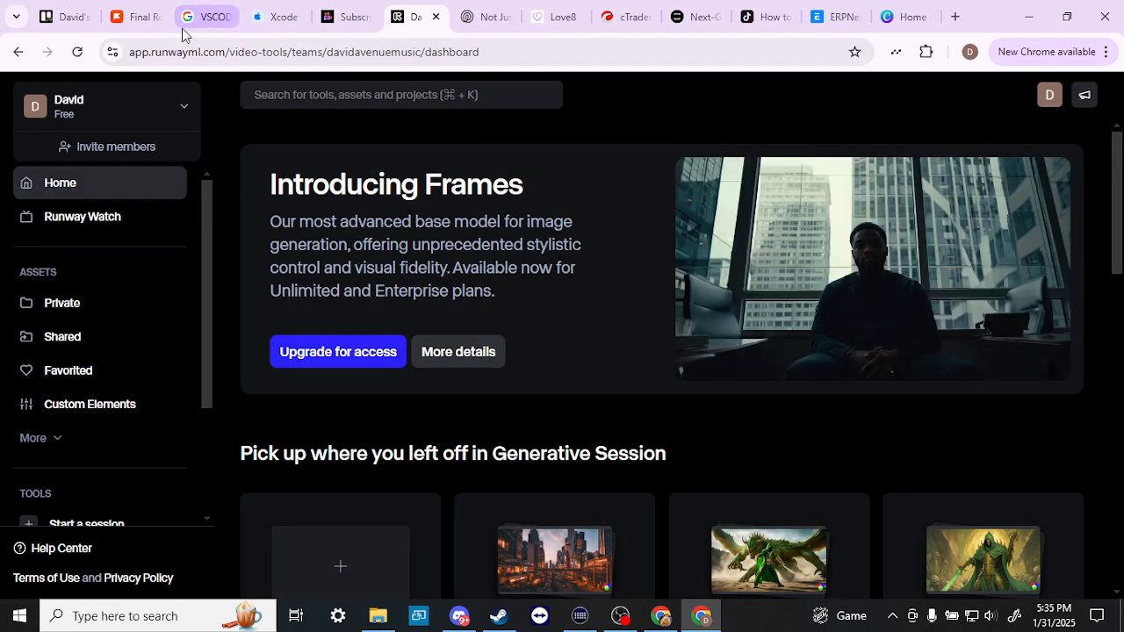
left_click(105, 106)
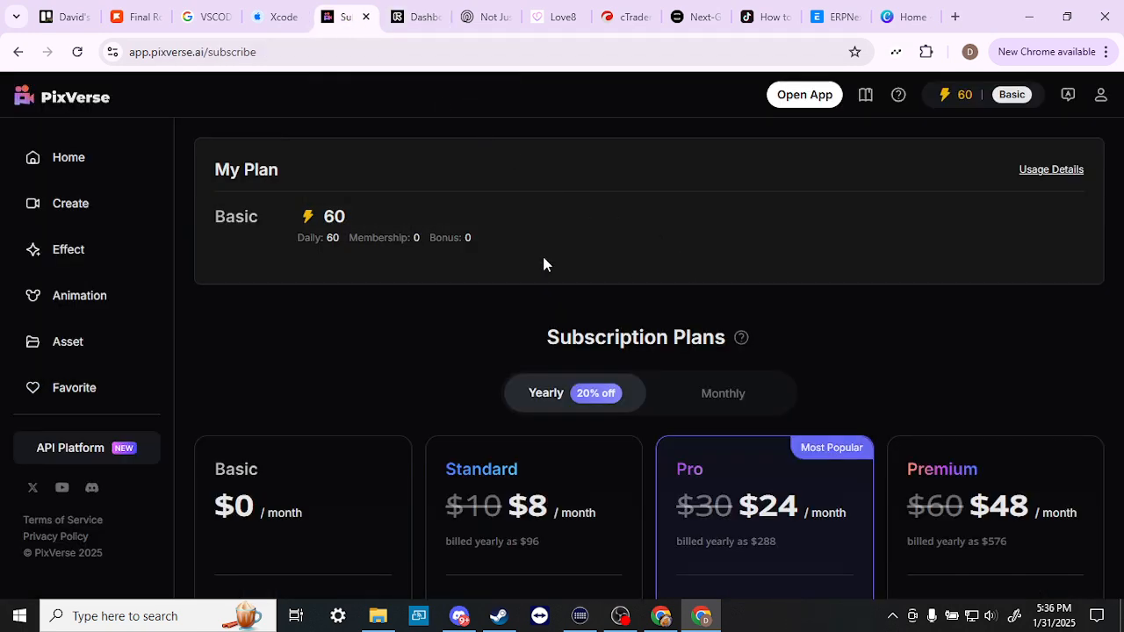
Step: Return to the PixVerse home page and switch the generator to Effect mode, showing the effects panel
left_click(67, 158)
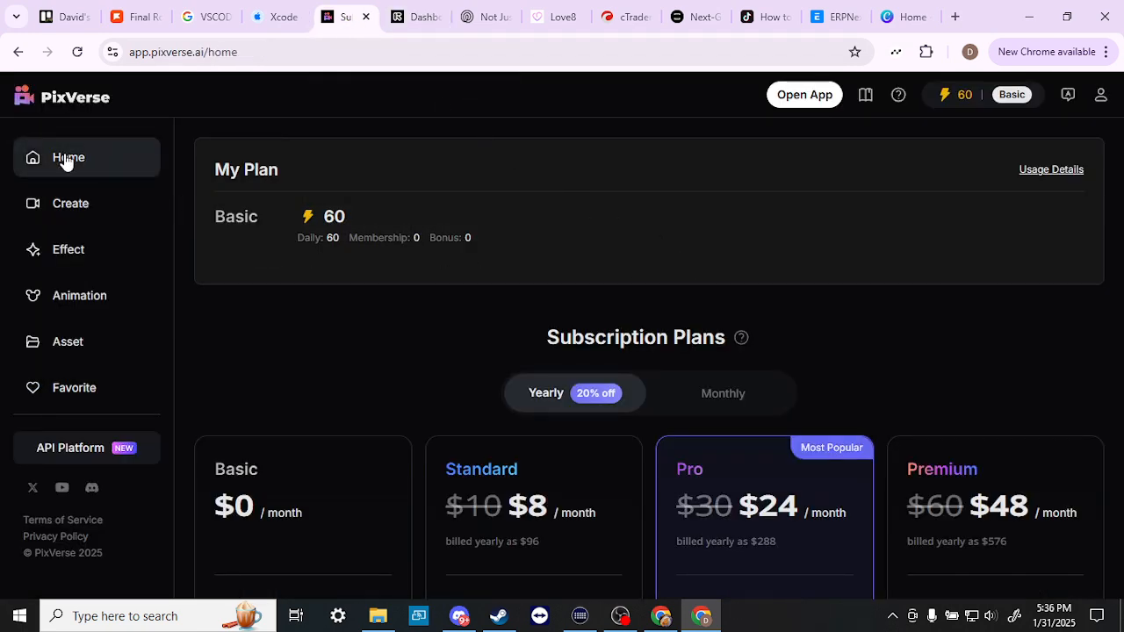
left_click(67, 158)
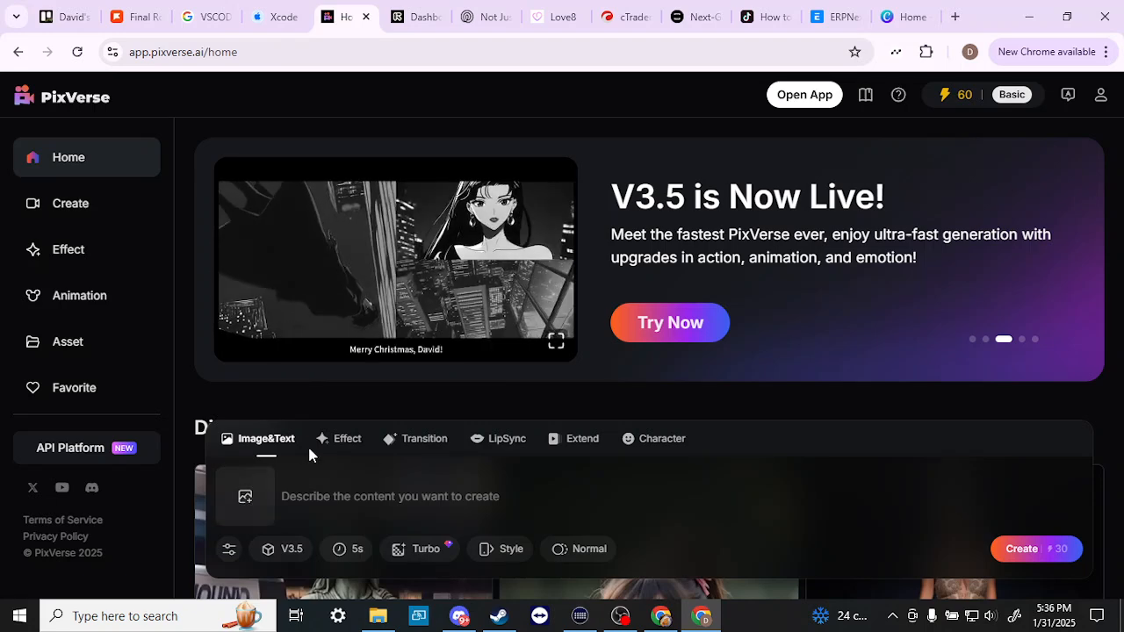
left_click(347, 438)
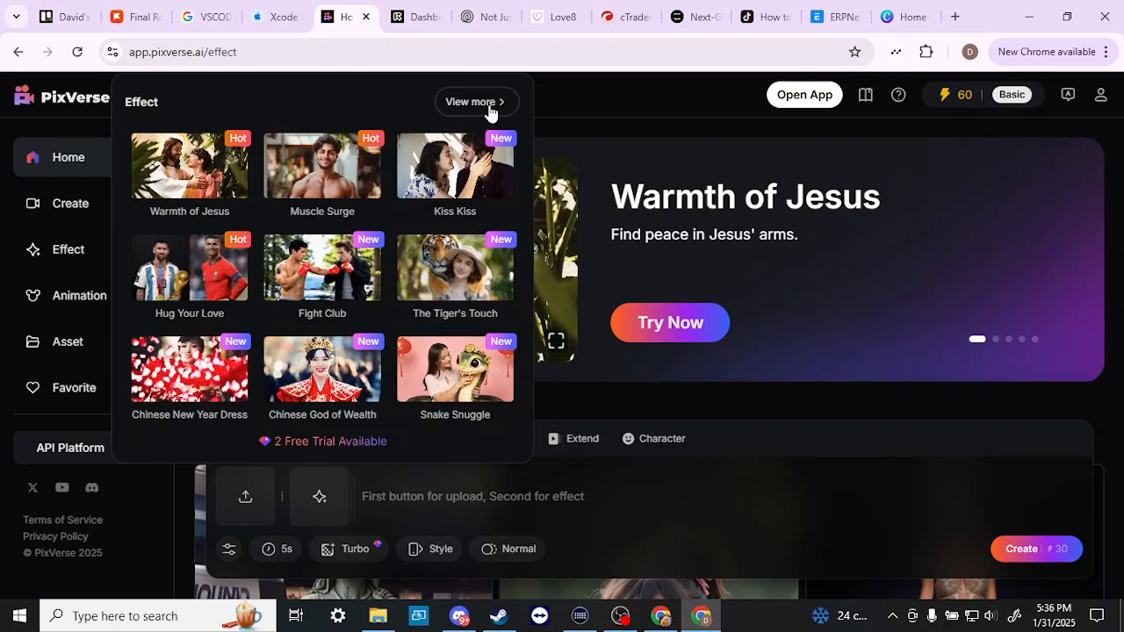
Step: Browse the full Effect catalogue, scrolling through Trending templates like Squish It and We Are Venom!
left_click(476, 102)
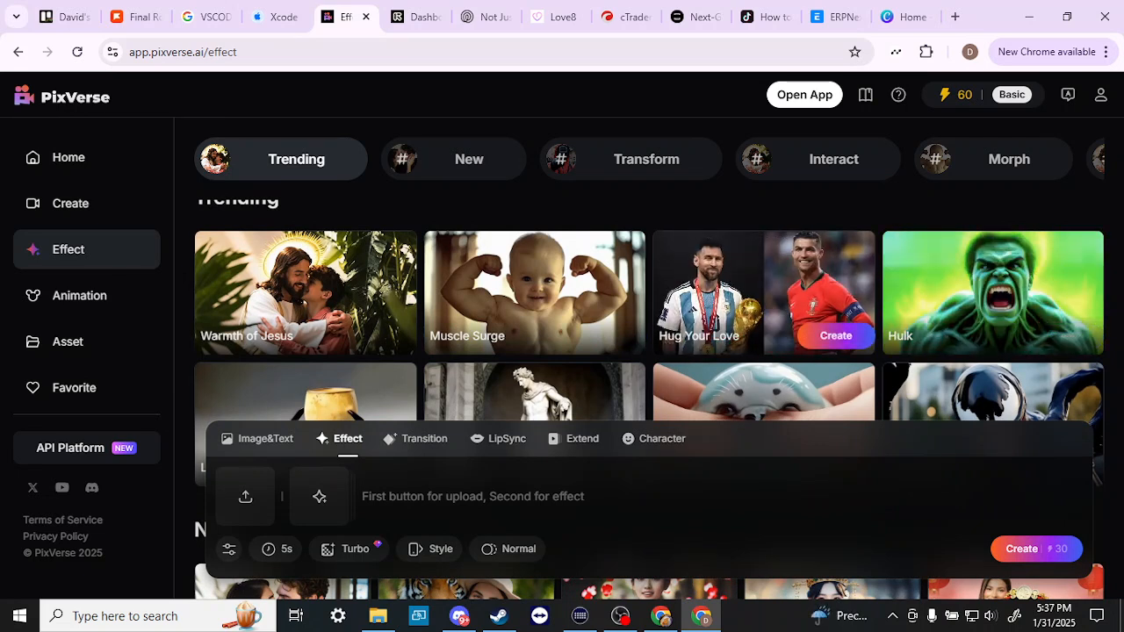
mouse_move(562, 277)
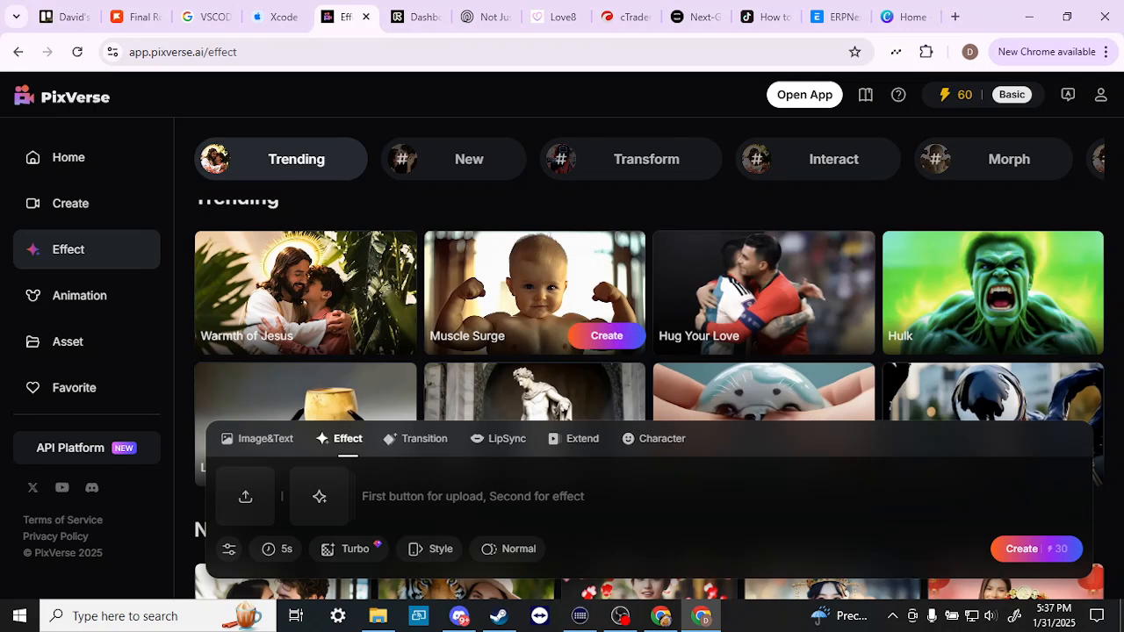
scroll("down", 3)
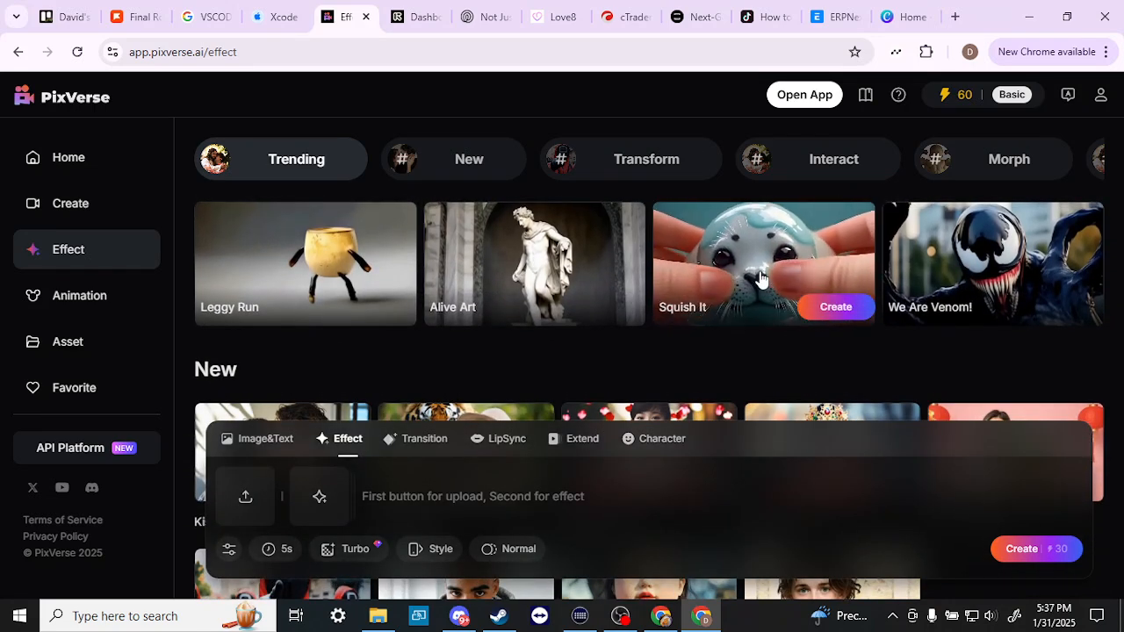
mouse_move(955, 277)
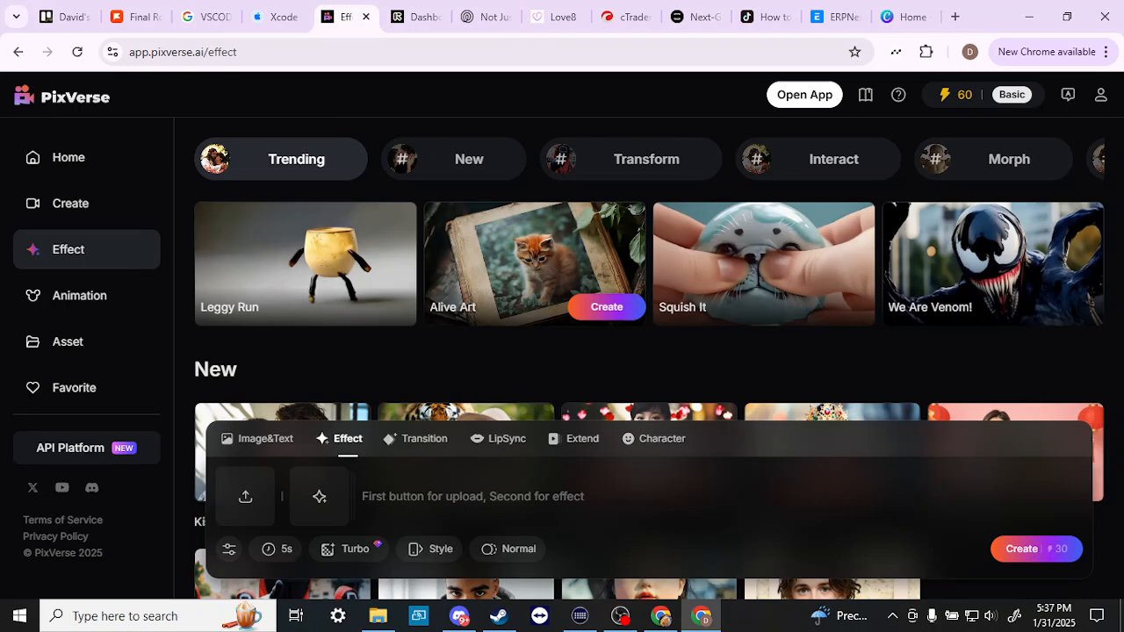
mouse_move(453, 392)
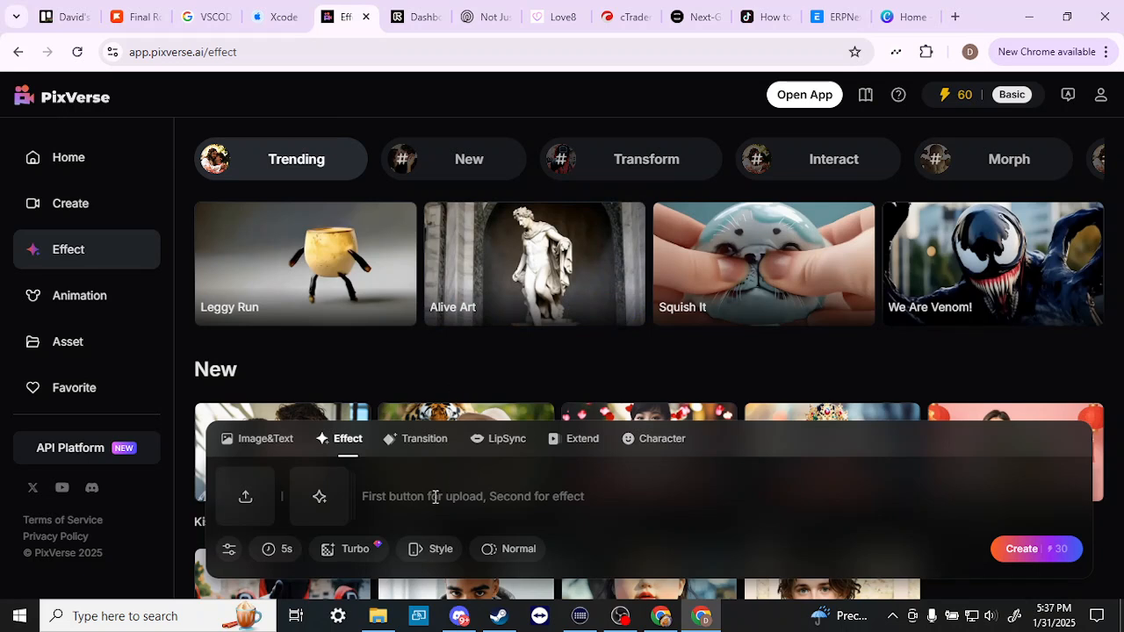
mouse_move(430, 472)
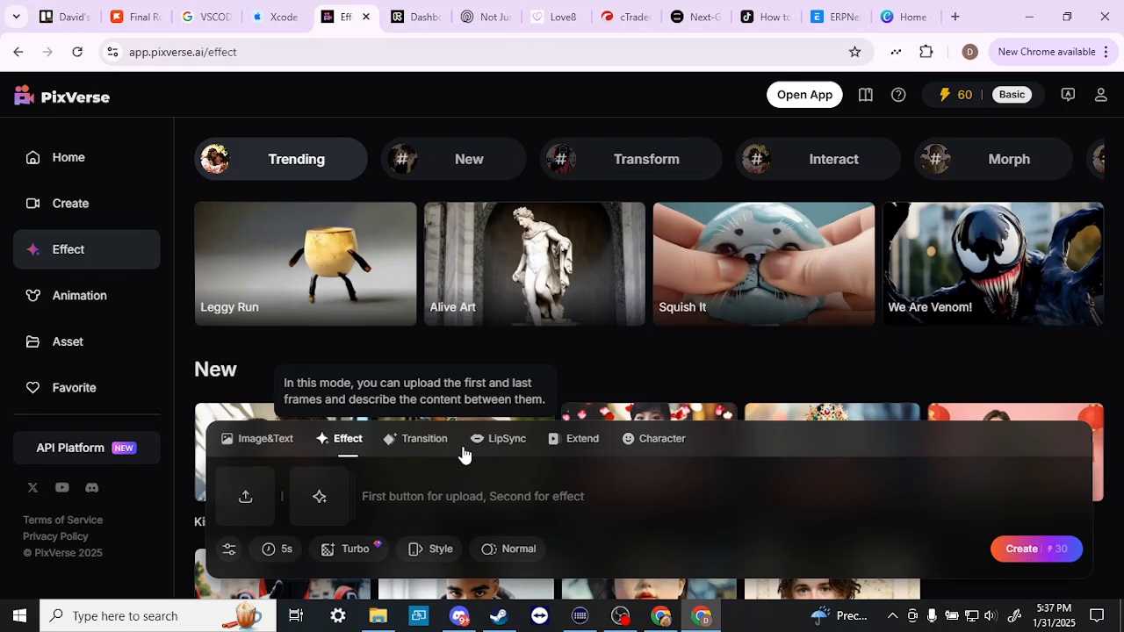
mouse_move(491, 443)
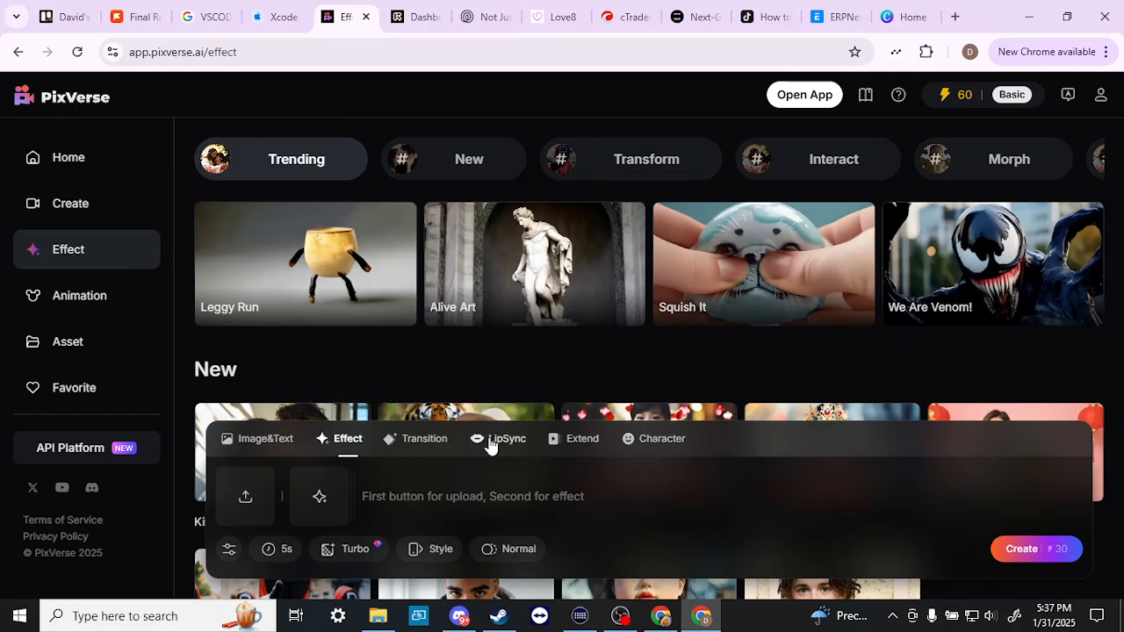
Step: Switch the PixVerse creation bar to LipSync mode for character lines or uploaded audio
left_click(506, 439)
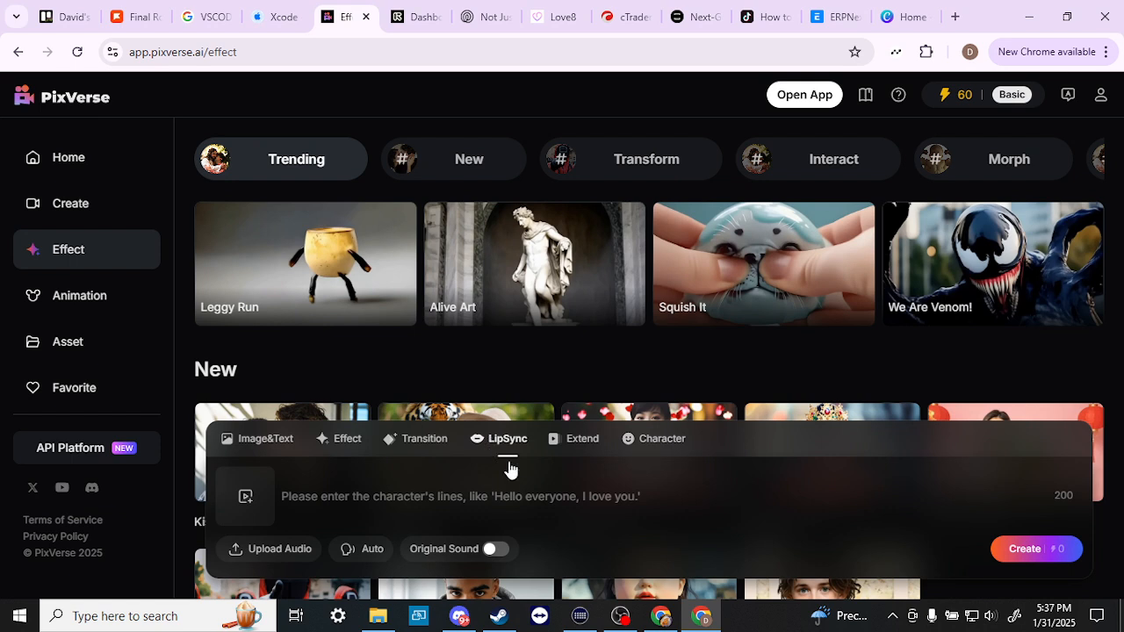
mouse_move(397, 358)
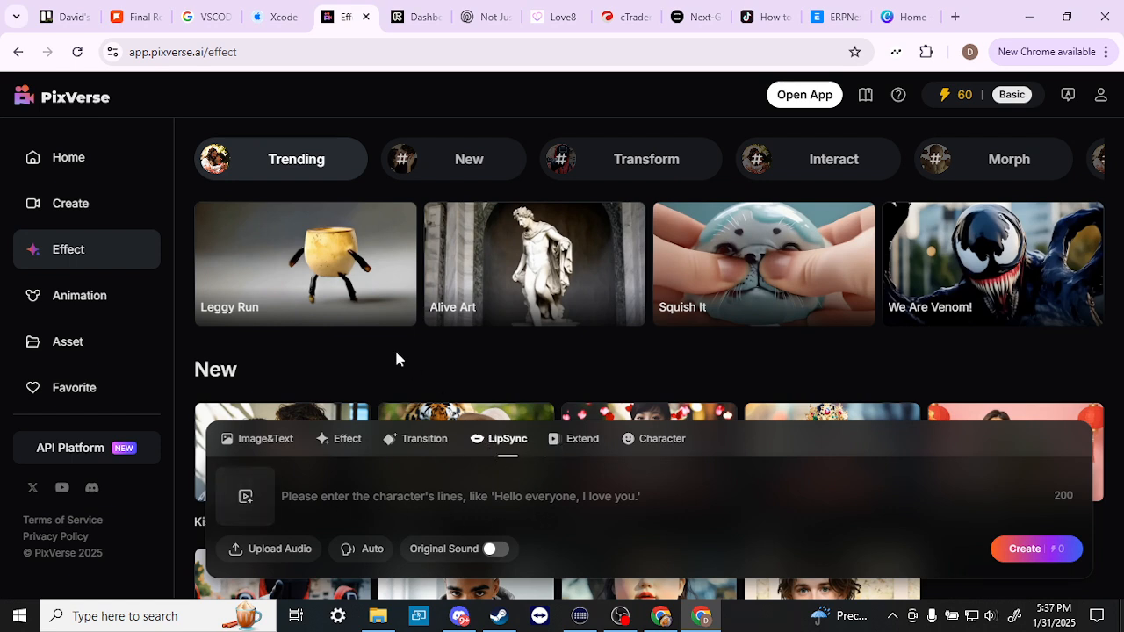
mouse_move(507, 413)
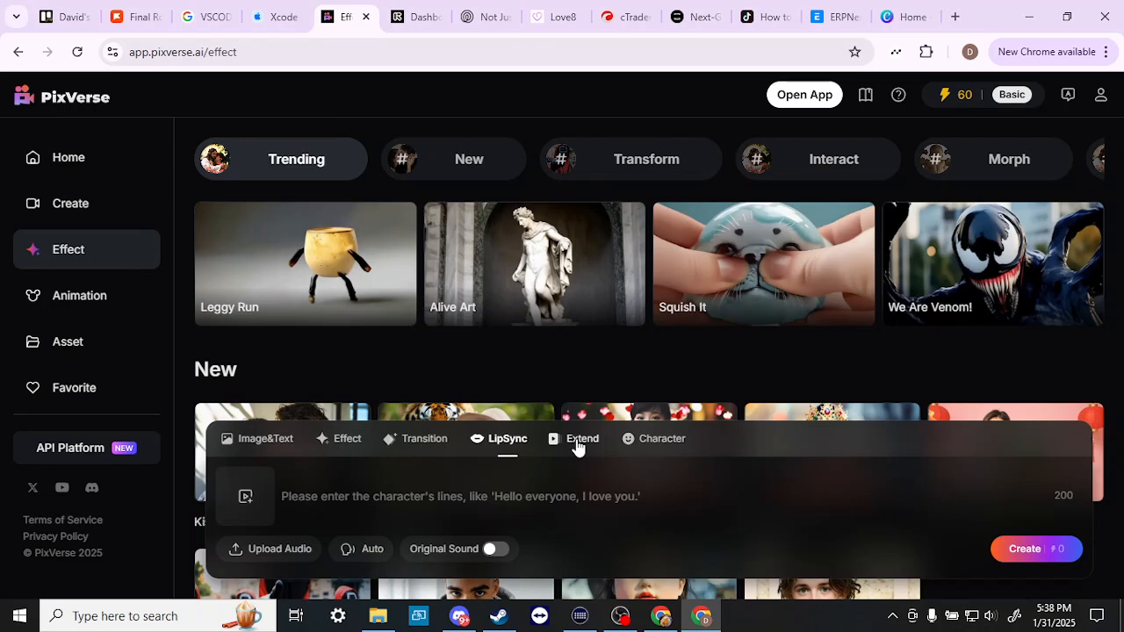
mouse_move(952, 104)
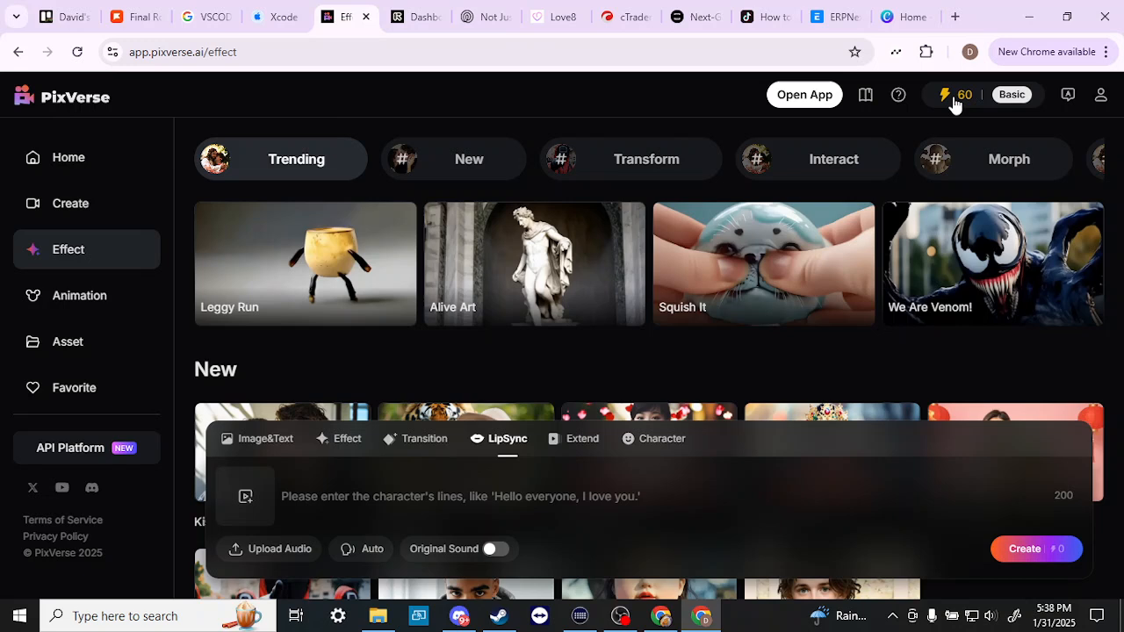
mouse_move(764, 458)
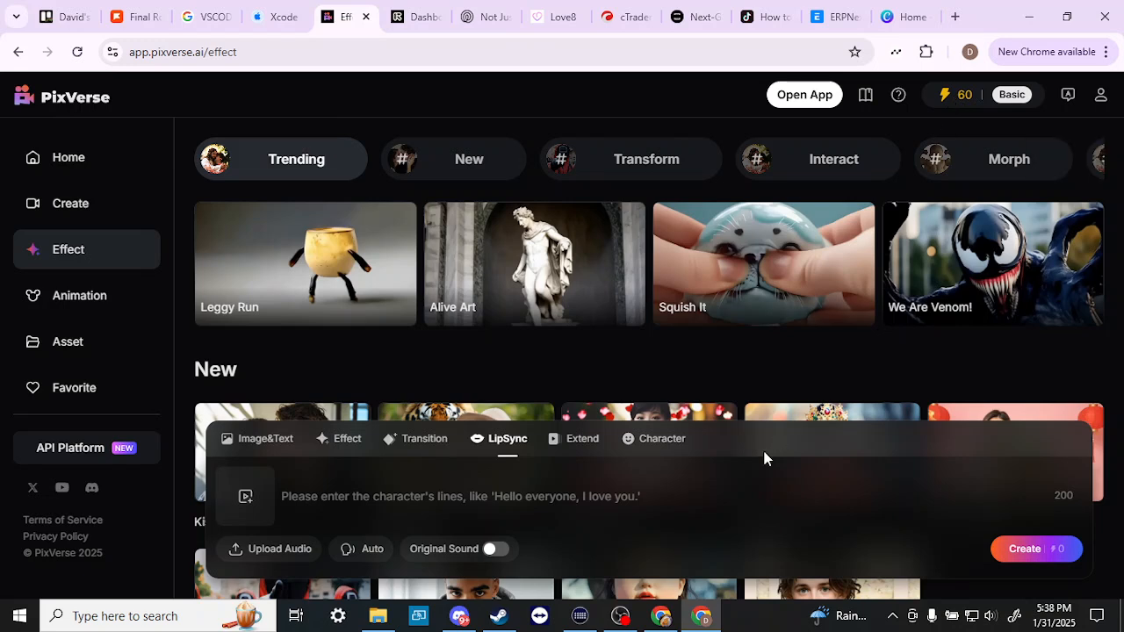
mouse_move(571, 493)
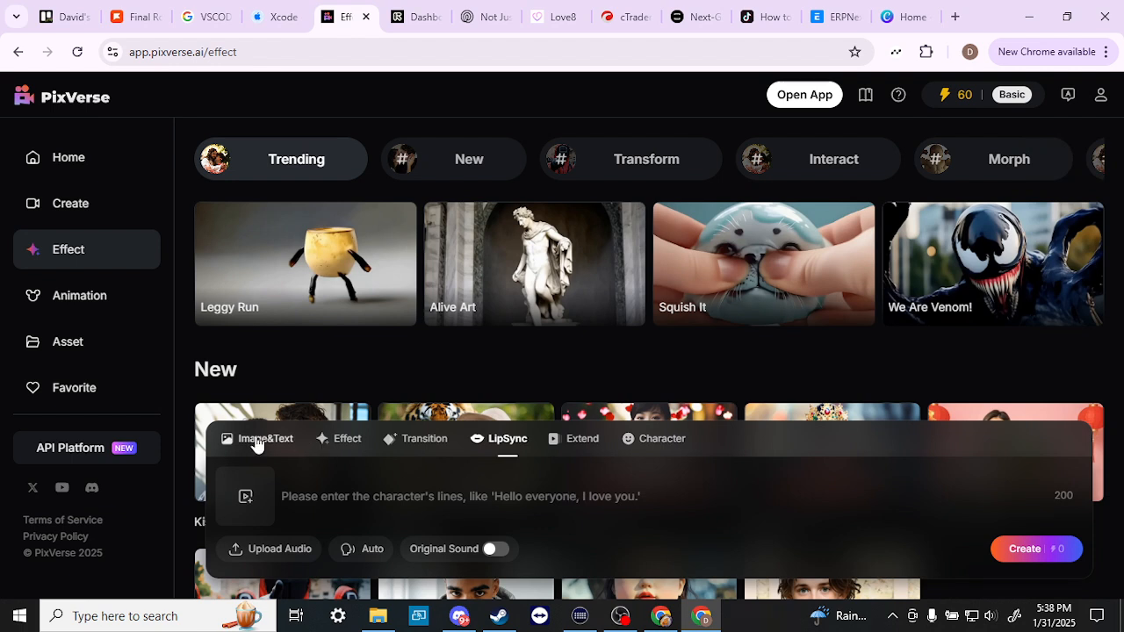
Step: Check PixVerse's image-and-text mode and prompt field, then move to the Runway dashboard tab
left_click(256, 439)
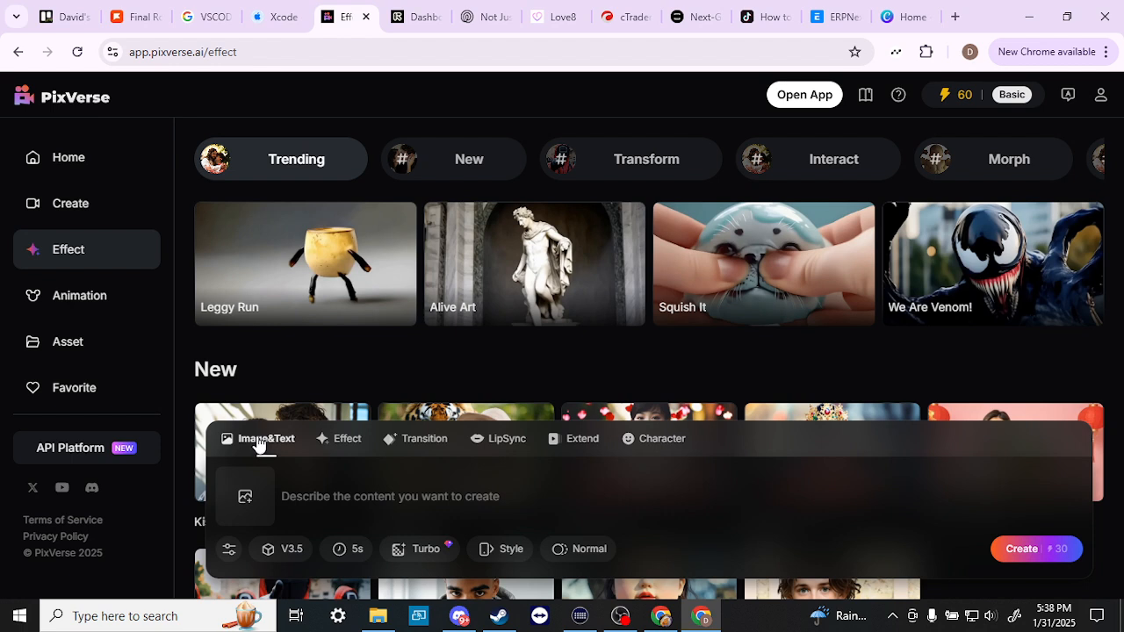
mouse_move(385, 495)
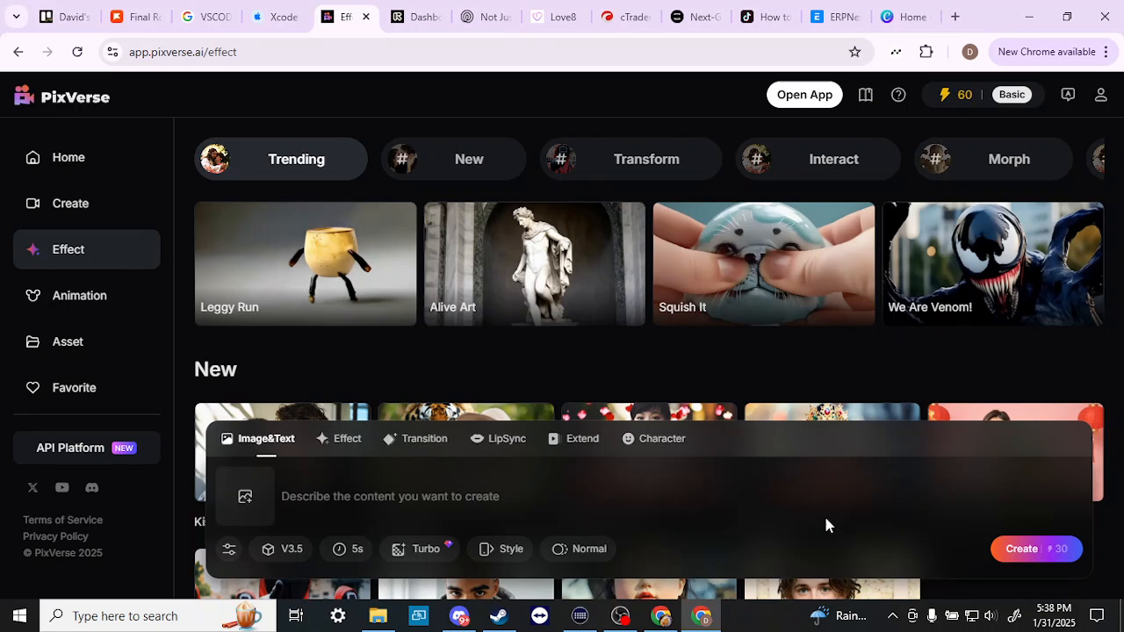
mouse_move(1062, 551)
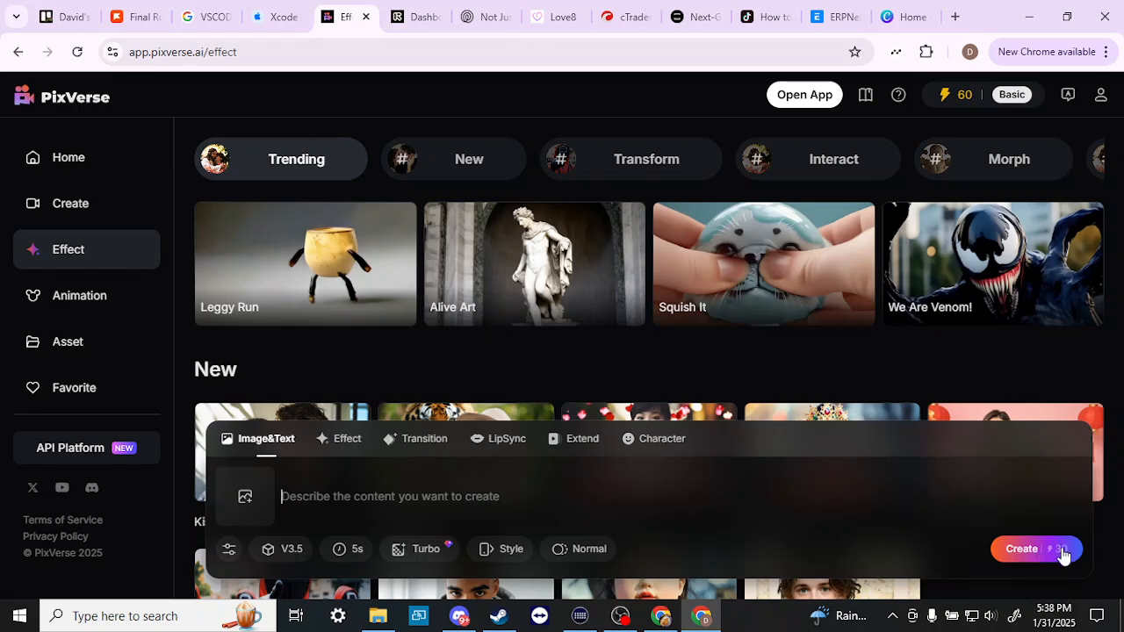
mouse_move(323, 488)
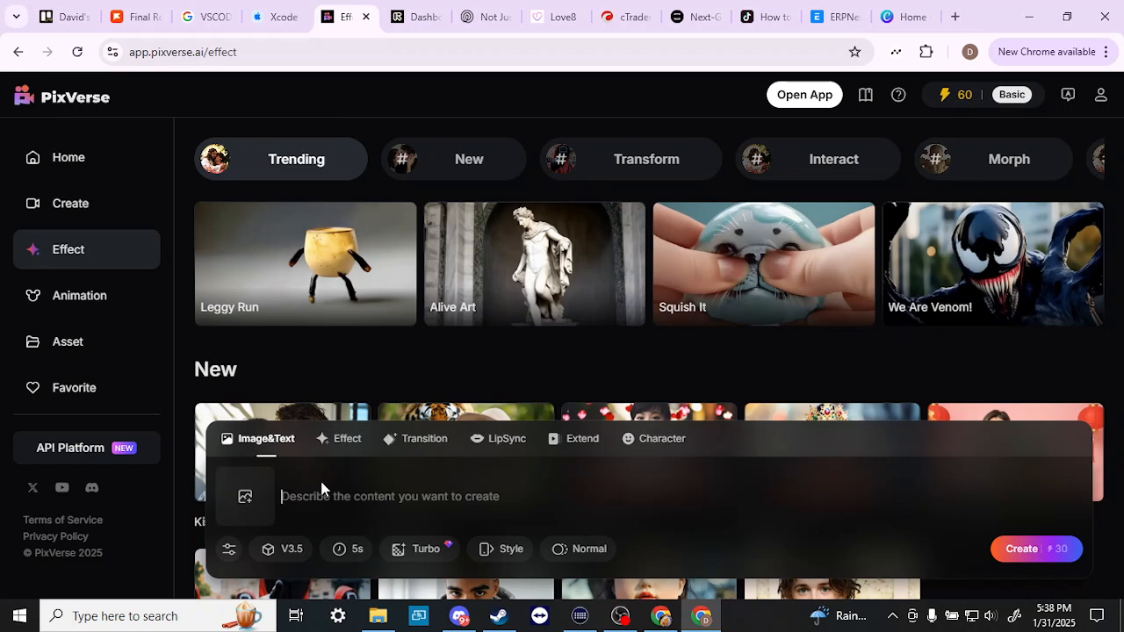
left_click(290, 495)
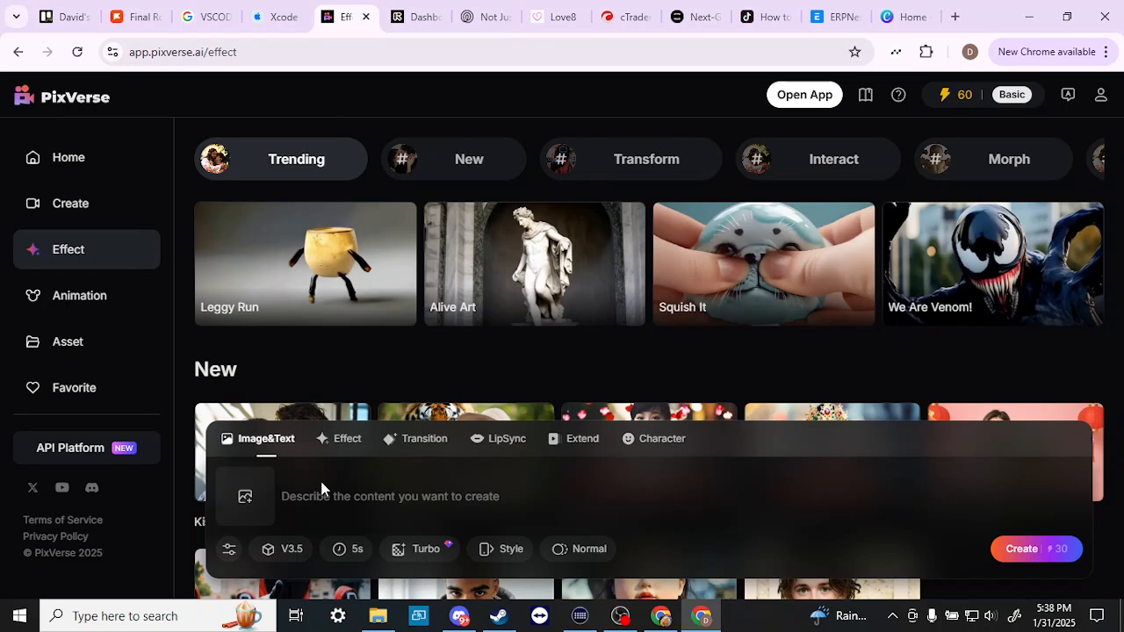
mouse_move(453, 473)
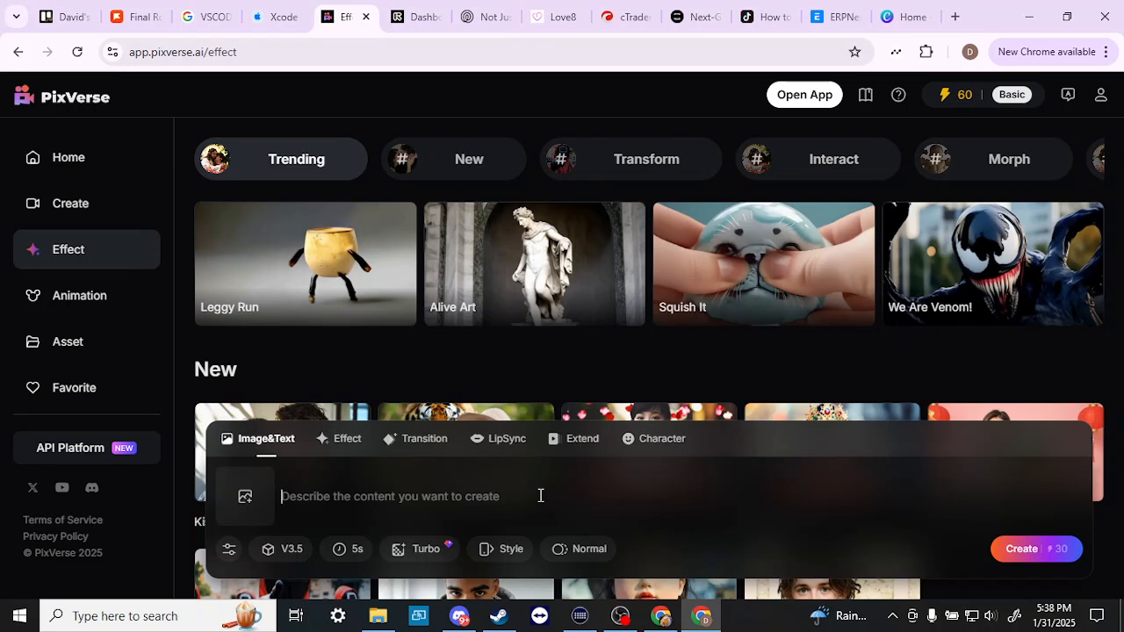
mouse_move(393, 388)
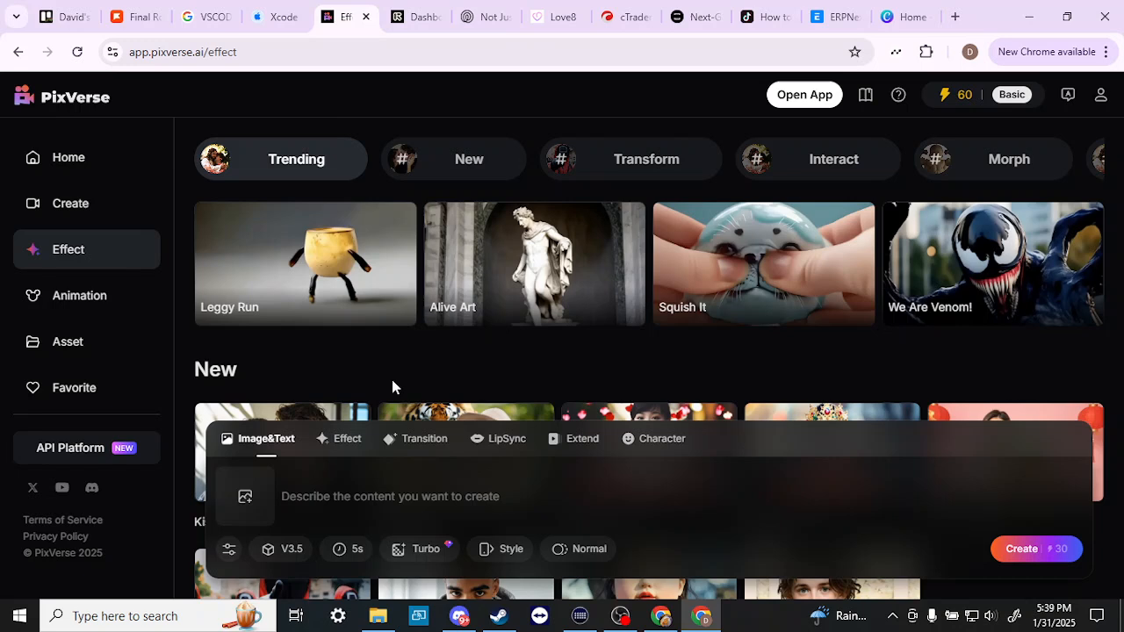
mouse_move(378, 359)
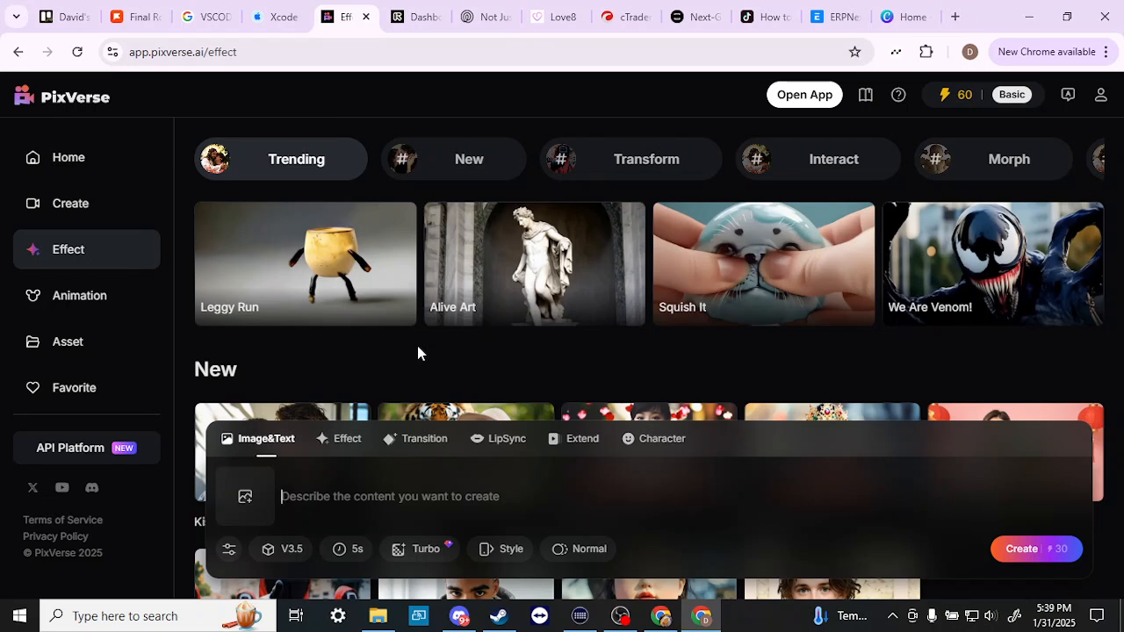
left_click(390, 495)
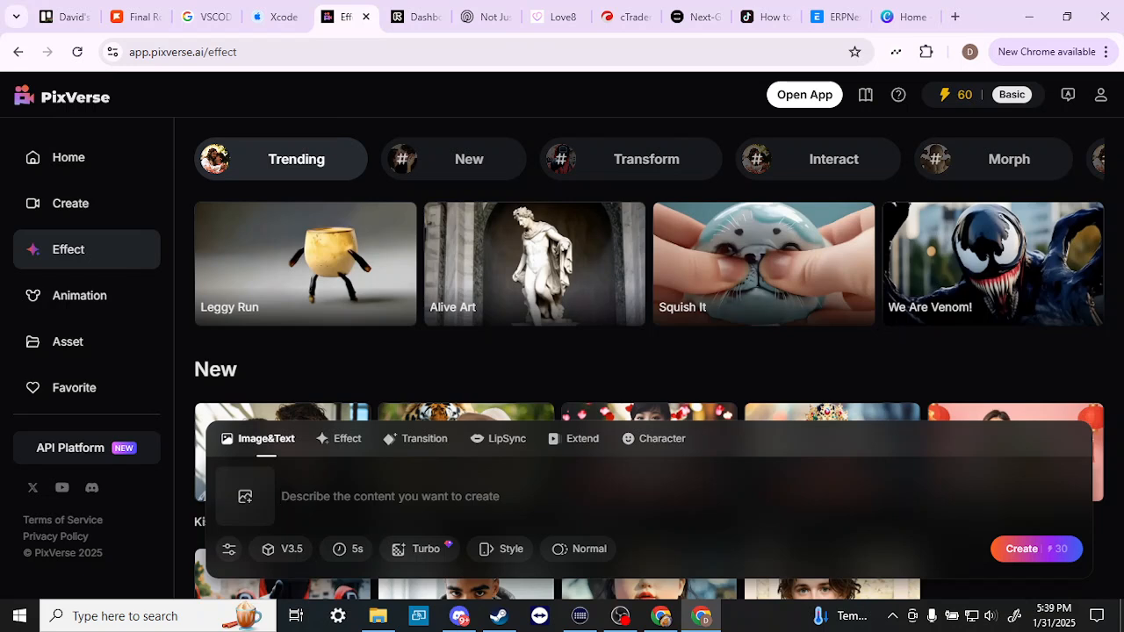
mouse_move(910, 116)
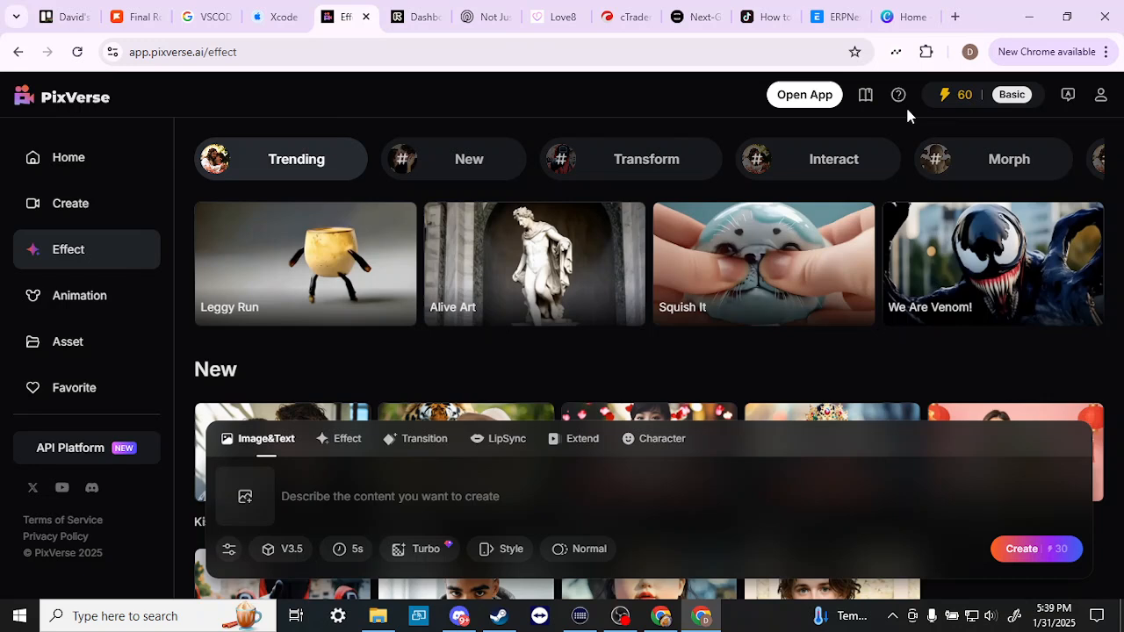
mouse_move(474, 109)
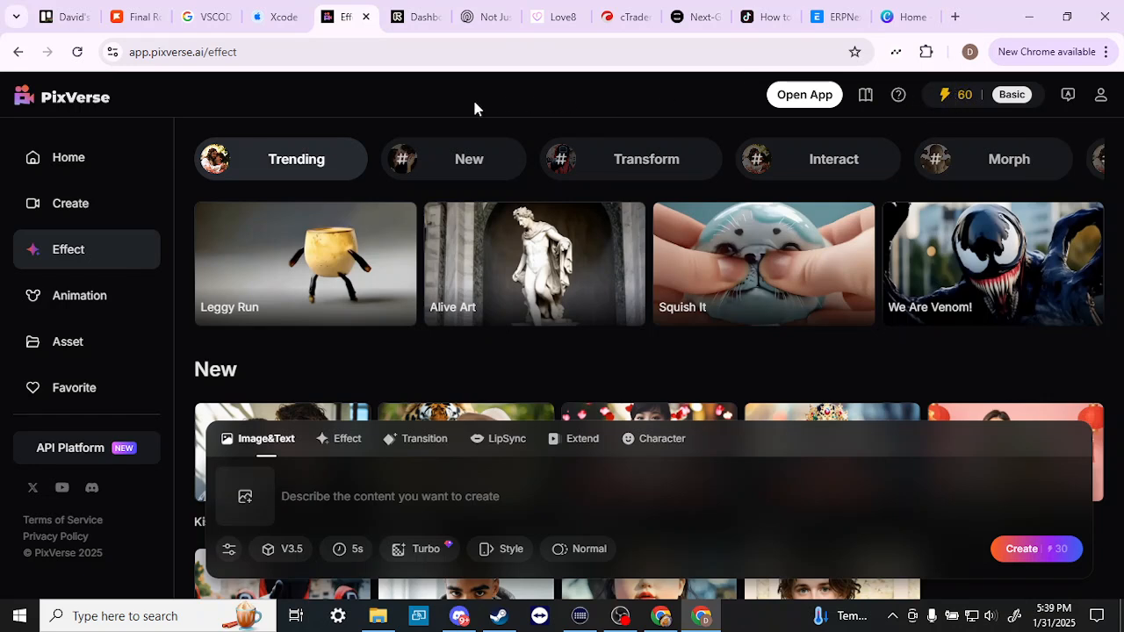
mouse_move(320, 109)
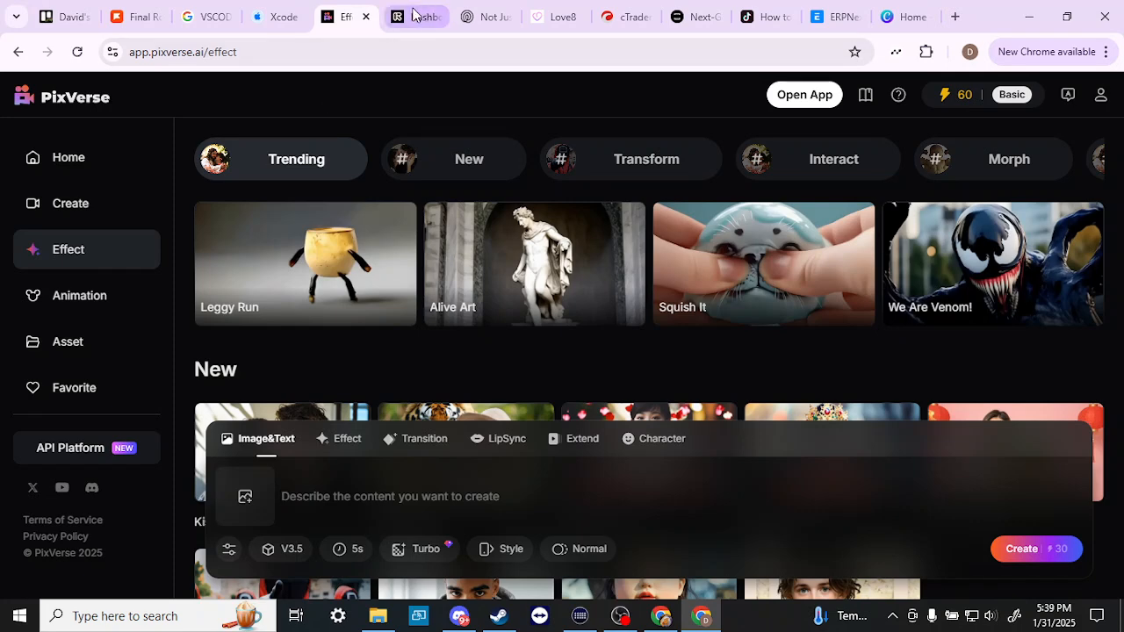
left_click(407, 16)
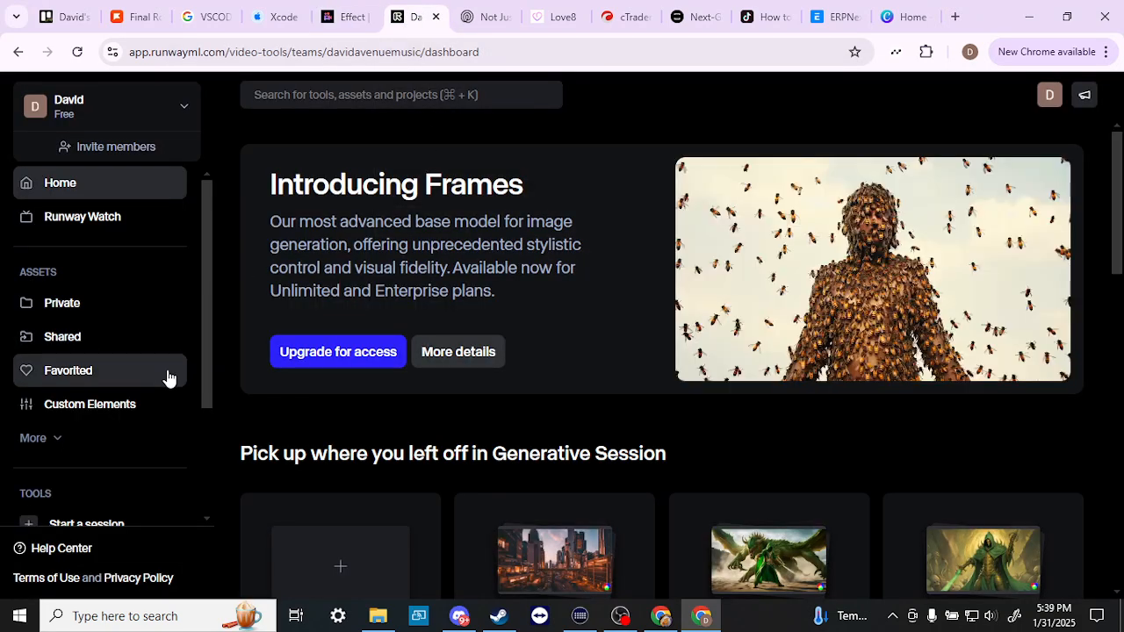
scroll("down", 3)
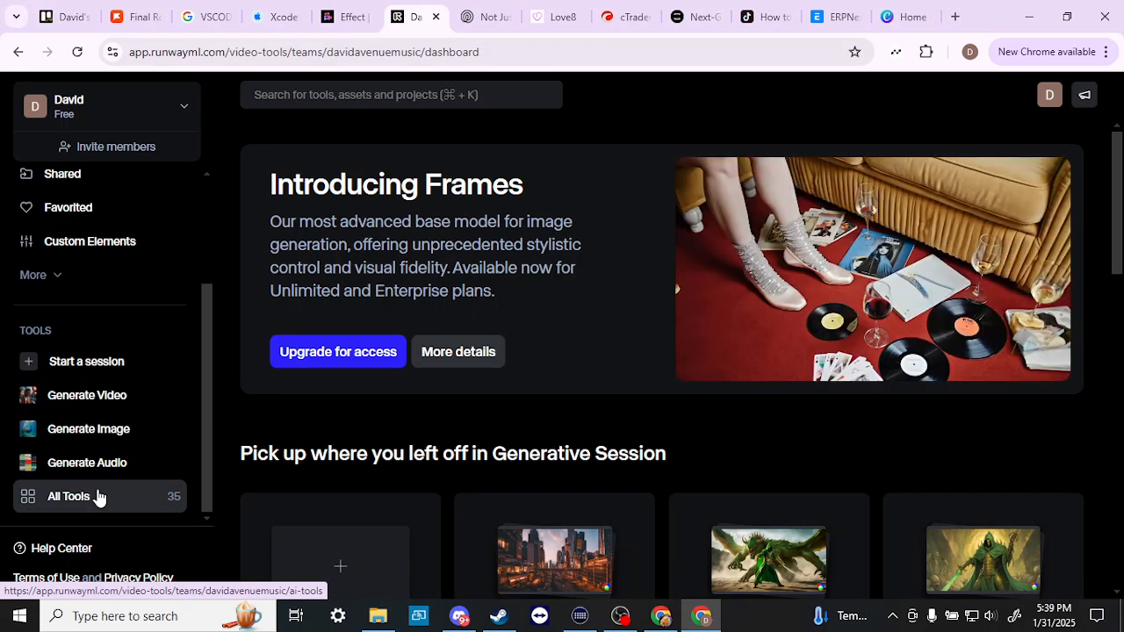
Step: Browse Runway's All Tools grid from Generative Session down to Motion Tracking and back to the top
left_click(68, 495)
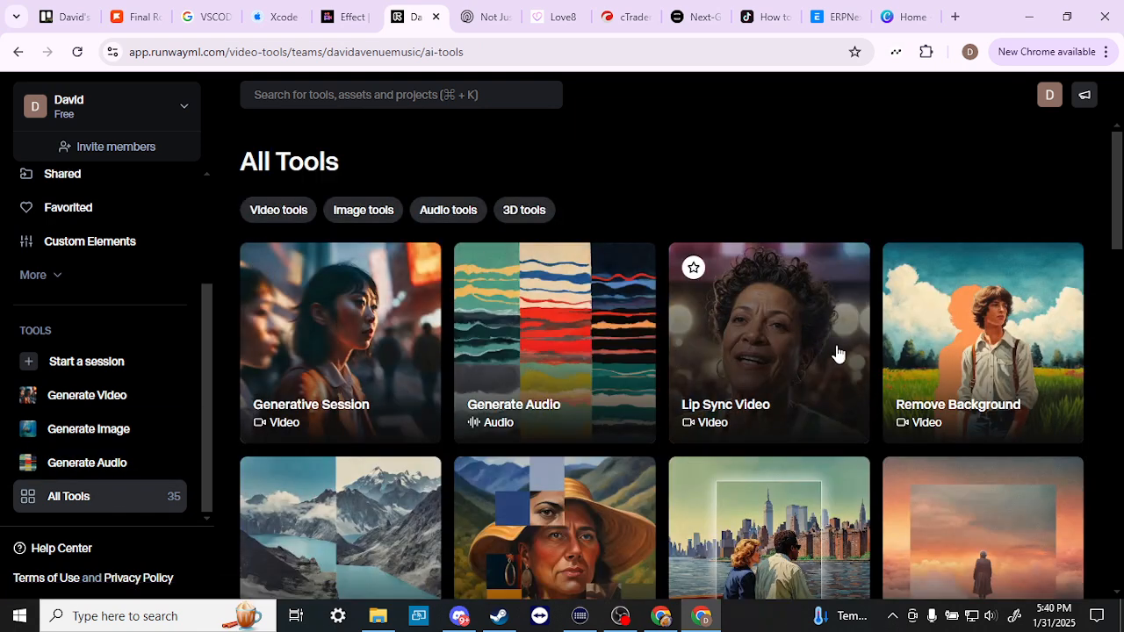
scroll("down", 3)
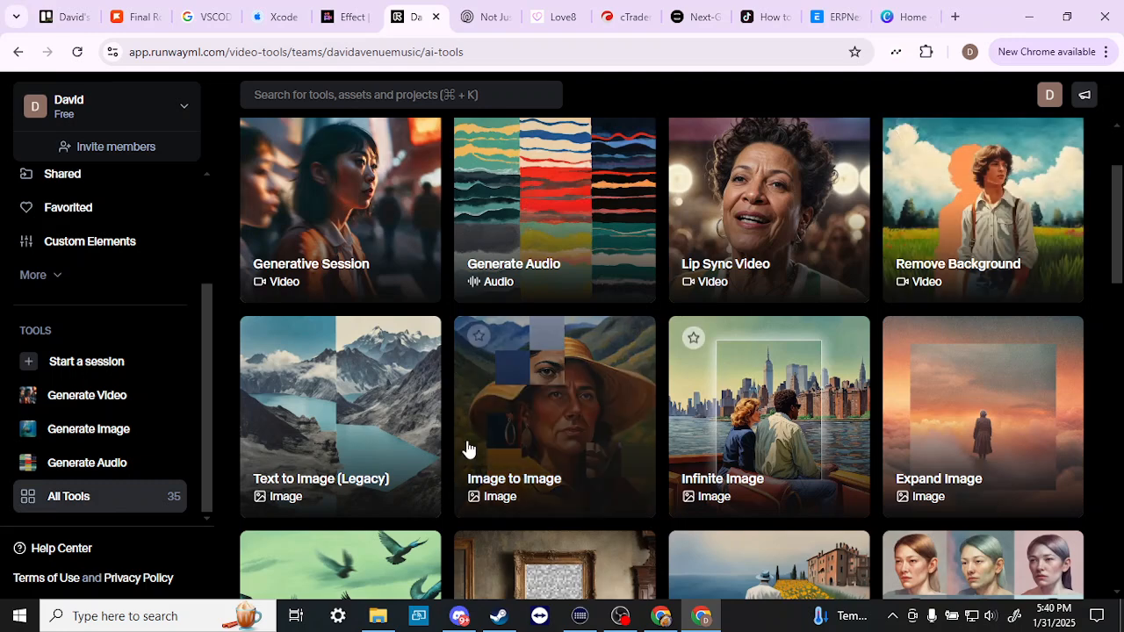
mouse_move(611, 435)
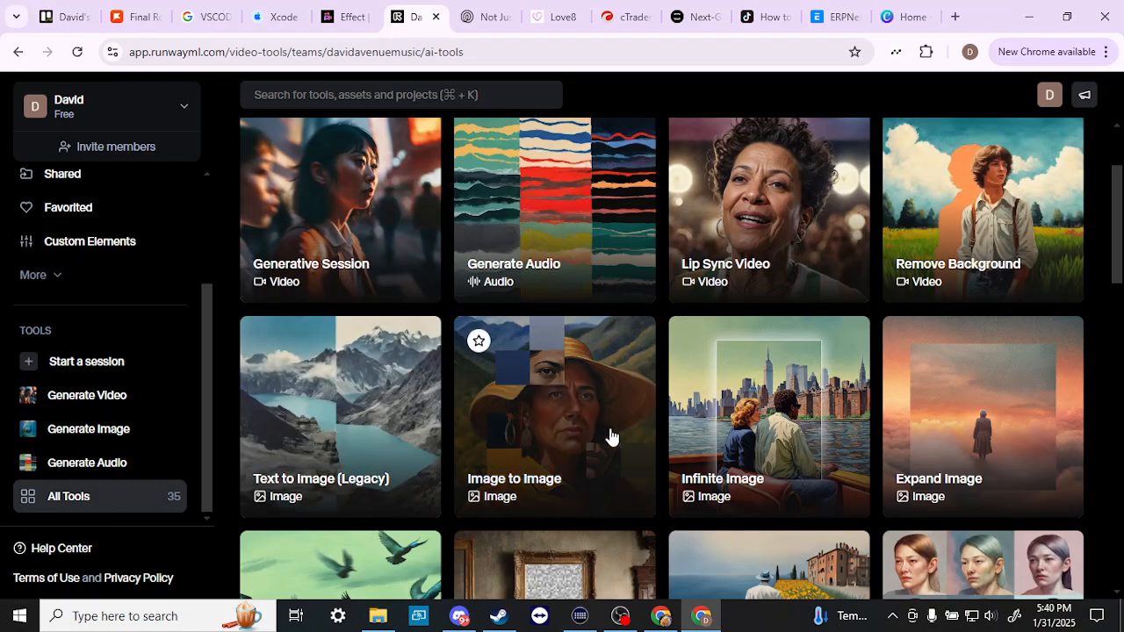
scroll("down", 3)
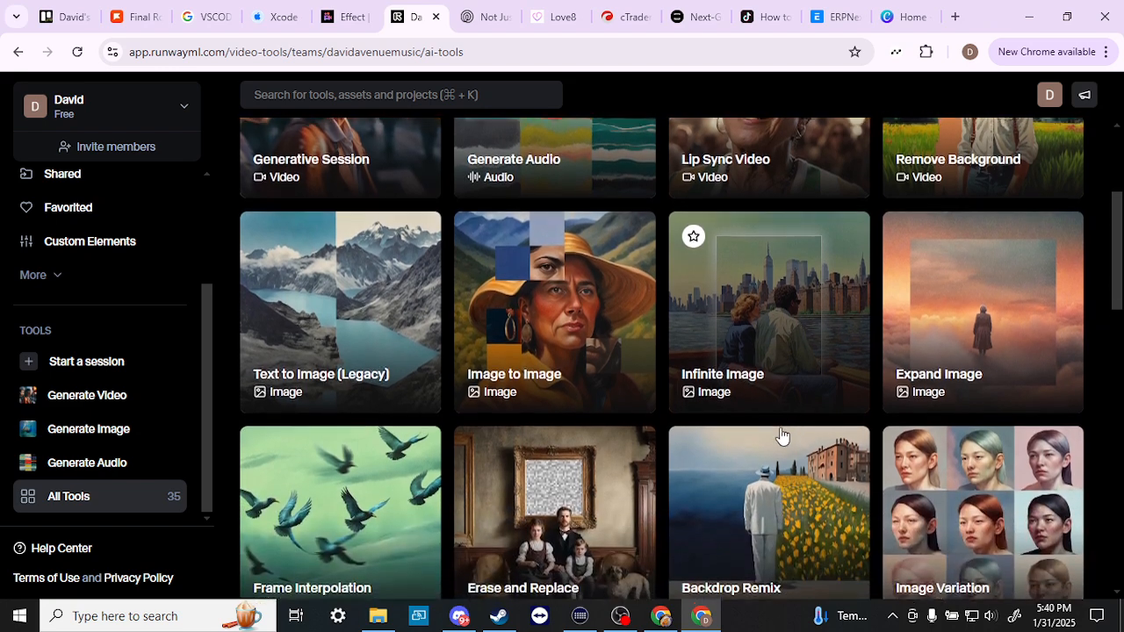
scroll("down", 3)
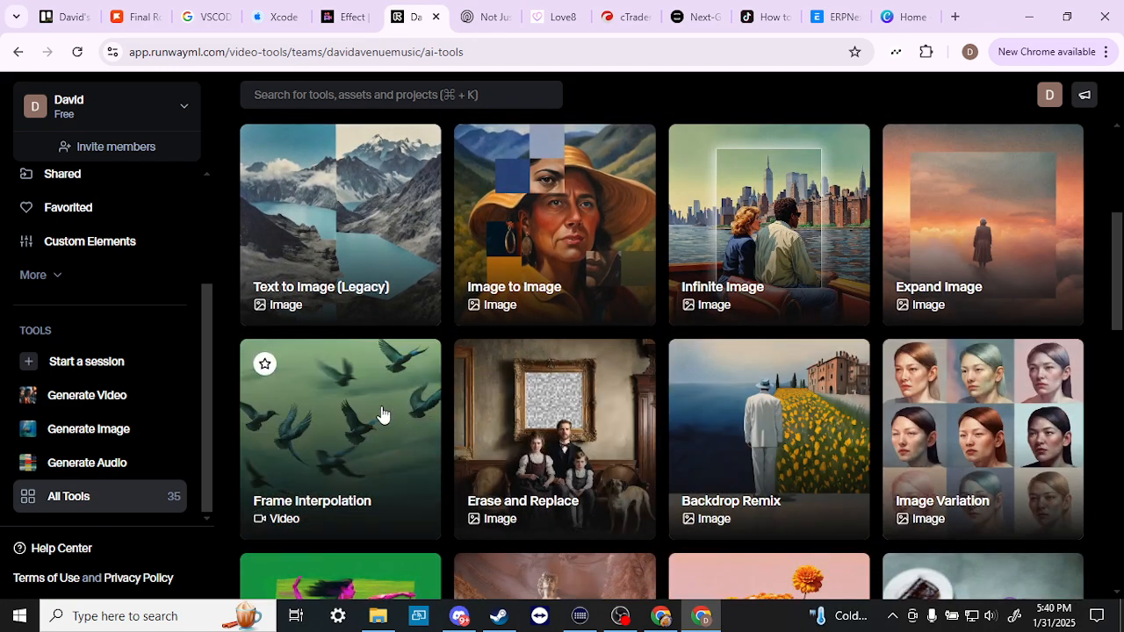
mouse_move(800, 432)
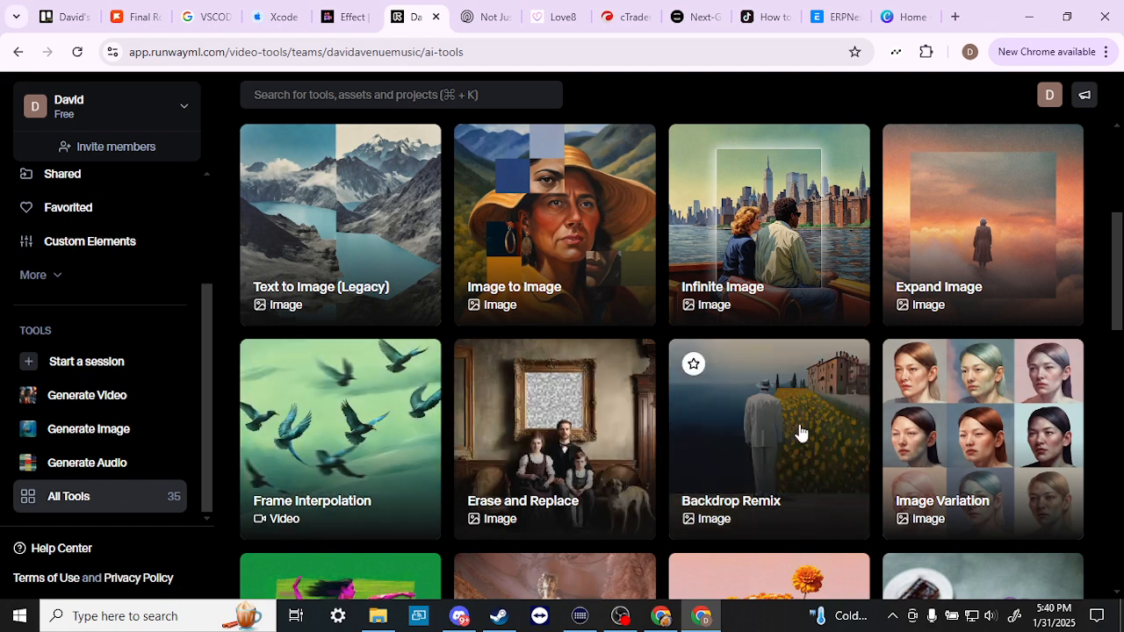
scroll("down", 3)
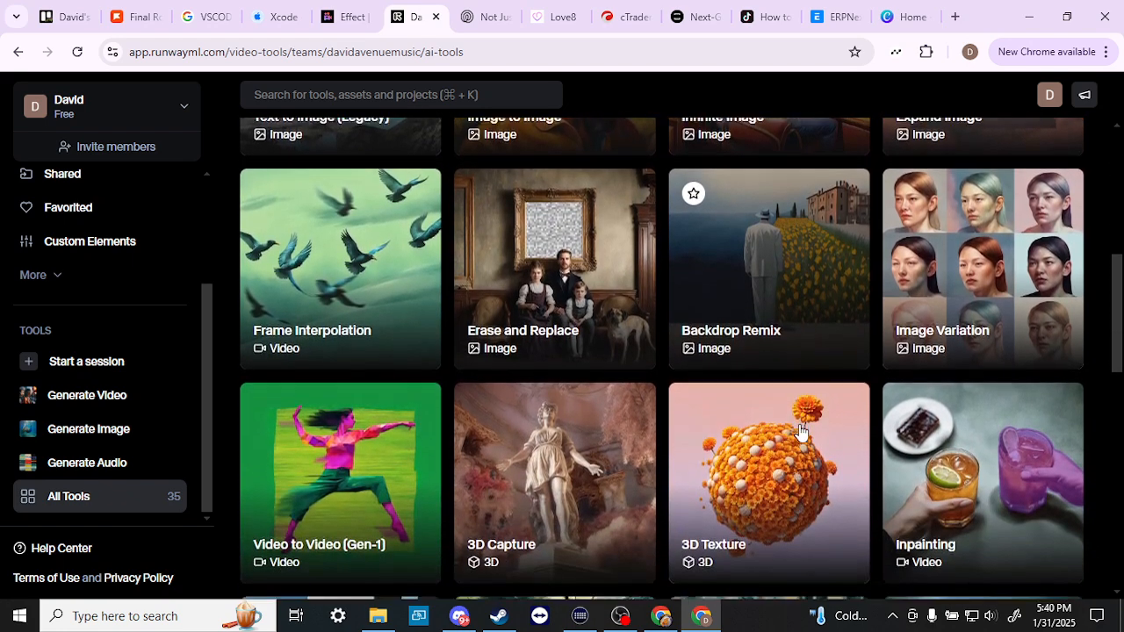
scroll("down", 3)
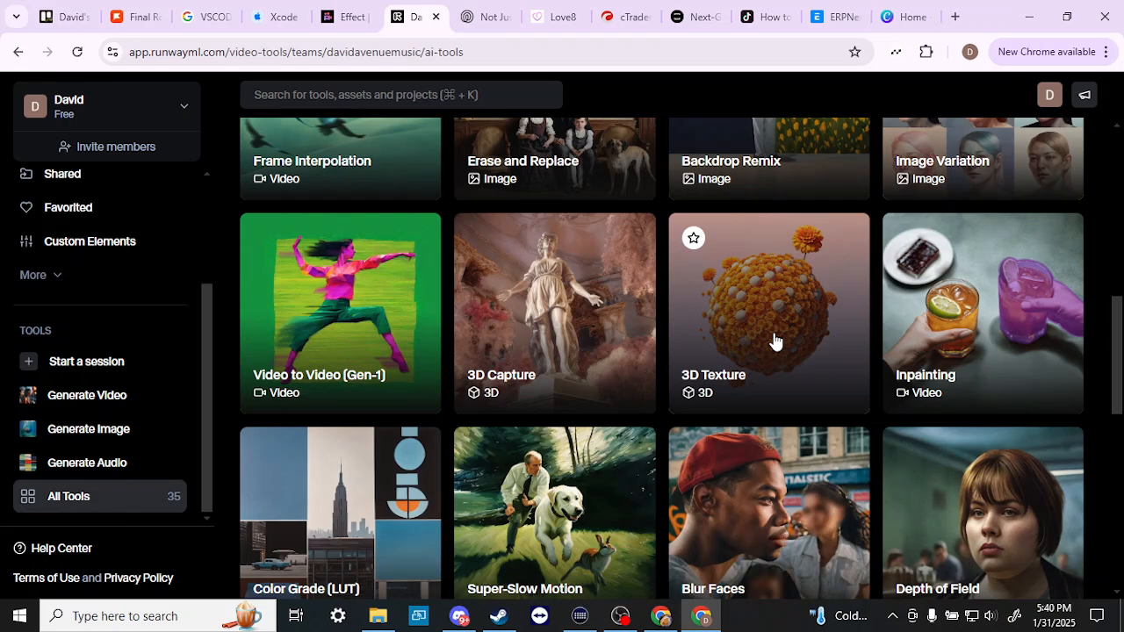
mouse_move(980, 320)
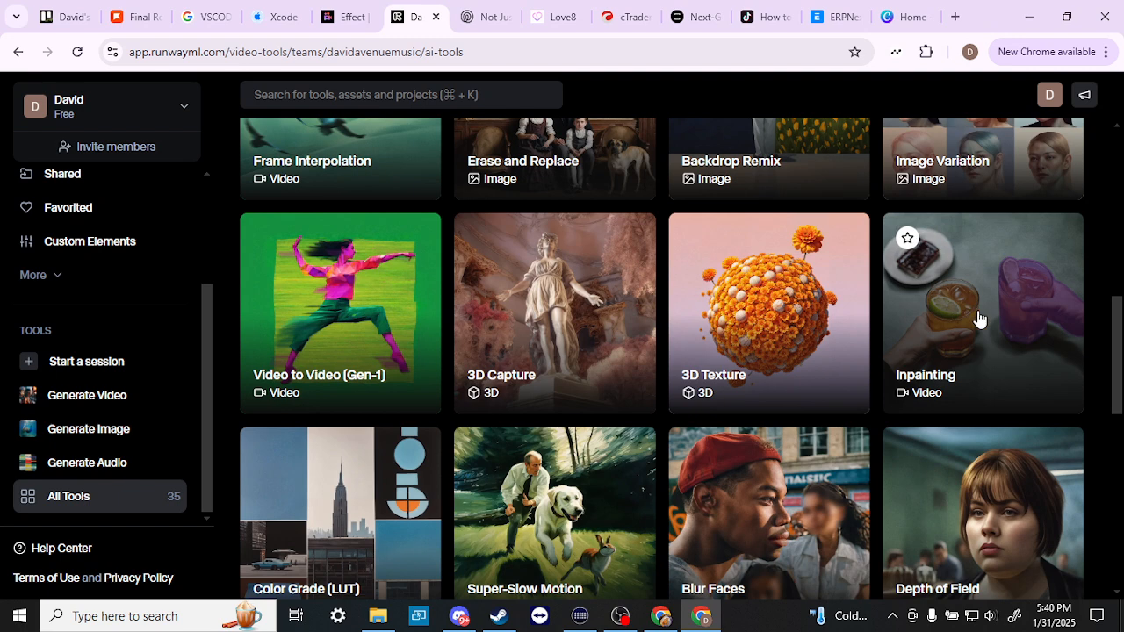
mouse_move(994, 316)
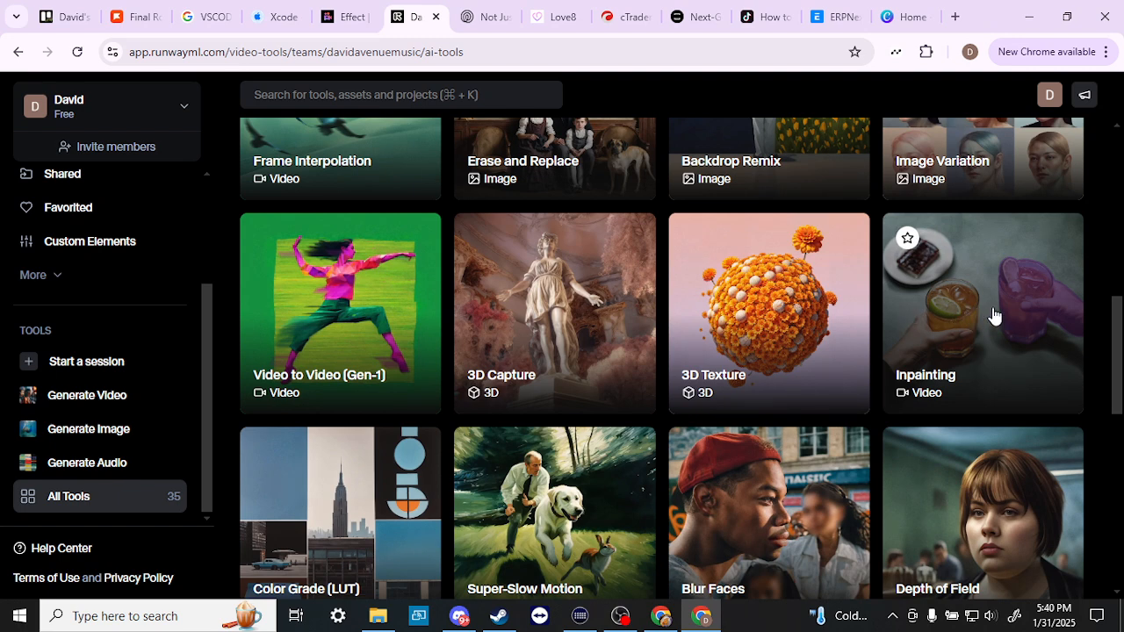
mouse_move(660, 334)
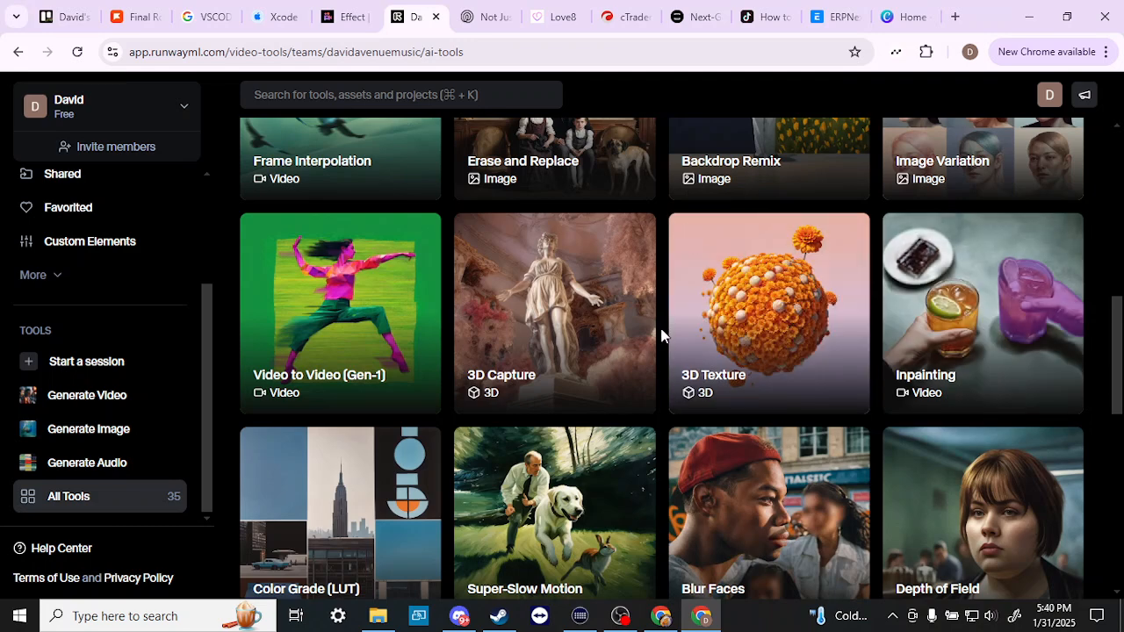
scroll("down", 3)
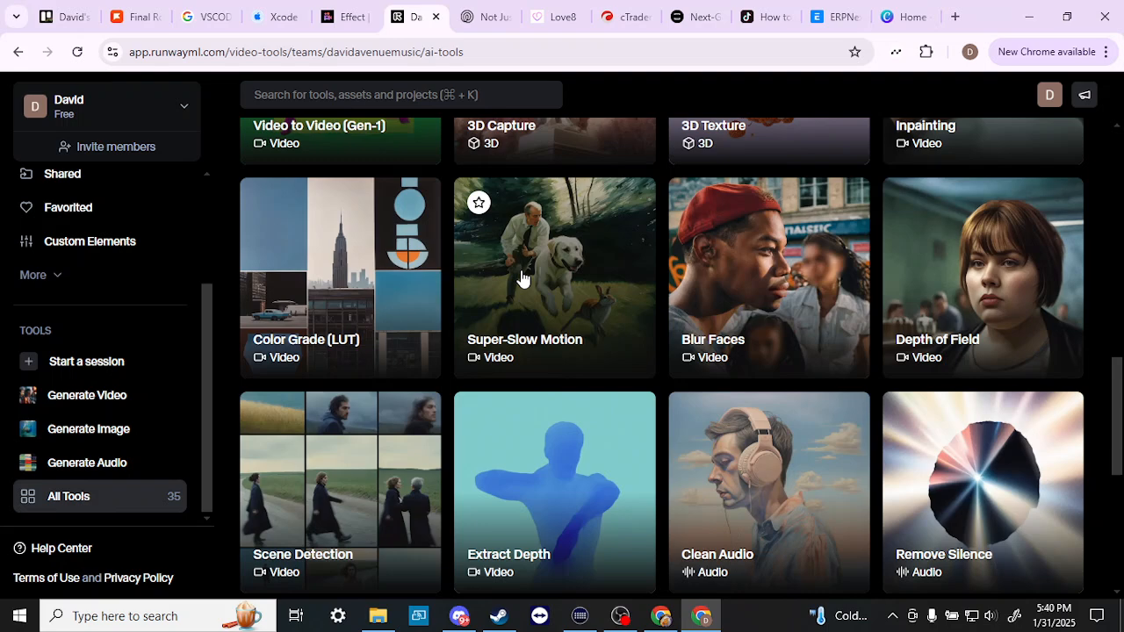
mouse_move(621, 467)
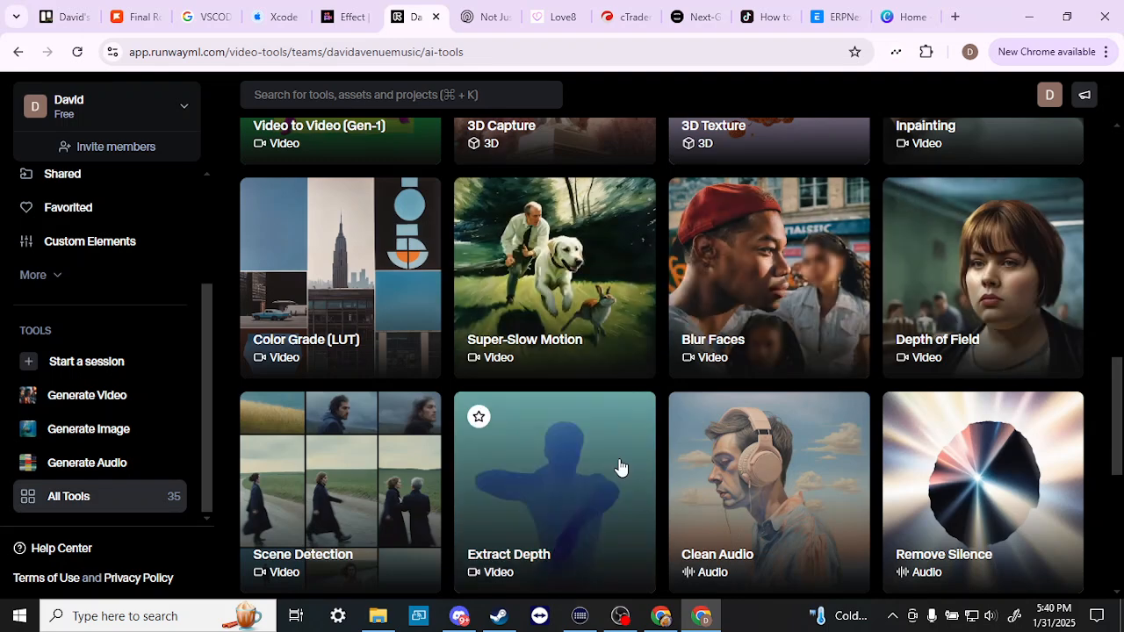
scroll("down", 3)
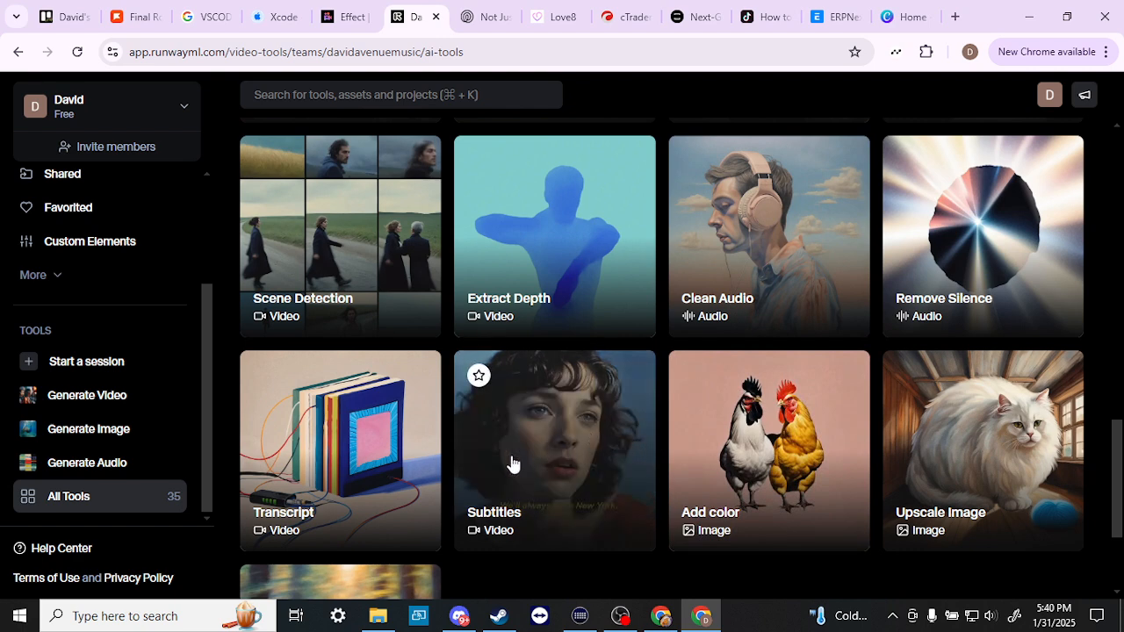
scroll("down", 3)
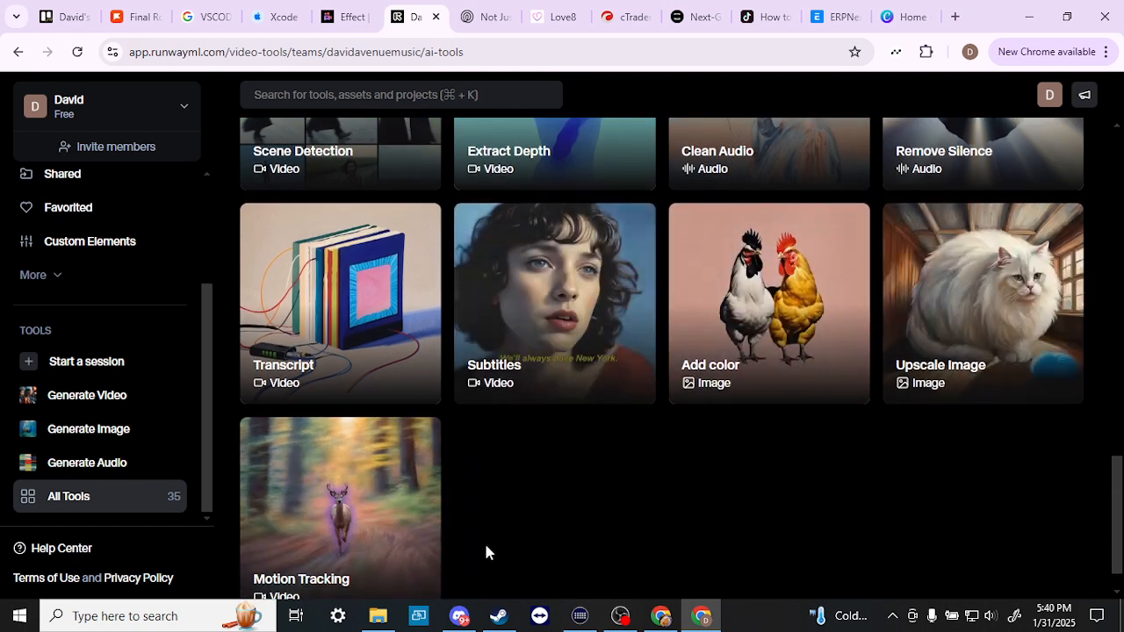
scroll("down", 3)
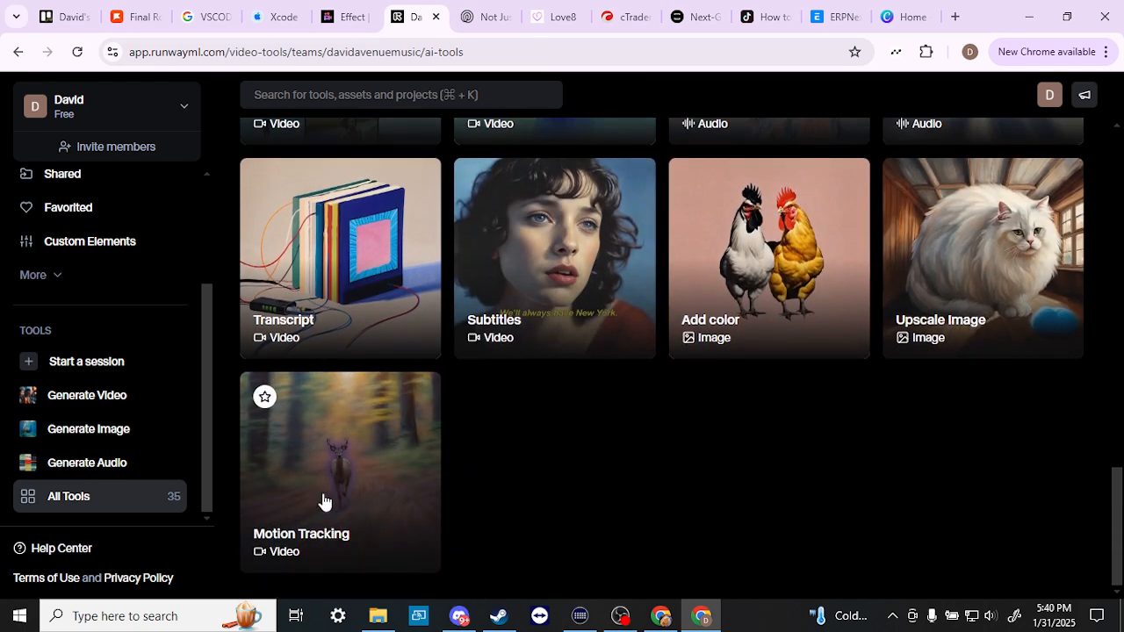
mouse_move(323, 480)
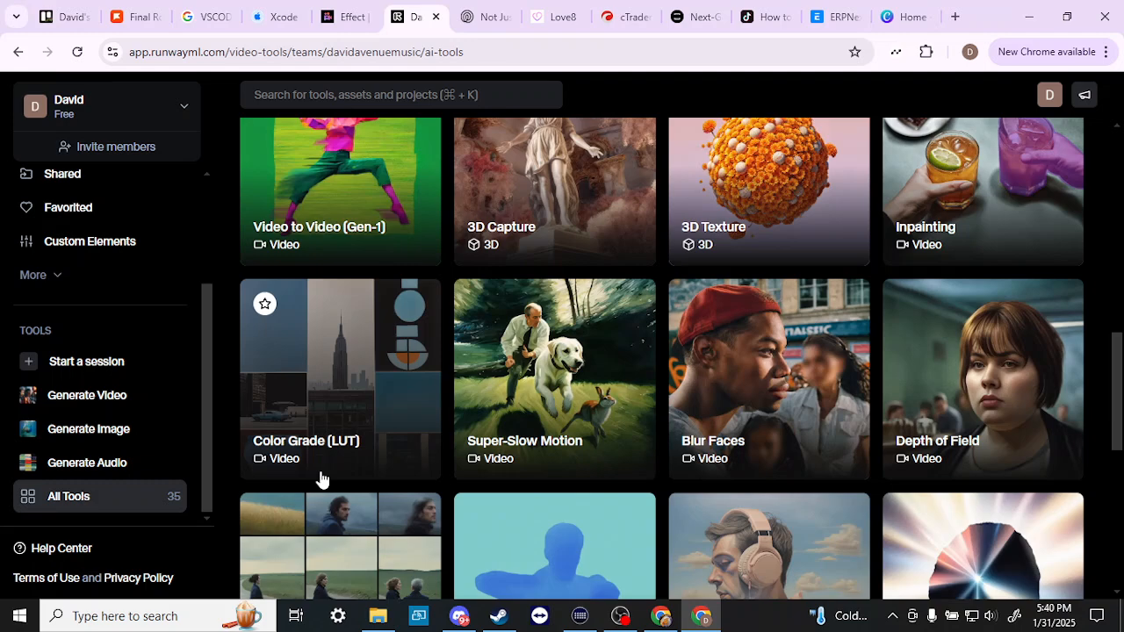
scroll("down", 3)
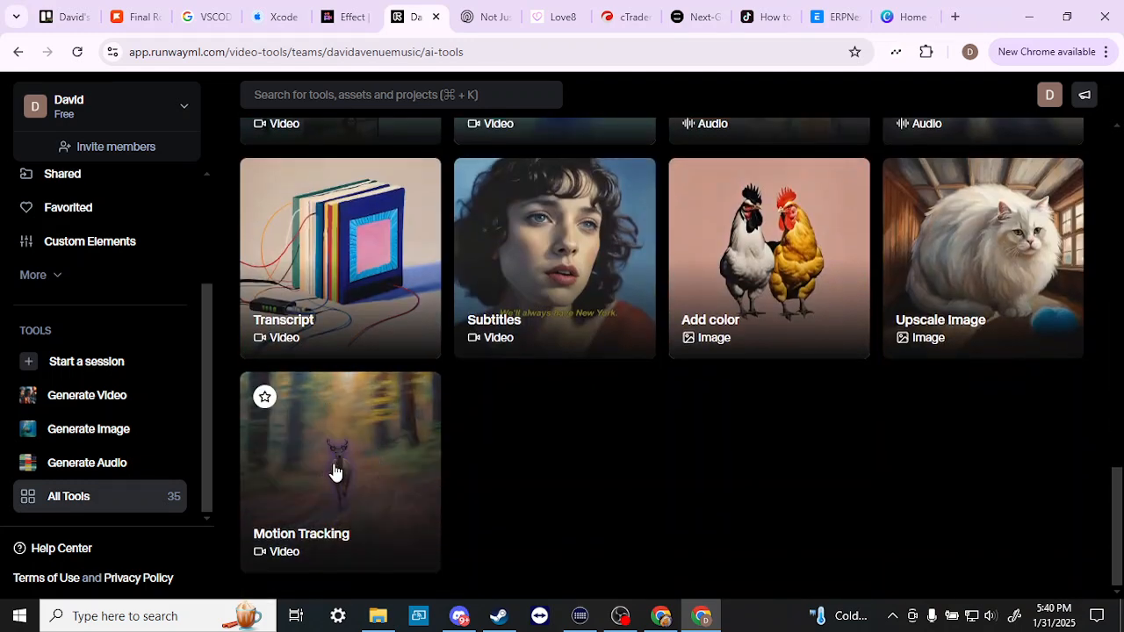
mouse_move(348, 463)
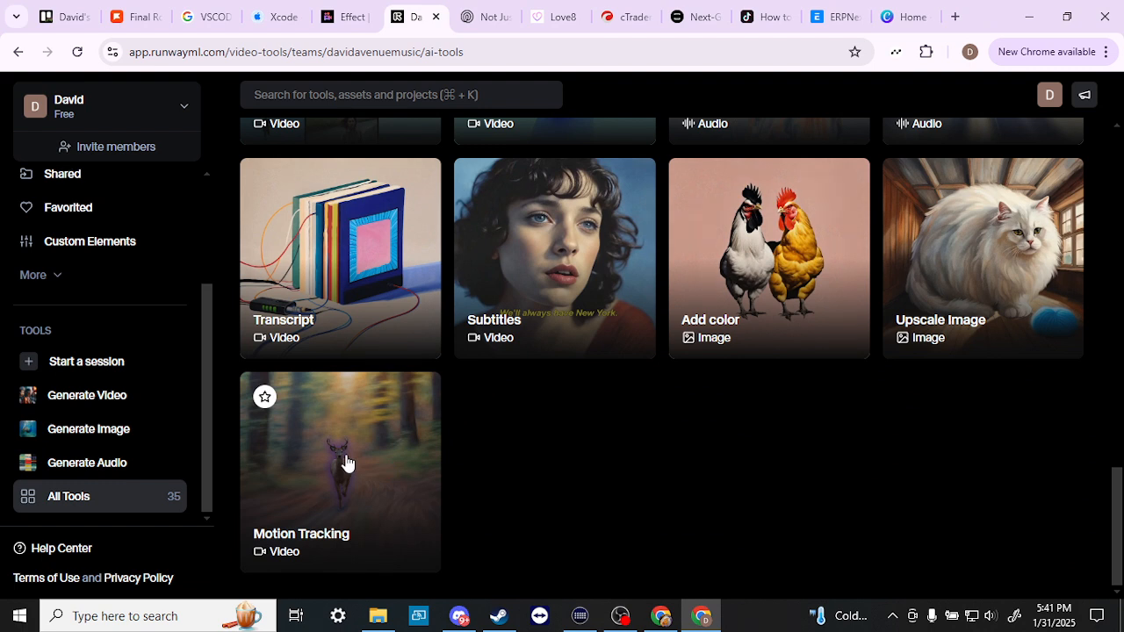
mouse_move(365, 465)
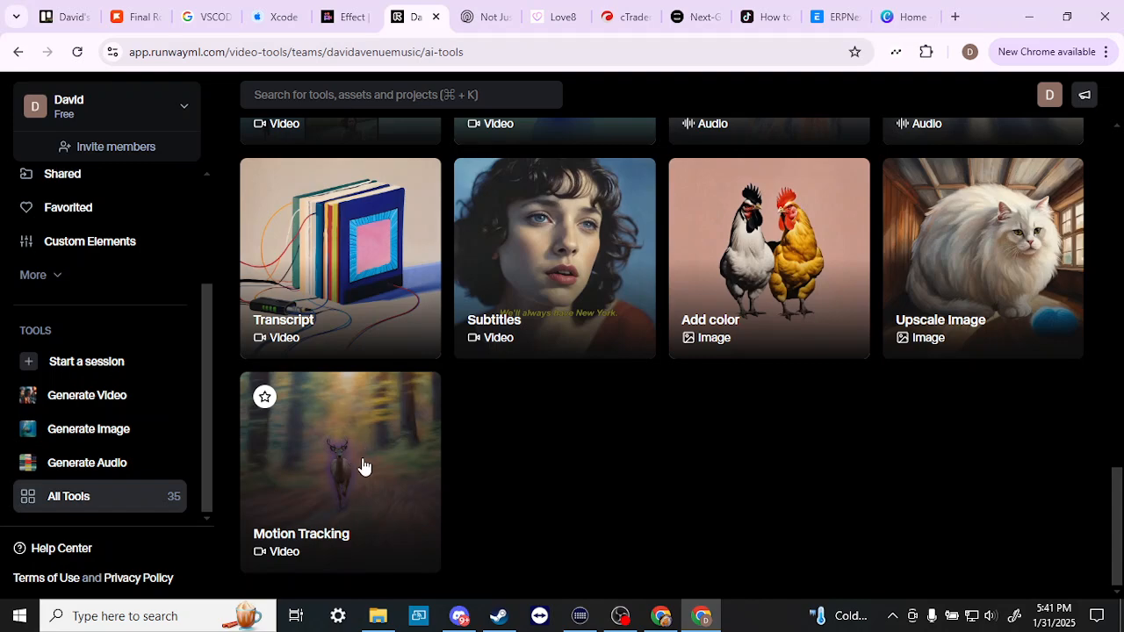
scroll("up", 3)
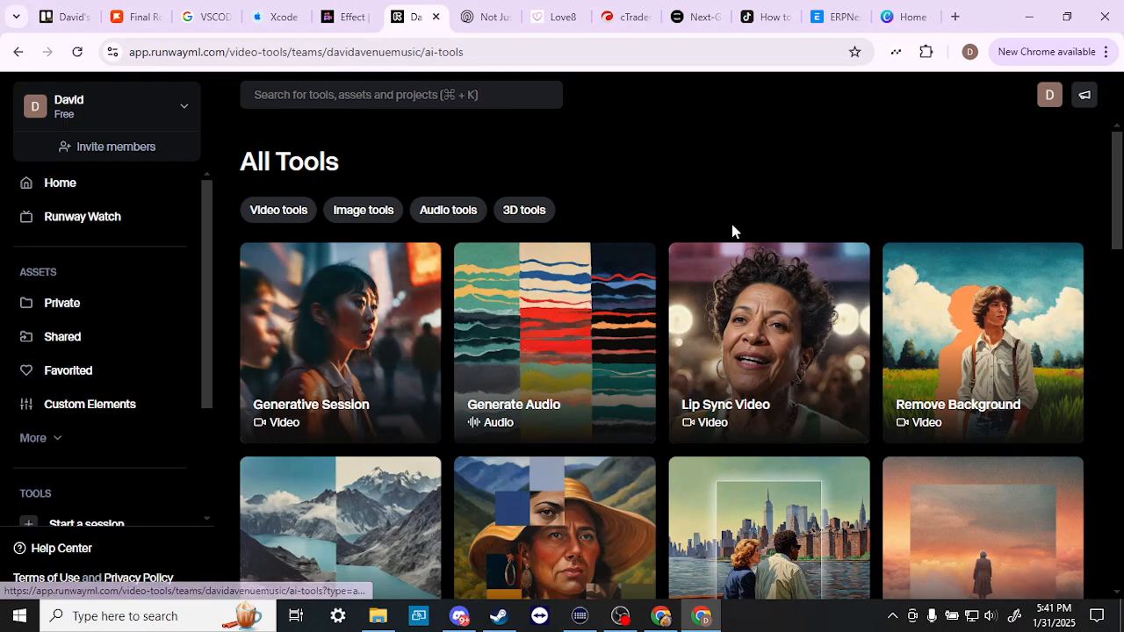
mouse_move(720, 165)
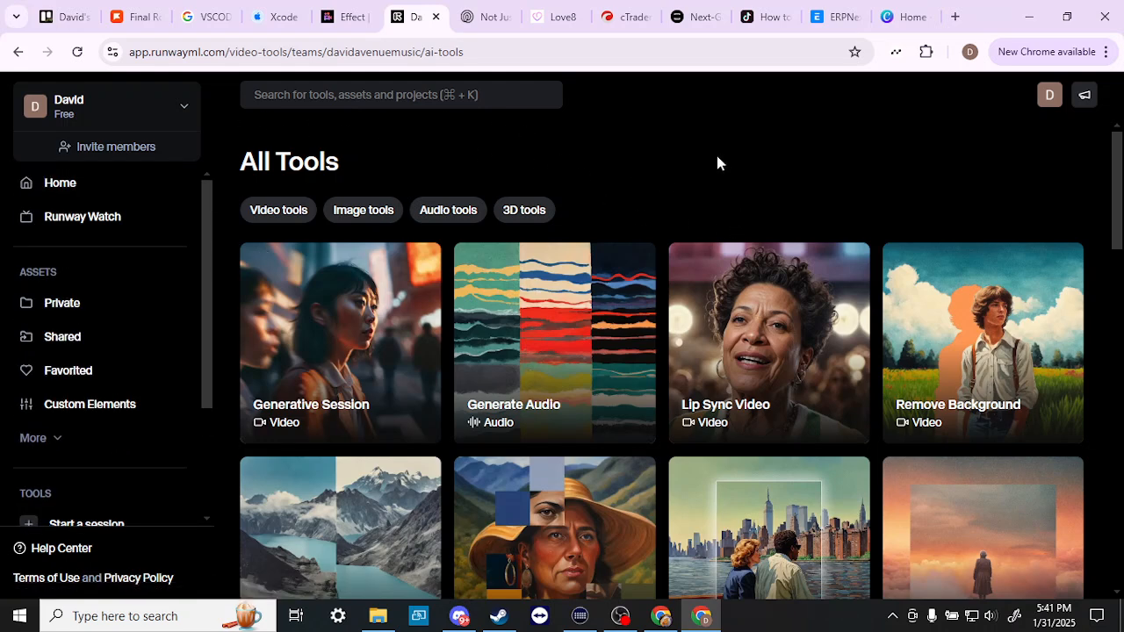
Step: View Runway's upgrade plans at monthly prices (Standard $15, Pro $35, Unlimited $95), then go to PixVerse's plans tab
left_click(106, 106)
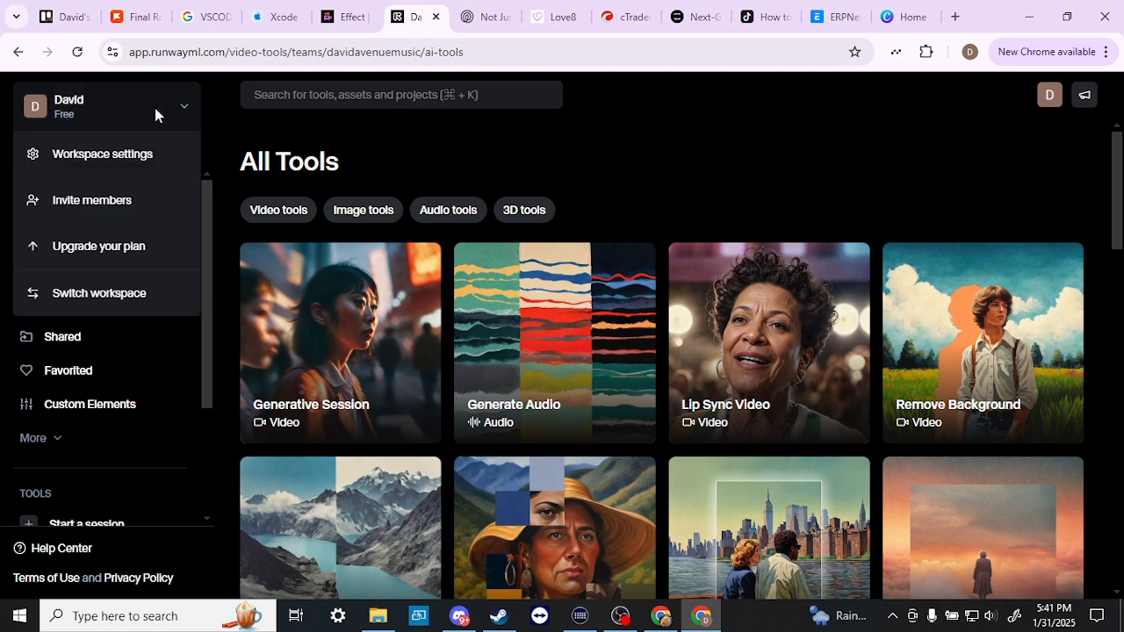
left_click(98, 246)
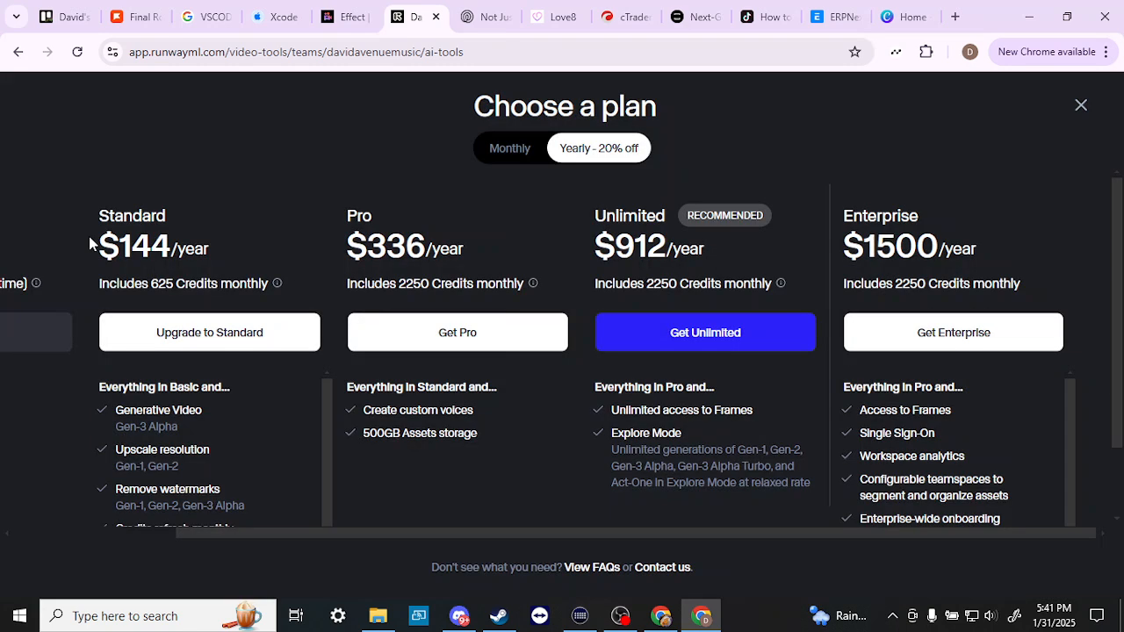
mouse_move(518, 209)
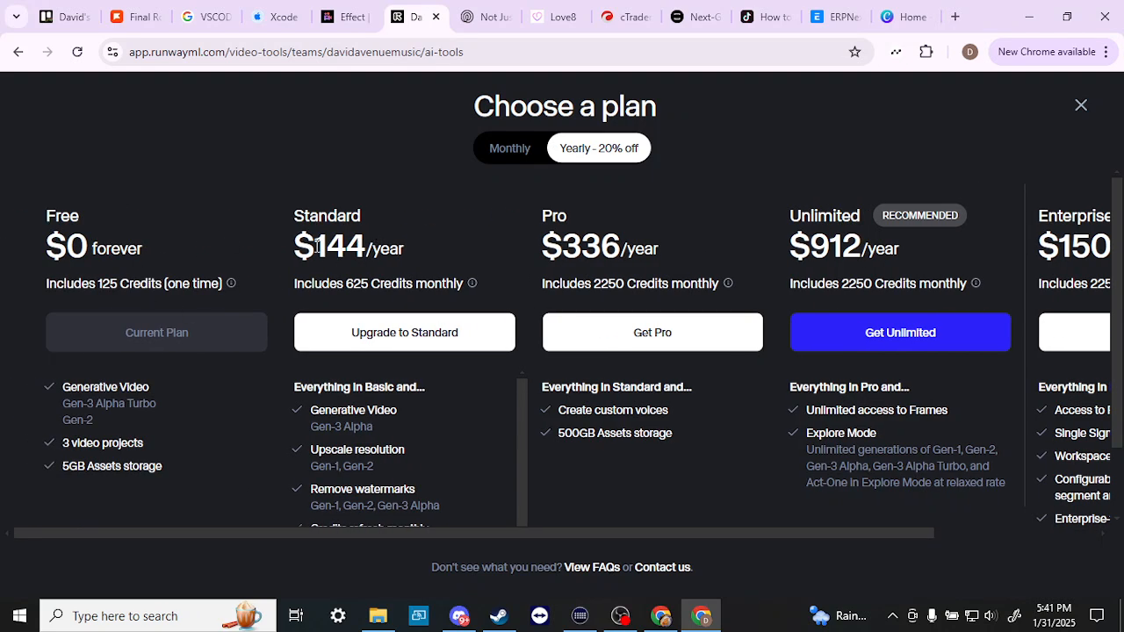
mouse_move(488, 197)
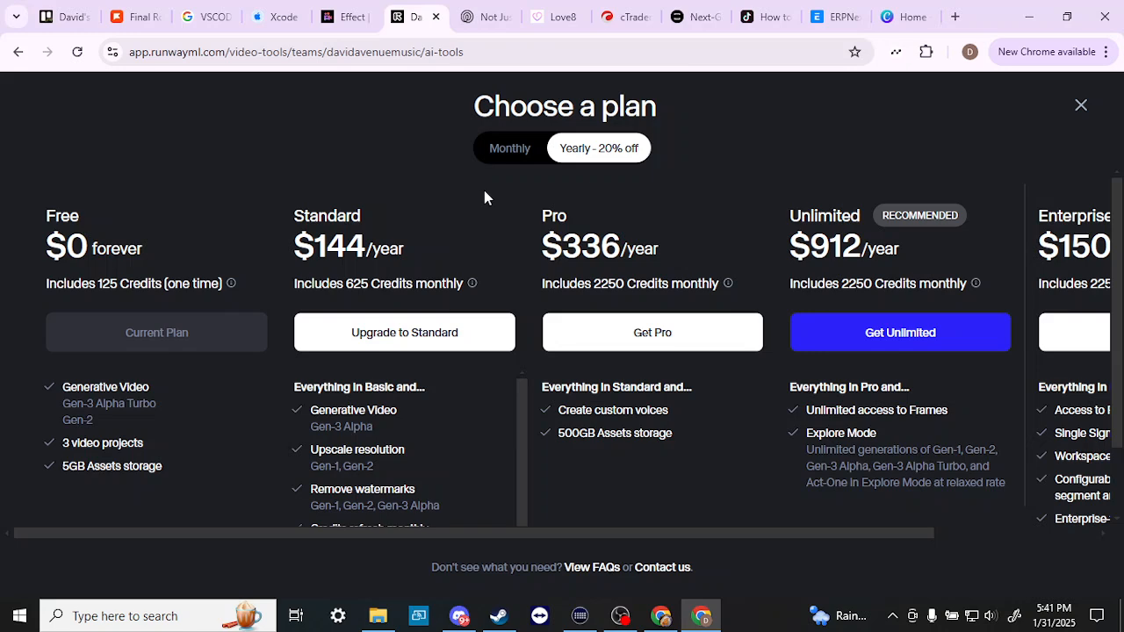
left_click(510, 147)
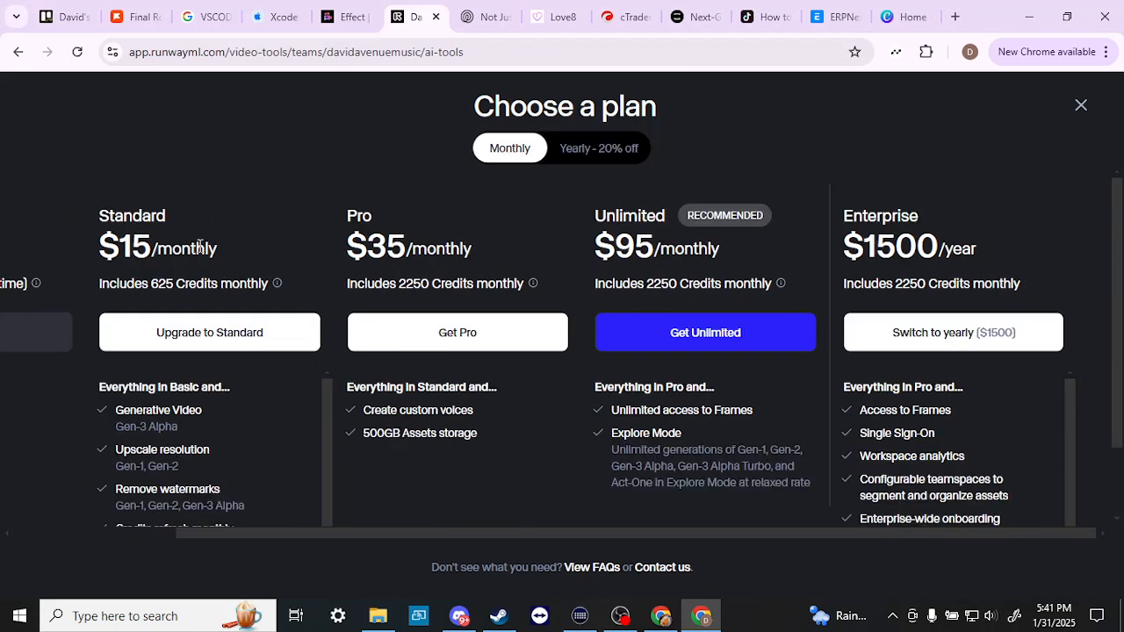
scroll("left", 3)
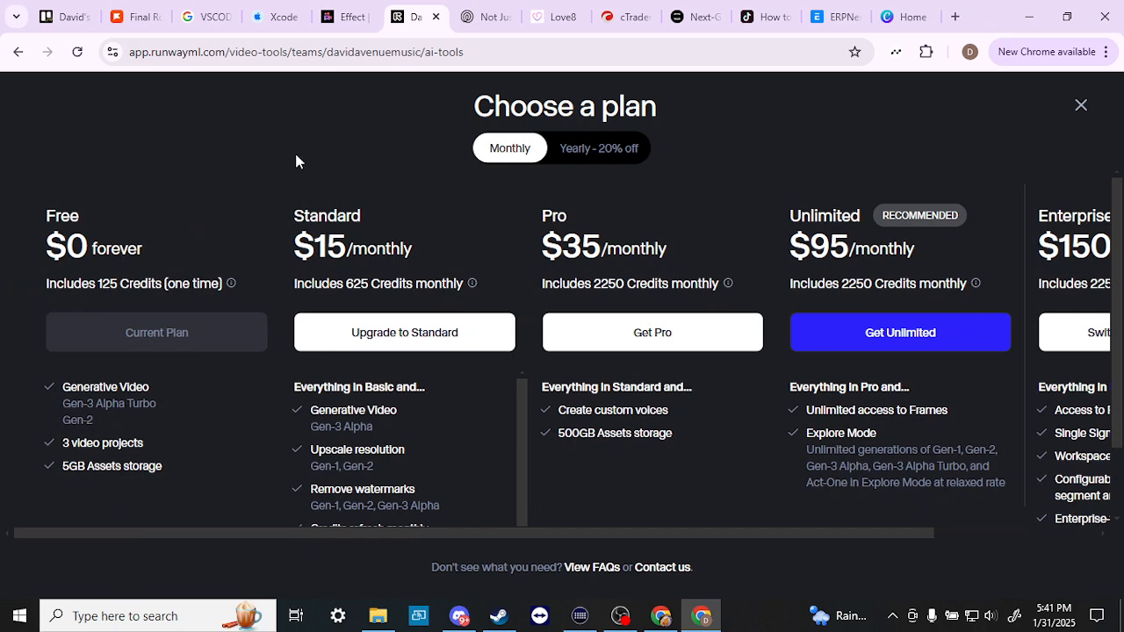
left_click(333, 17)
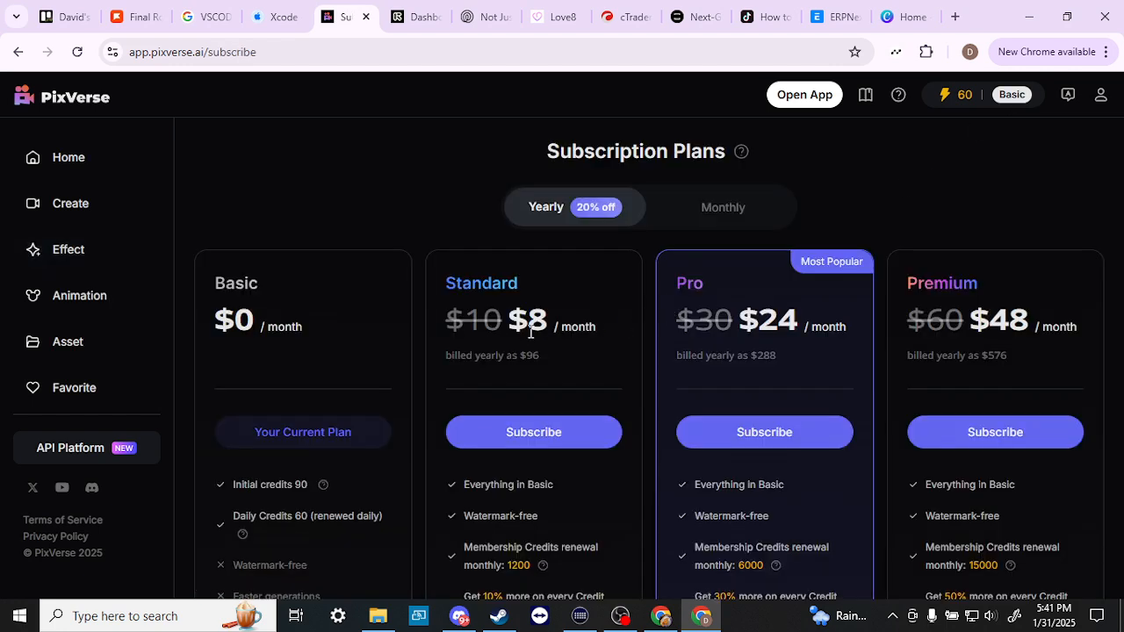
Step: Review PixVerse's yearly plan features, then close Runway's plan chooser to return to All Tools
scroll("down", 3)
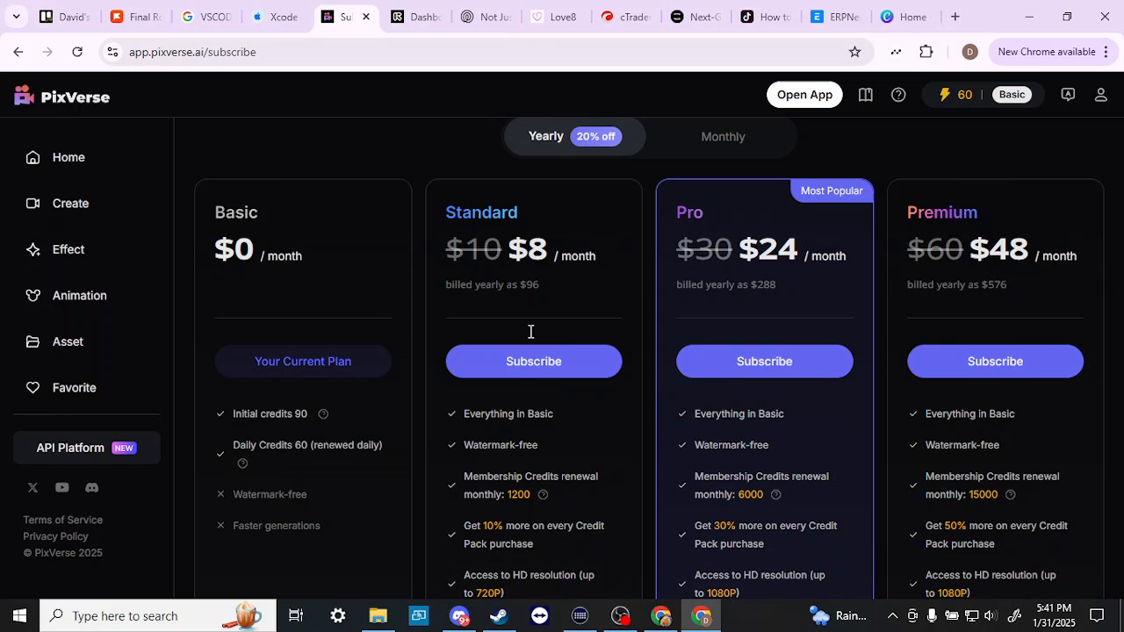
scroll("down", 3)
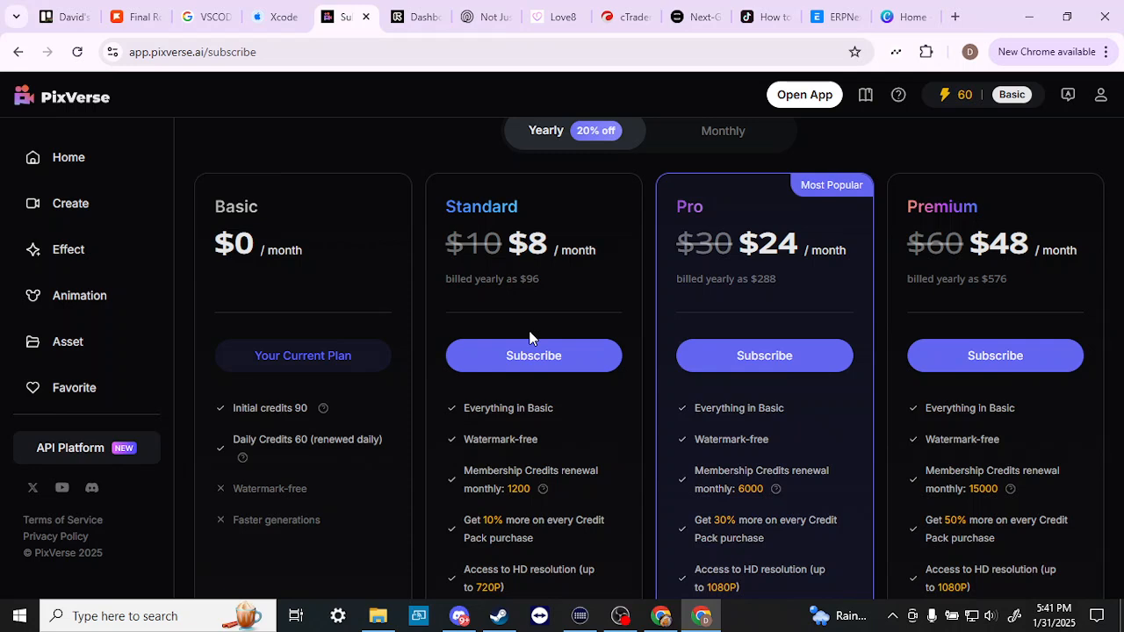
mouse_move(527, 274)
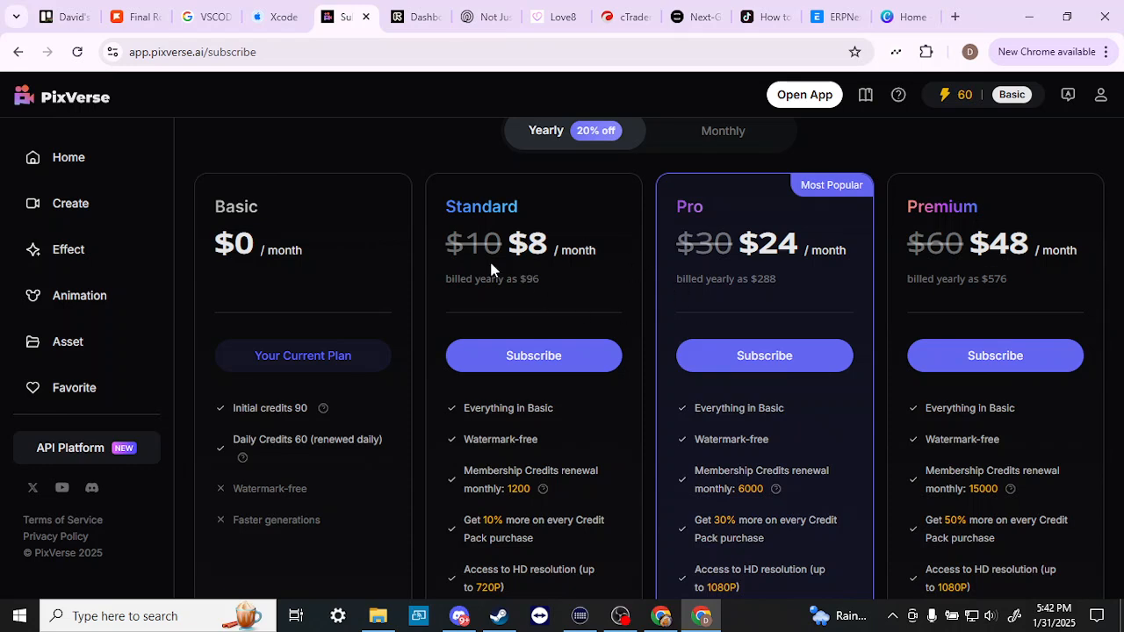
mouse_move(471, 234)
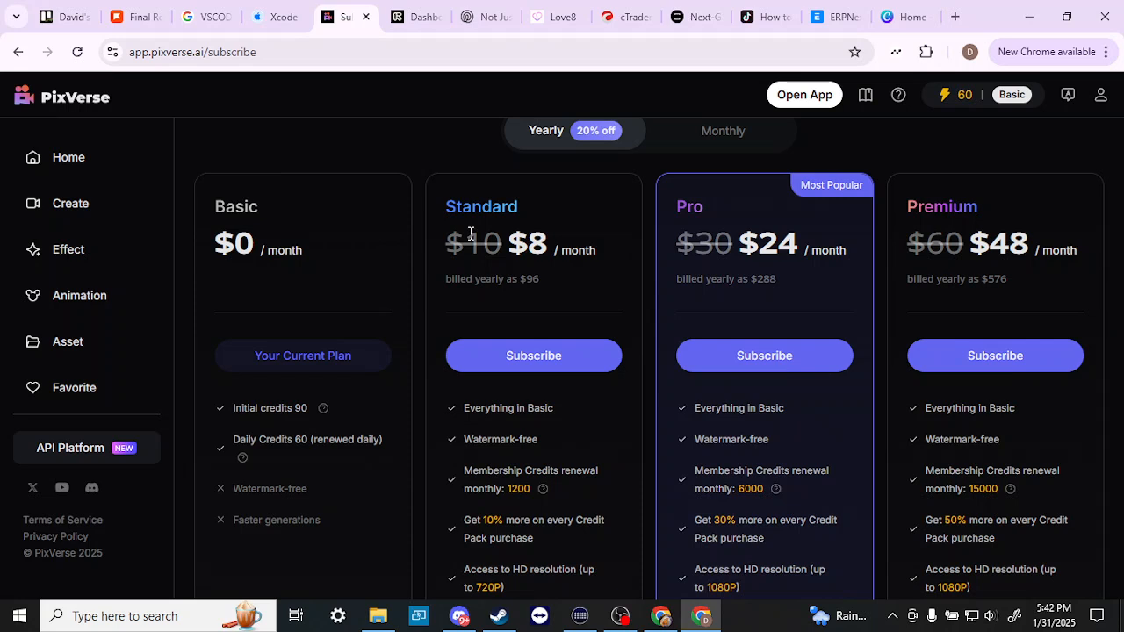
mouse_move(418, 16)
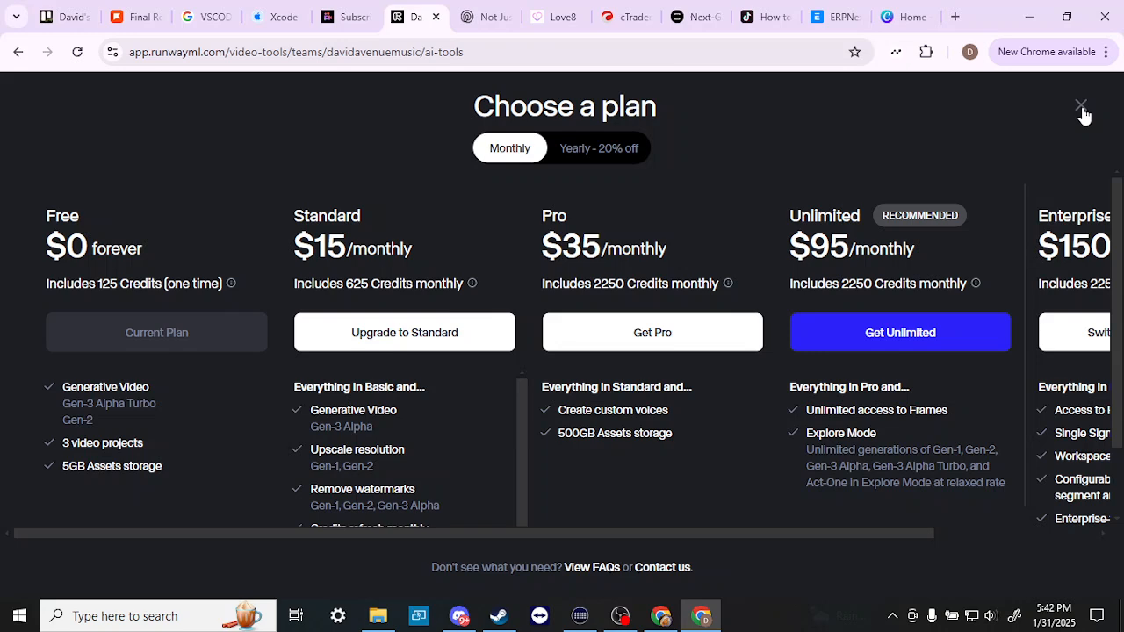
left_click(1081, 107)
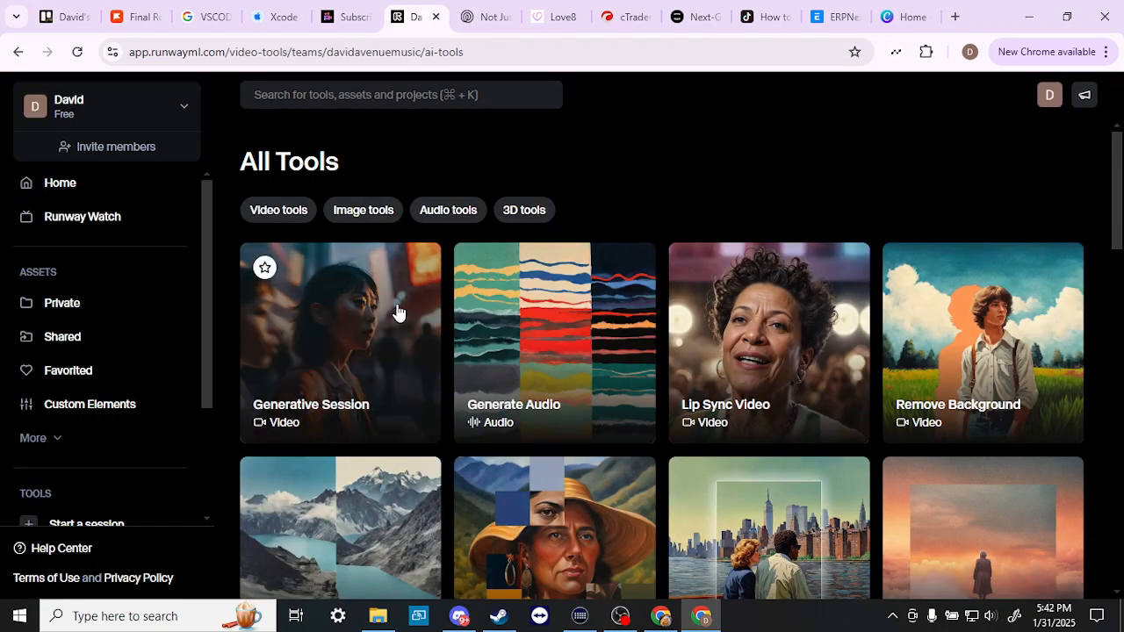
Step: Scroll through Runway's tool cards down to Motion Tracking and start a new video generation session
scroll("down", 3)
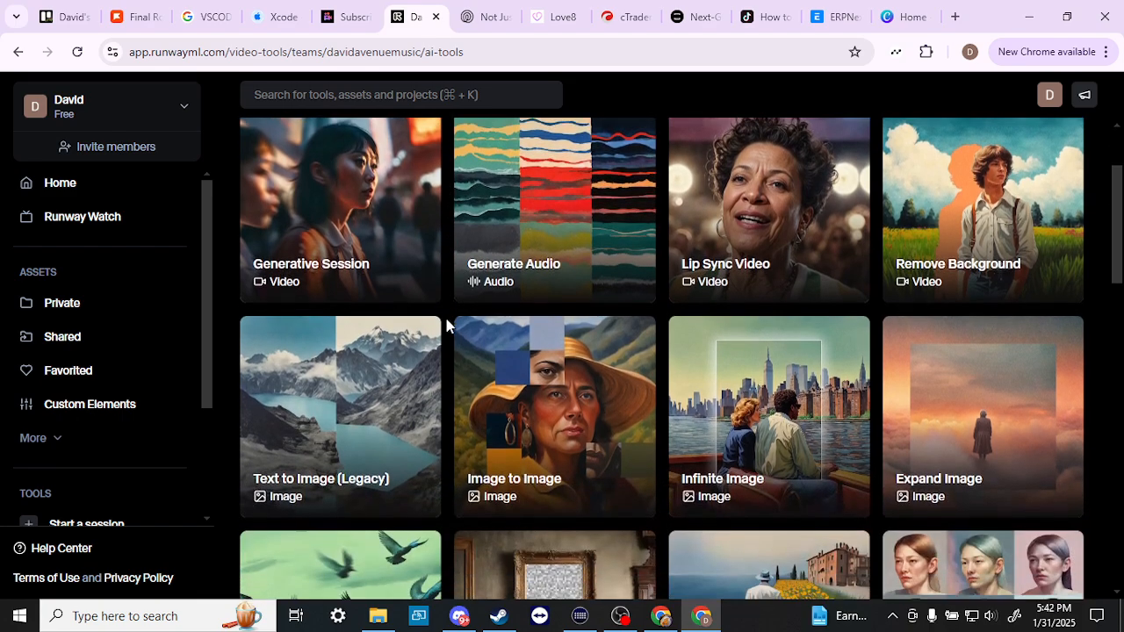
scroll("down", 3)
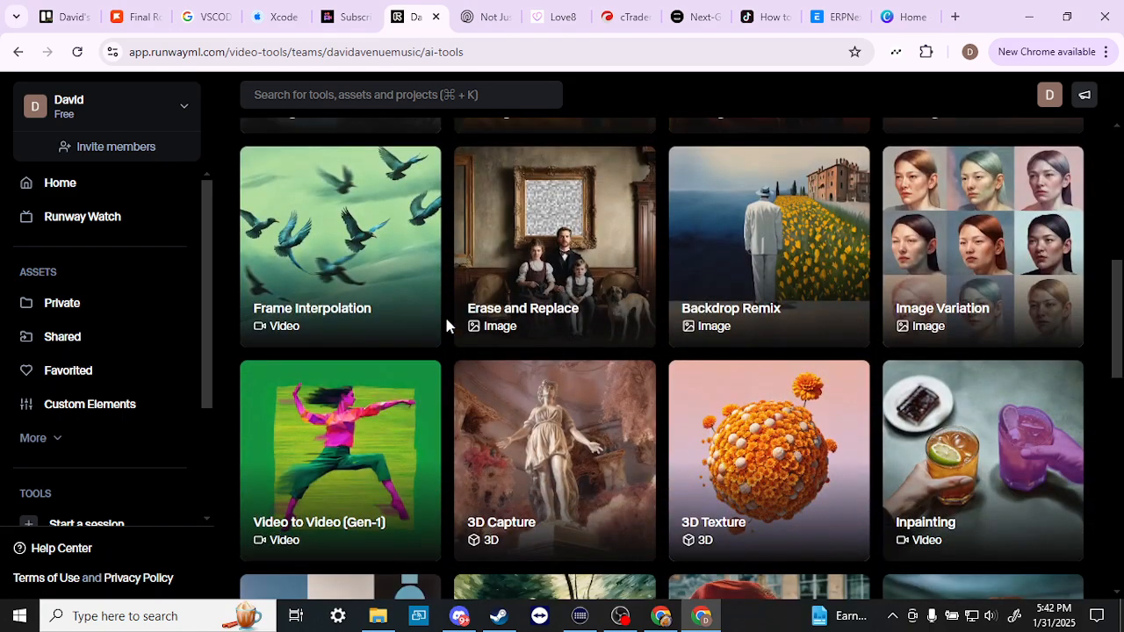
scroll("down", 3)
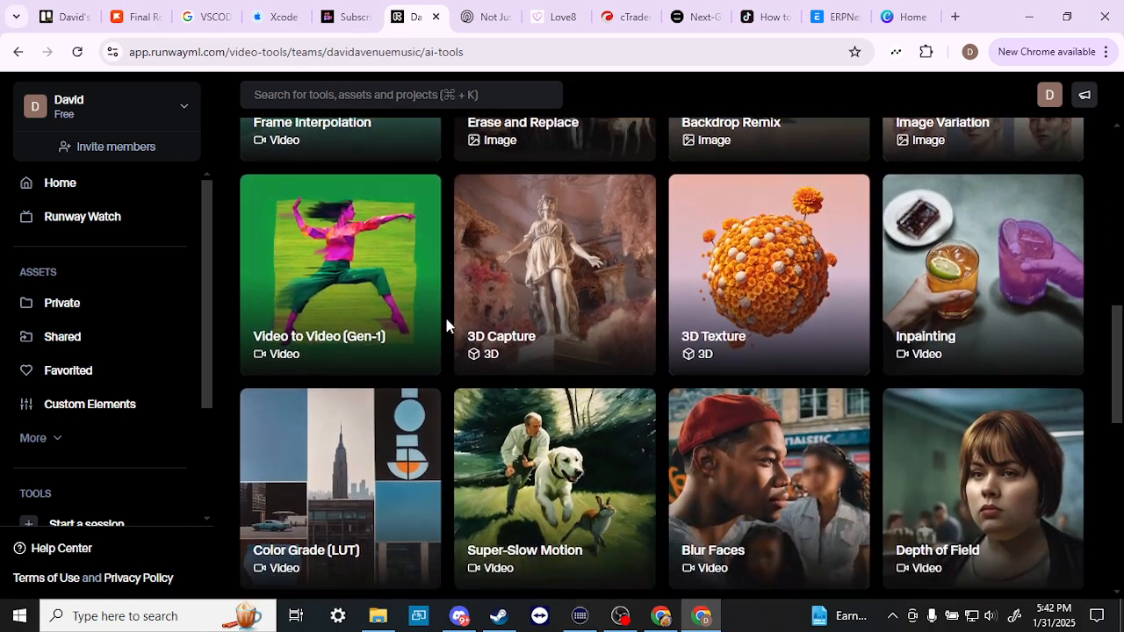
scroll("down", 3)
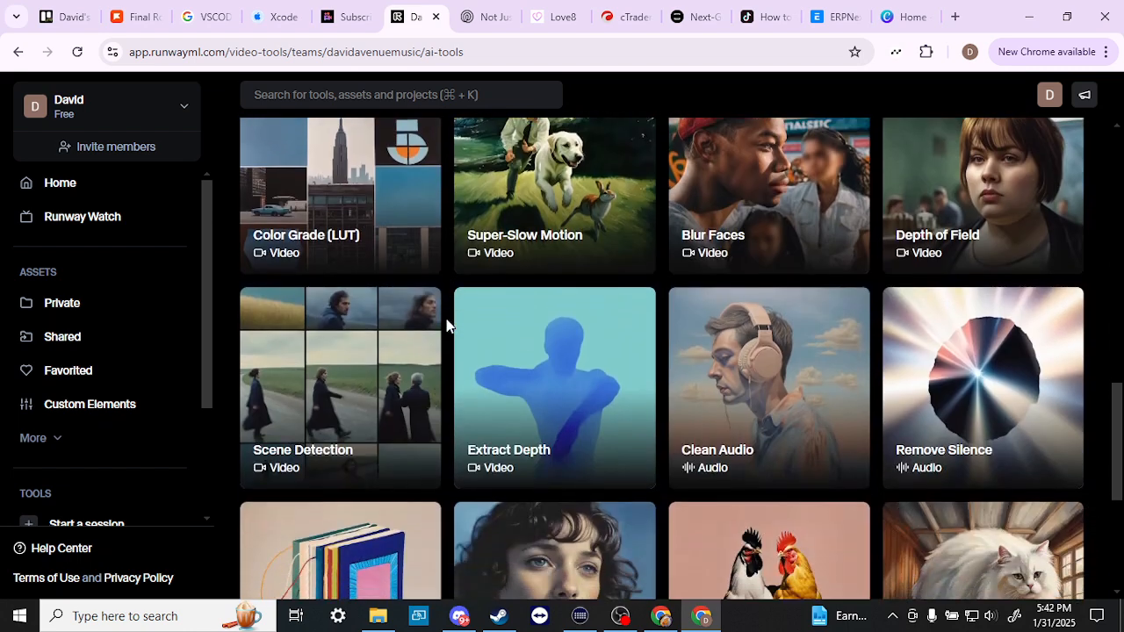
scroll("down", 3)
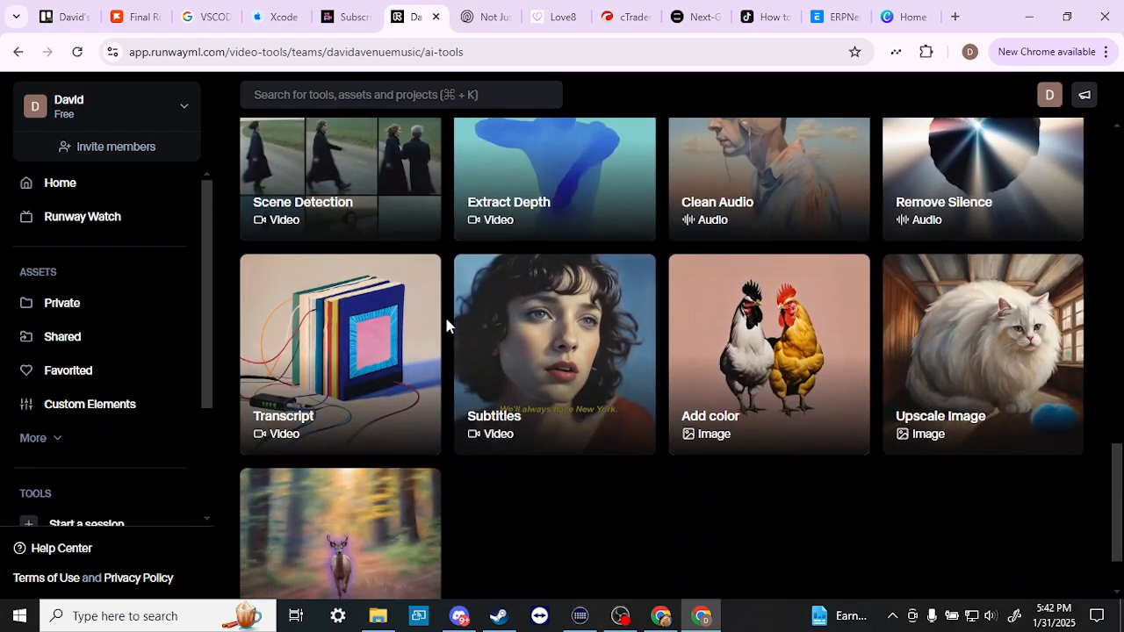
scroll("down", 3)
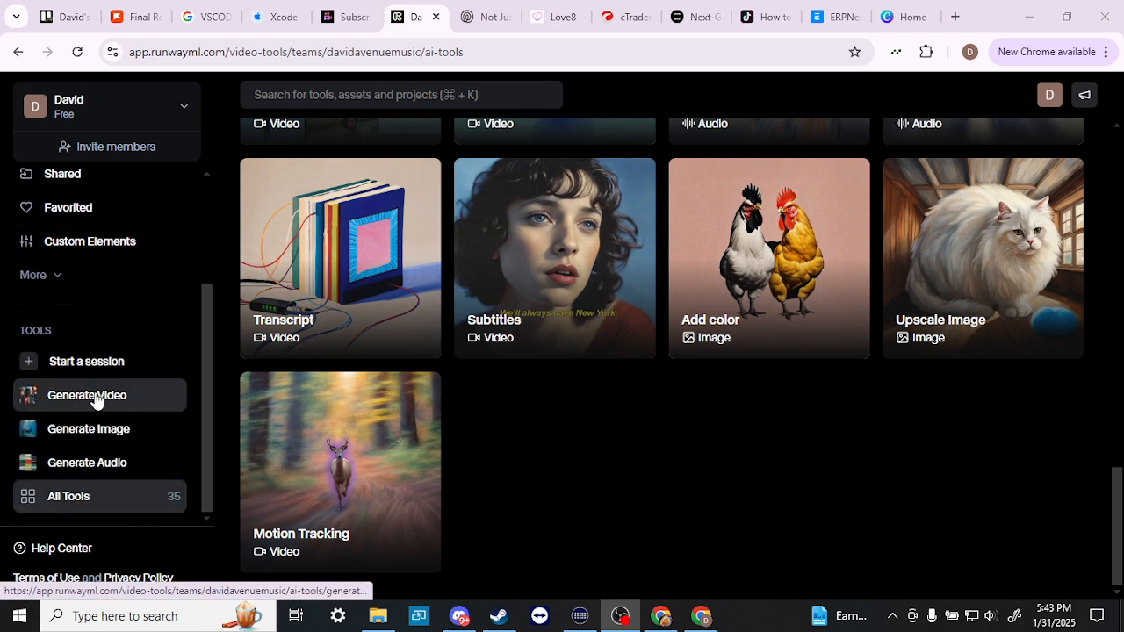
left_click(88, 395)
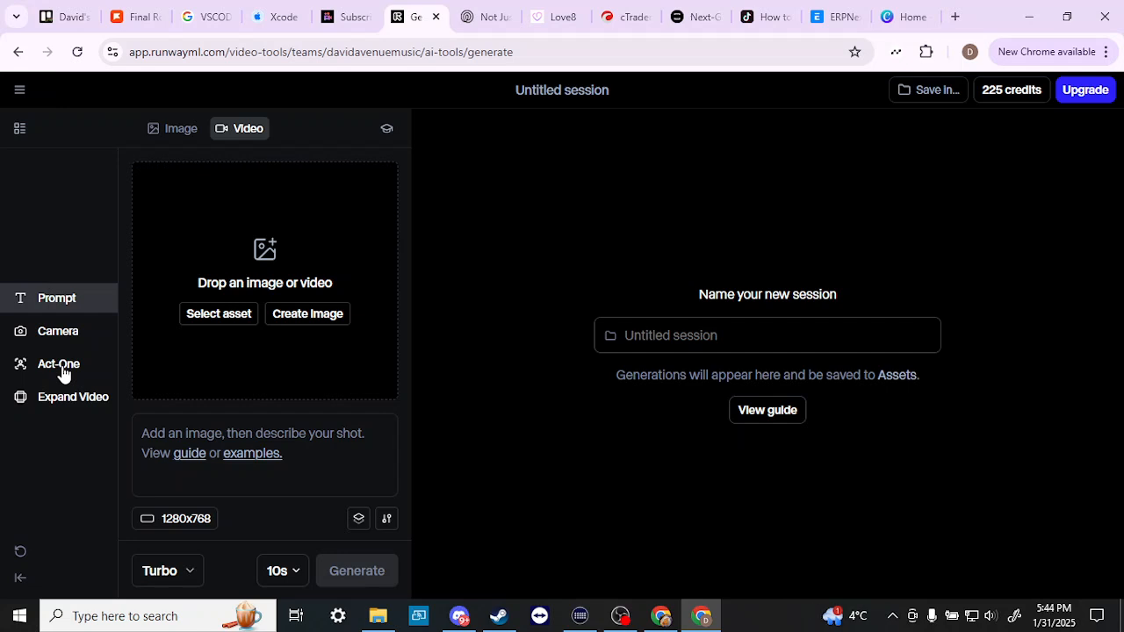
mouse_move(639, 228)
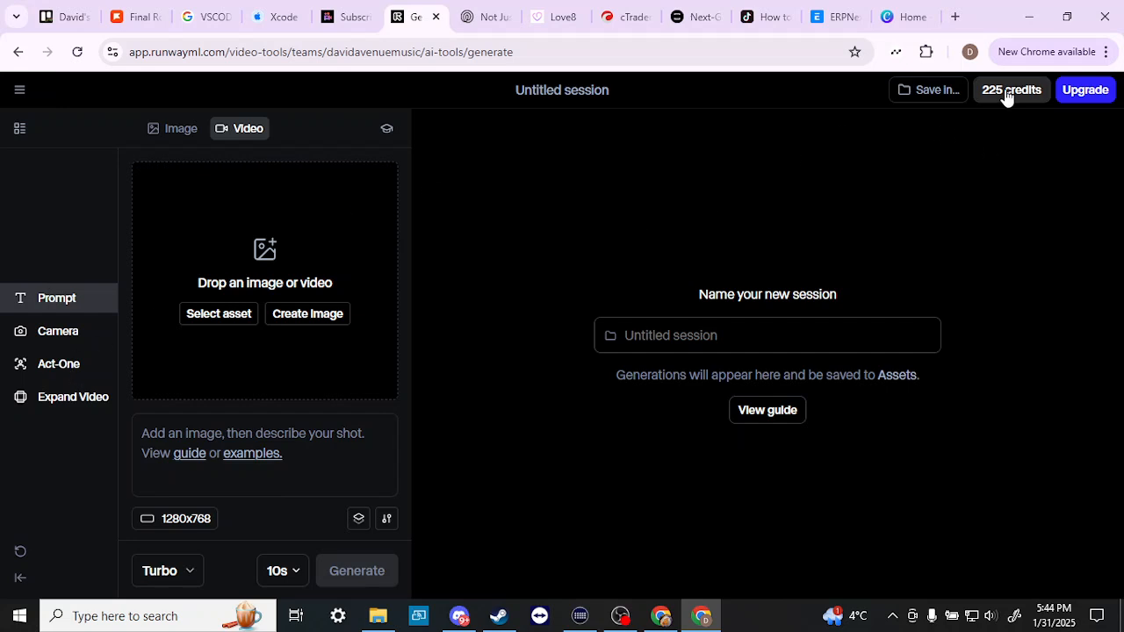
Step: Check the 225-credit balance details and bring up Runway's yearly plan chooser with Standard at $144/year
left_click(1012, 90)
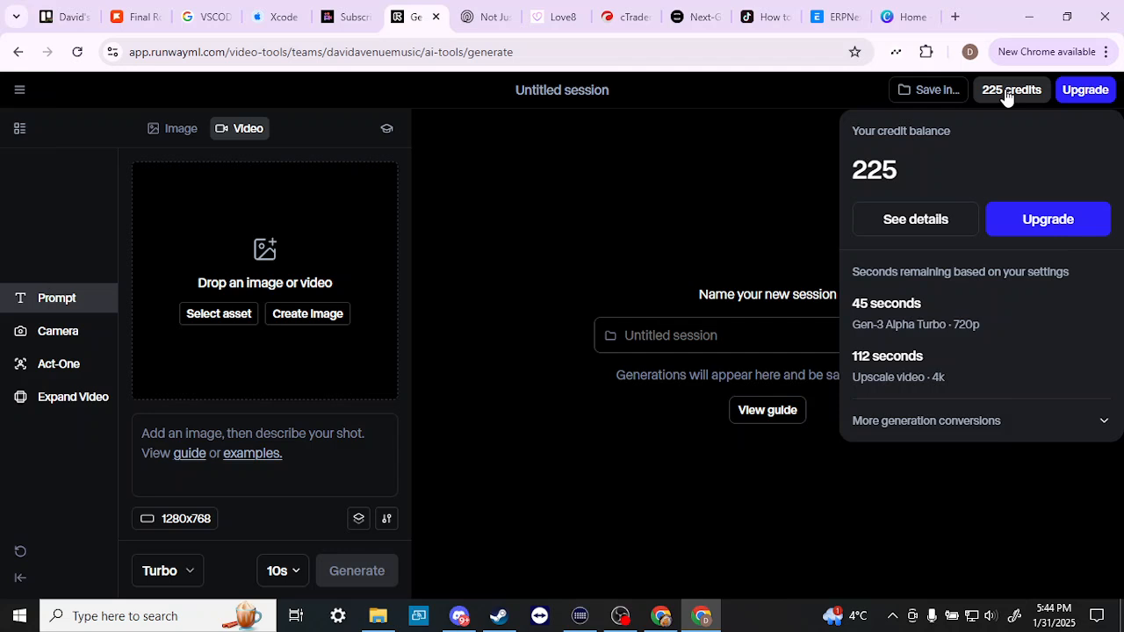
mouse_move(915, 168)
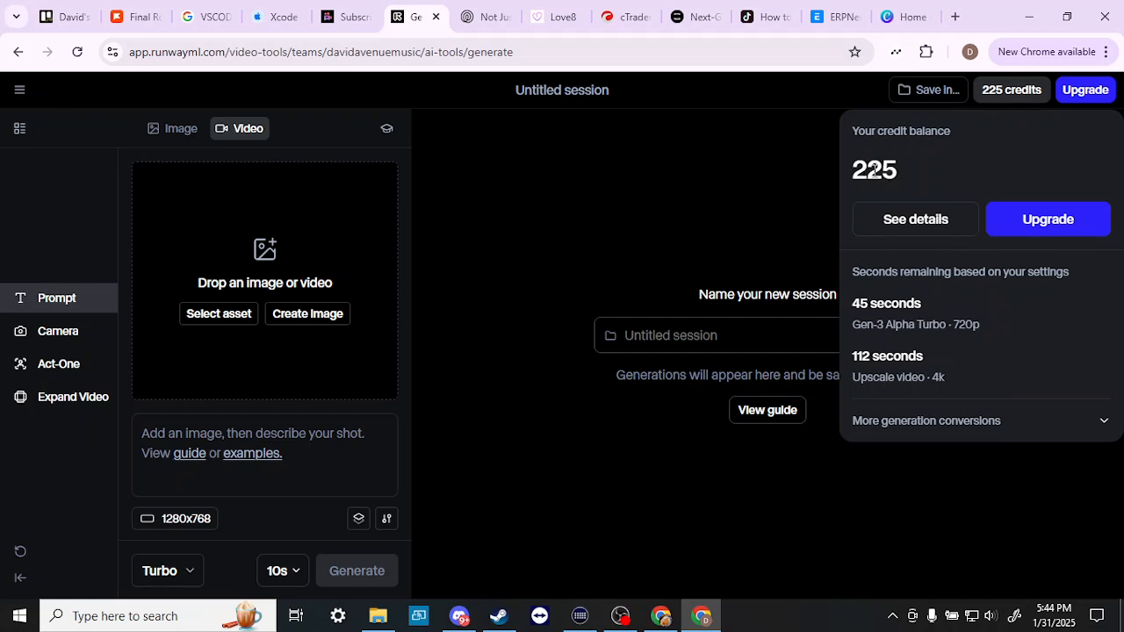
mouse_move(966, 355)
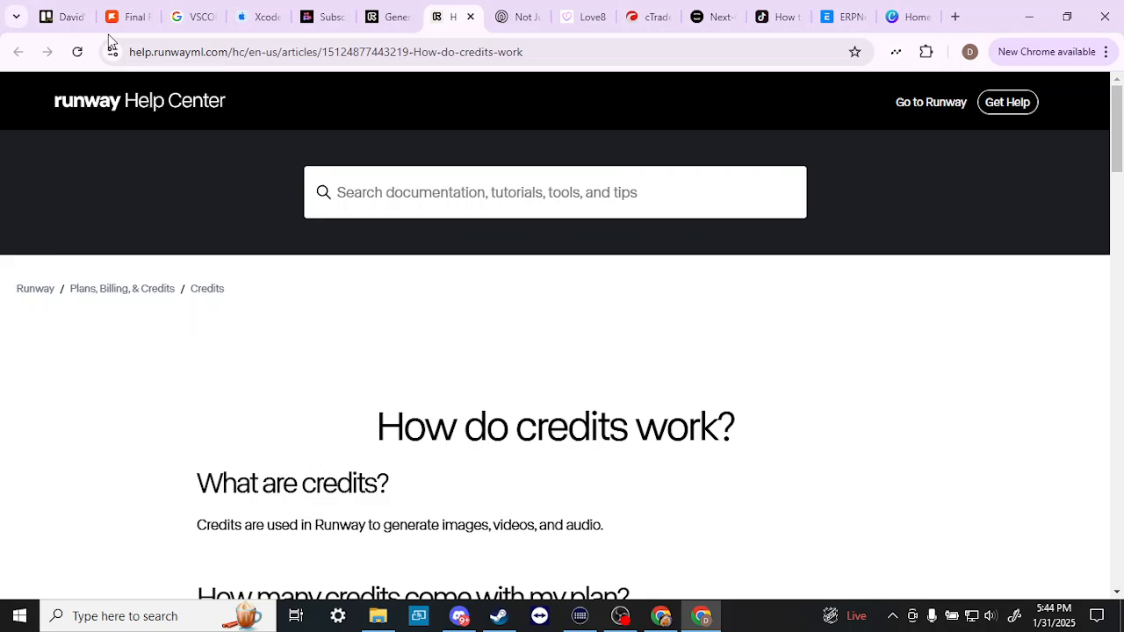
left_click(386, 16)
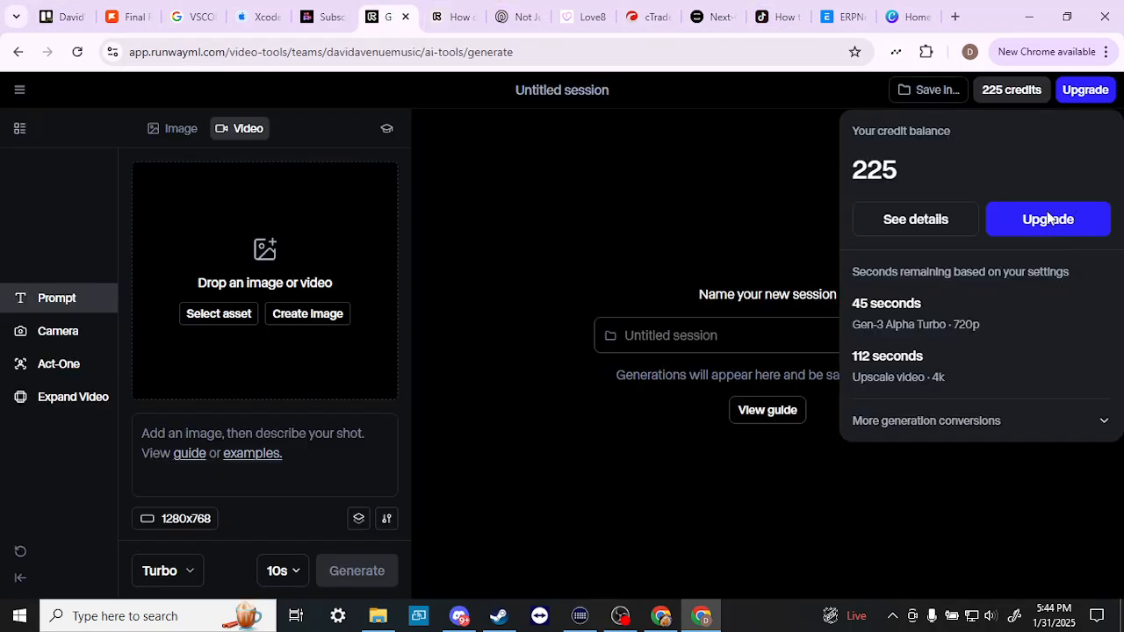
left_click(1046, 217)
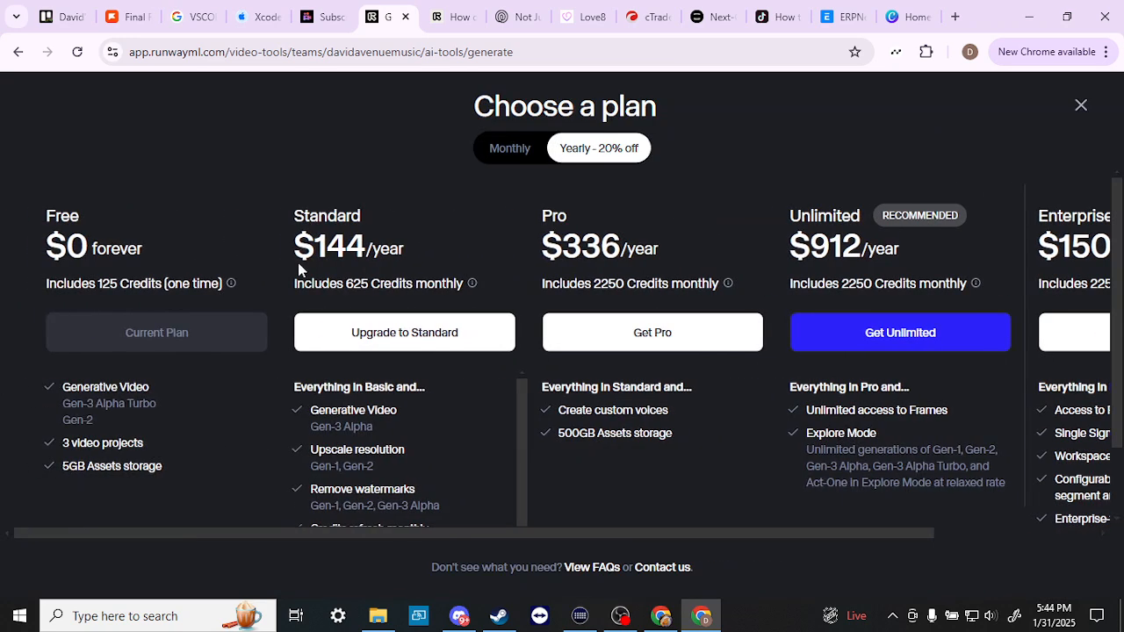
scroll("down", 3)
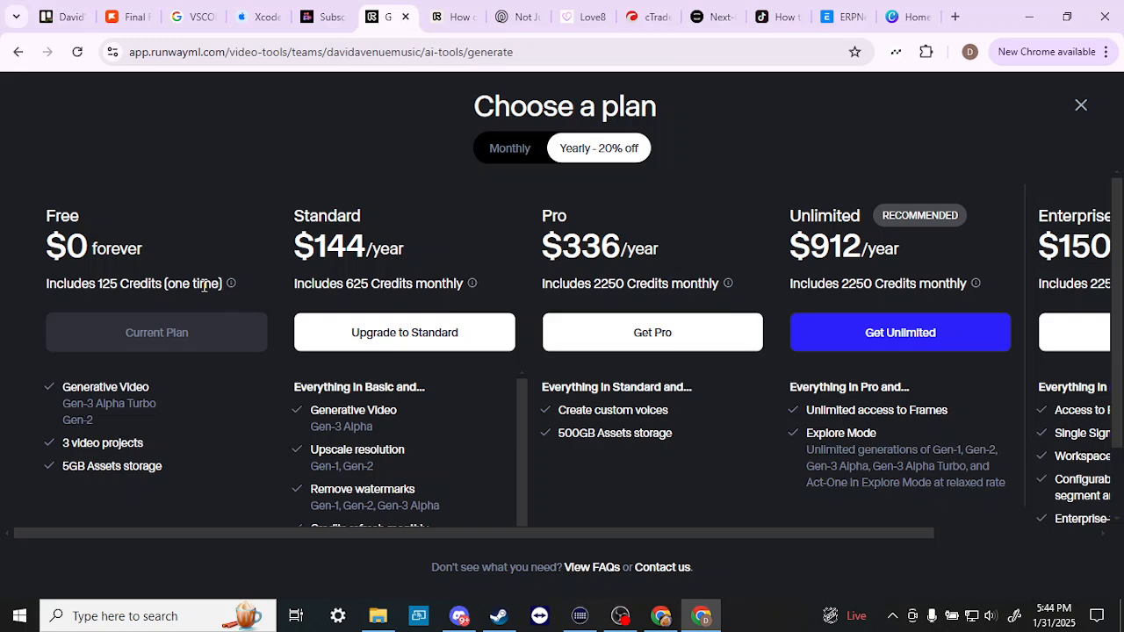
mouse_move(113, 277)
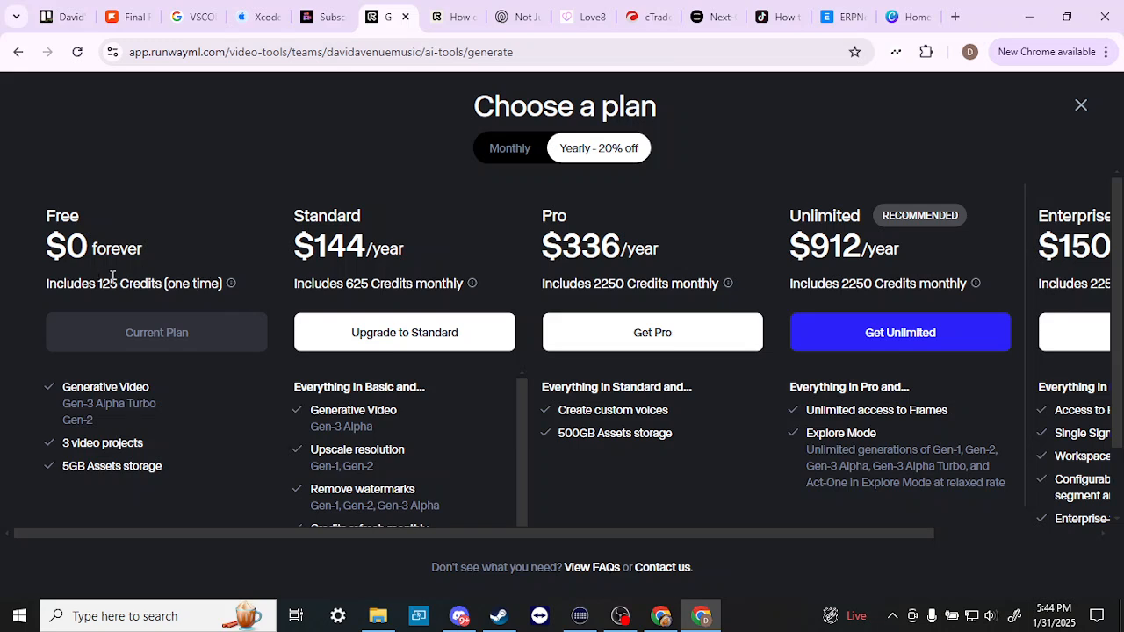
mouse_move(352, 288)
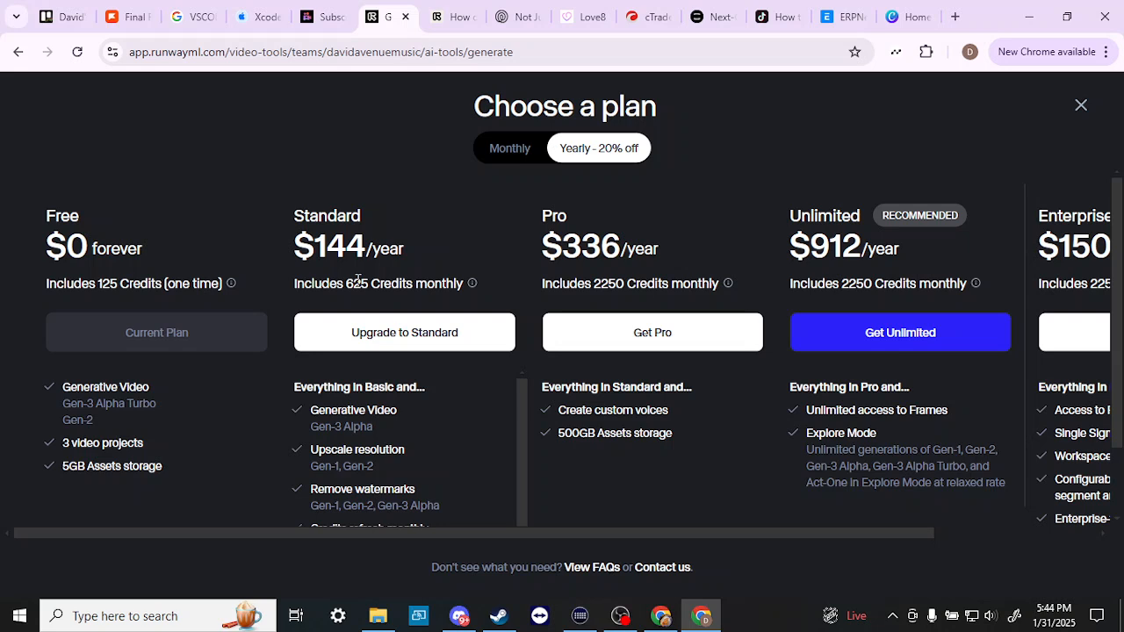
mouse_move(95, 279)
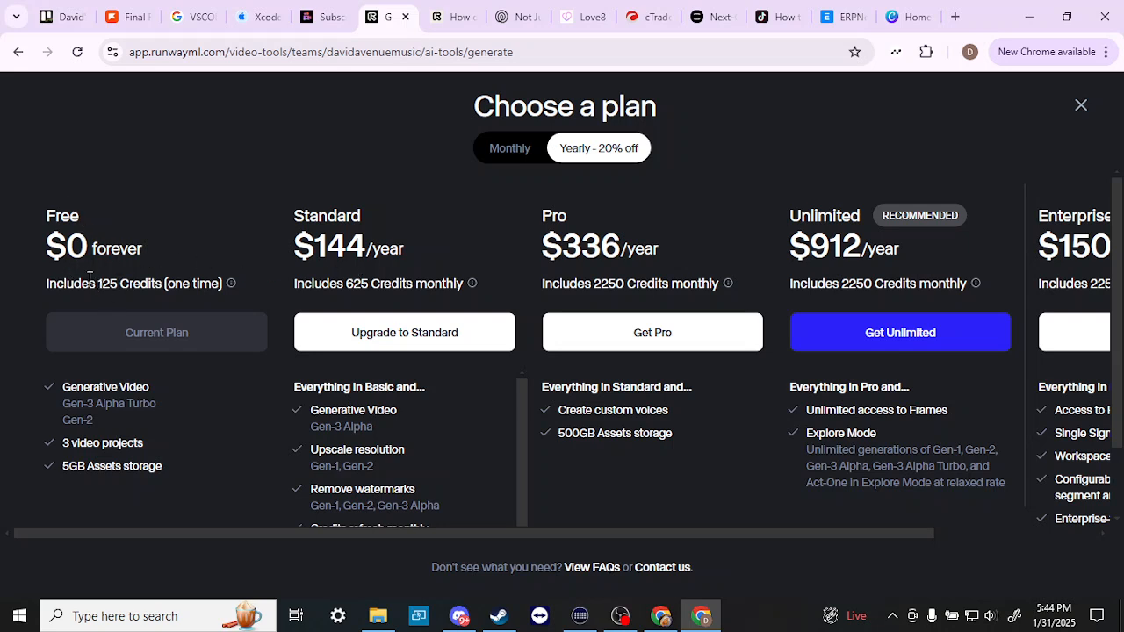
mouse_move(179, 196)
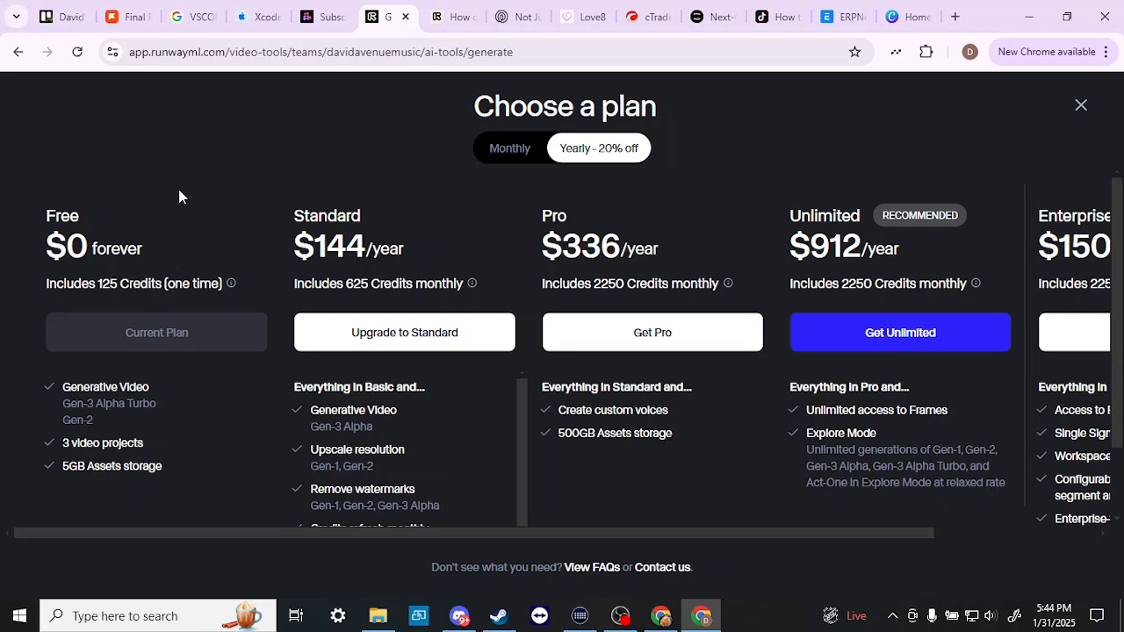
left_click(308, 15)
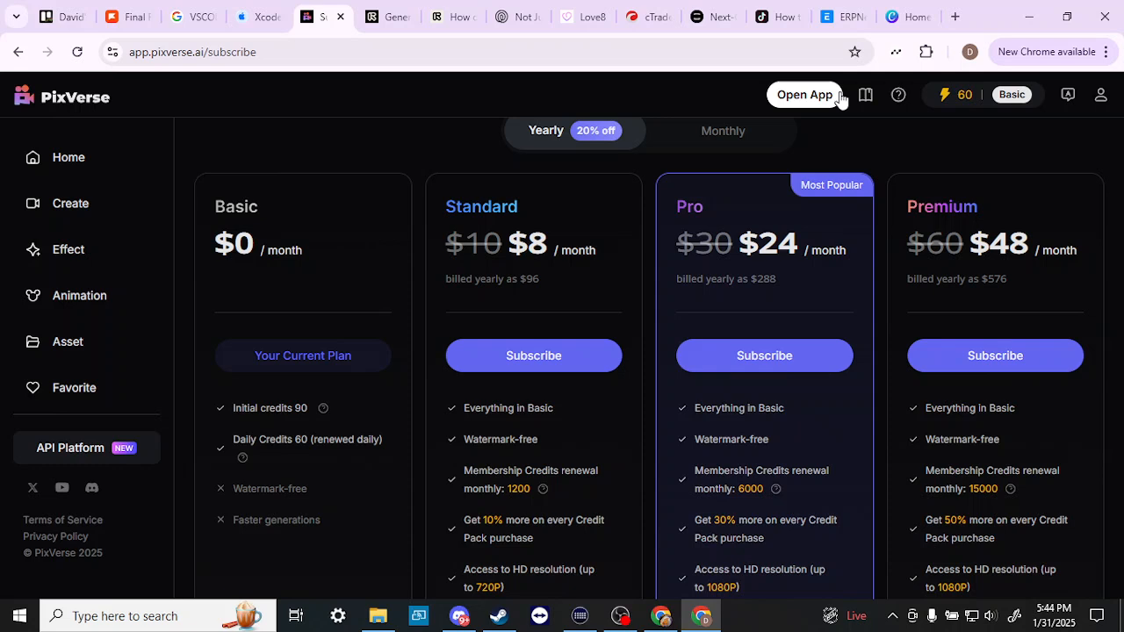
mouse_move(333, 148)
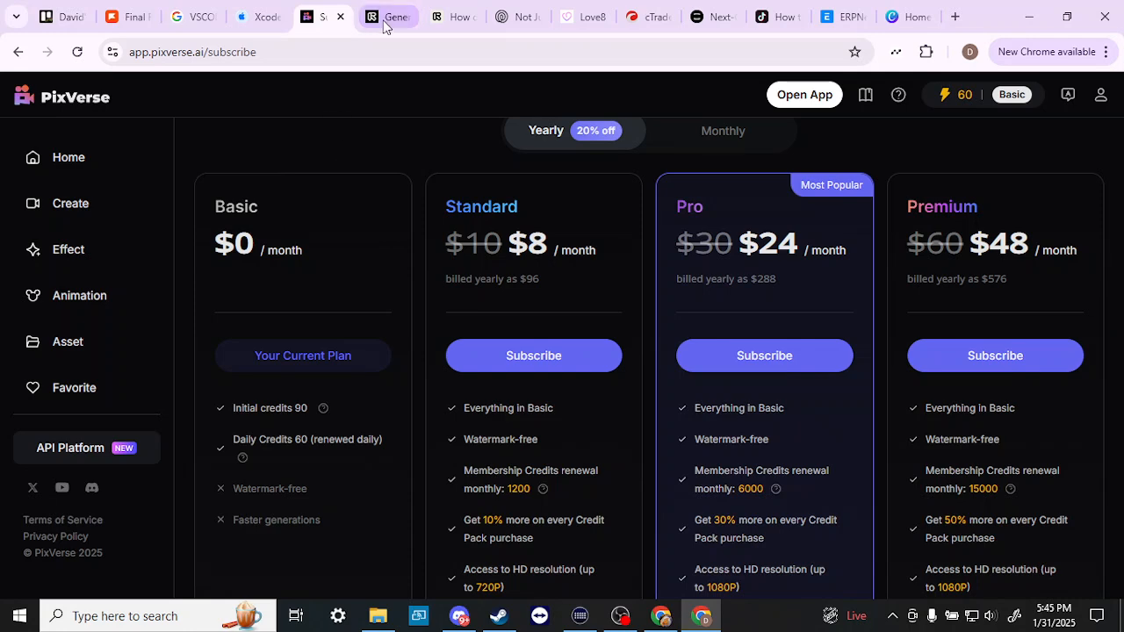
Step: Return from PixVerse's plans to Runway's yearly plan overview (Standard $144, Pro $336, Unlimited $912)
left_click(390, 17)
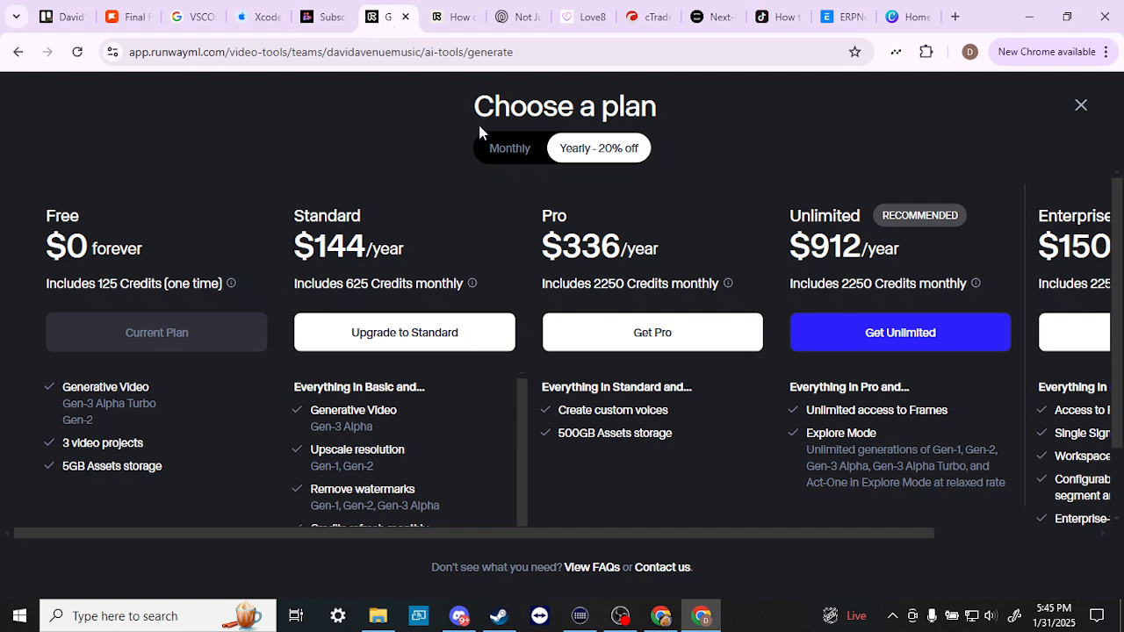
mouse_move(1082, 105)
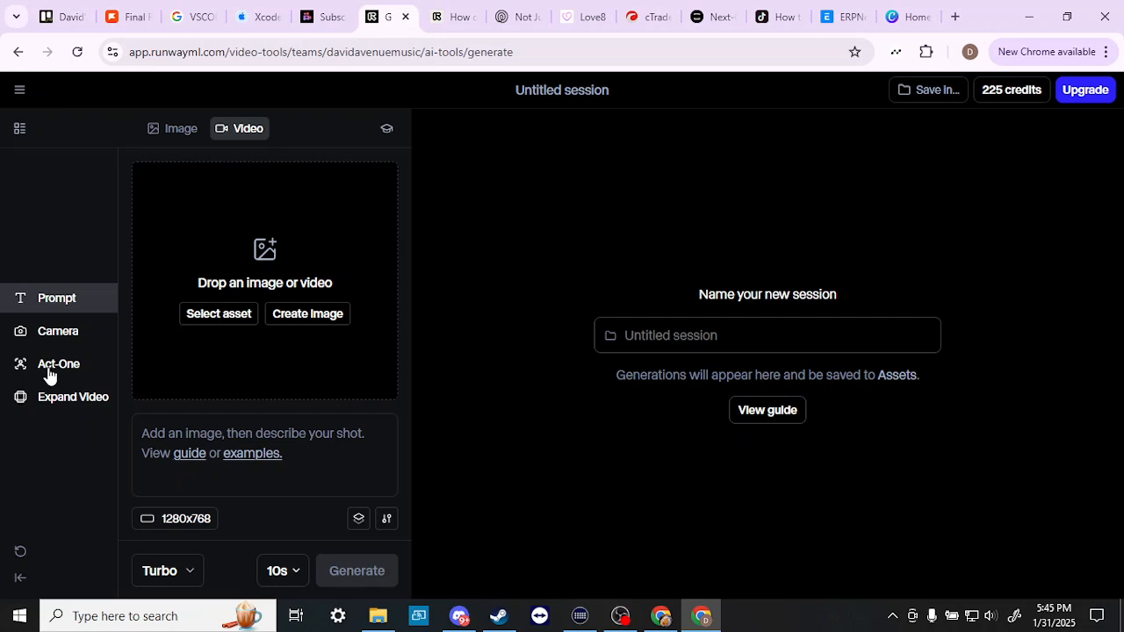
mouse_move(84, 232)
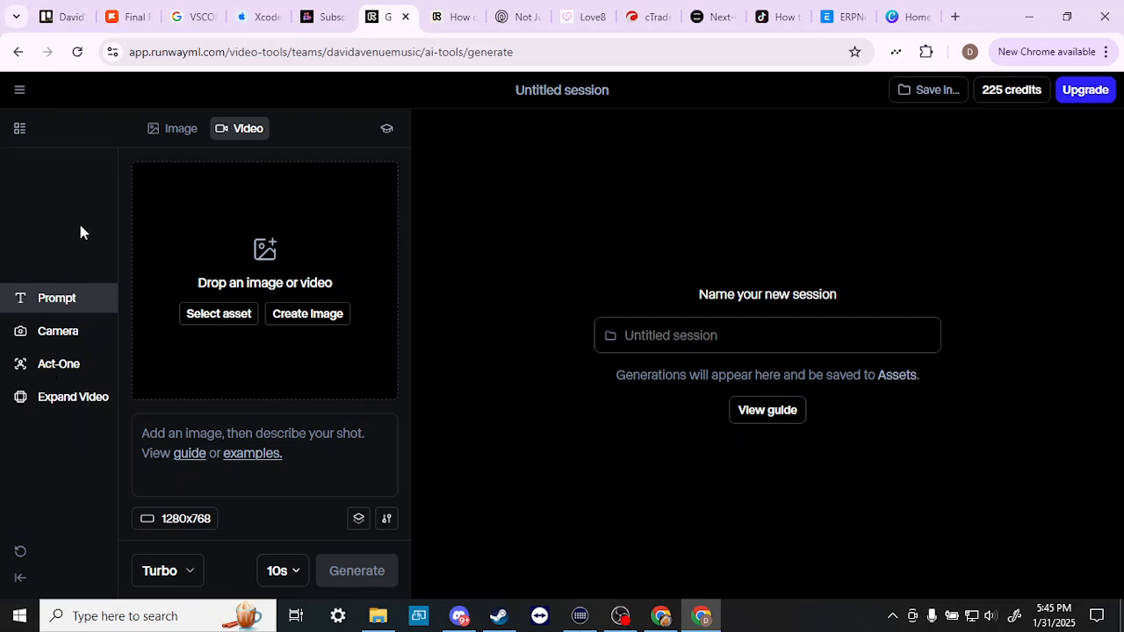
mouse_move(54, 368)
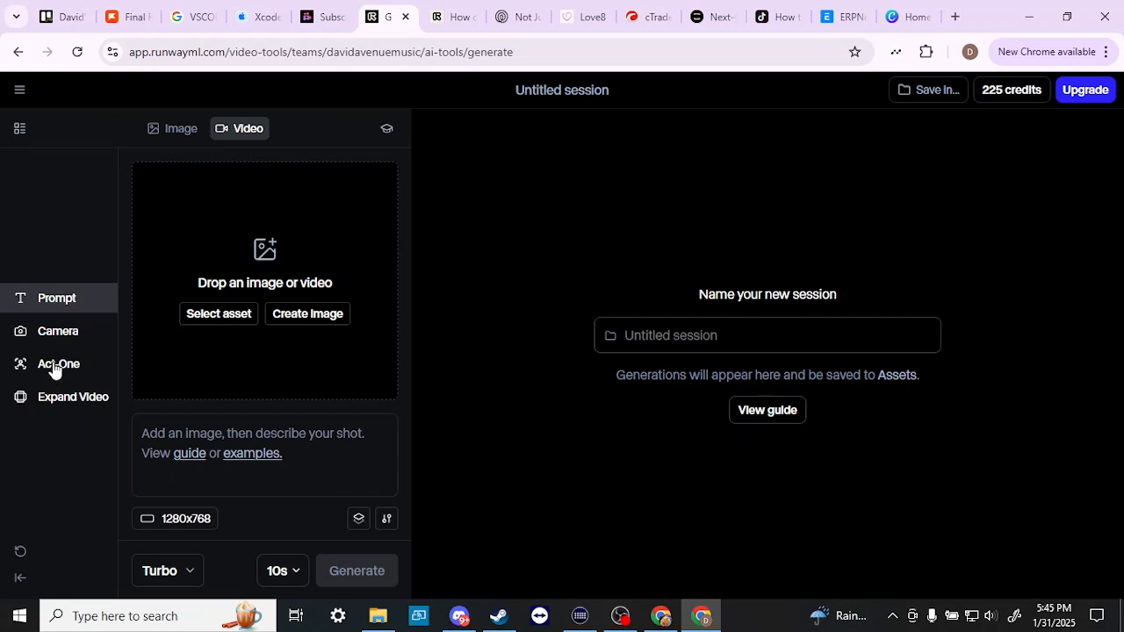
mouse_move(548, 243)
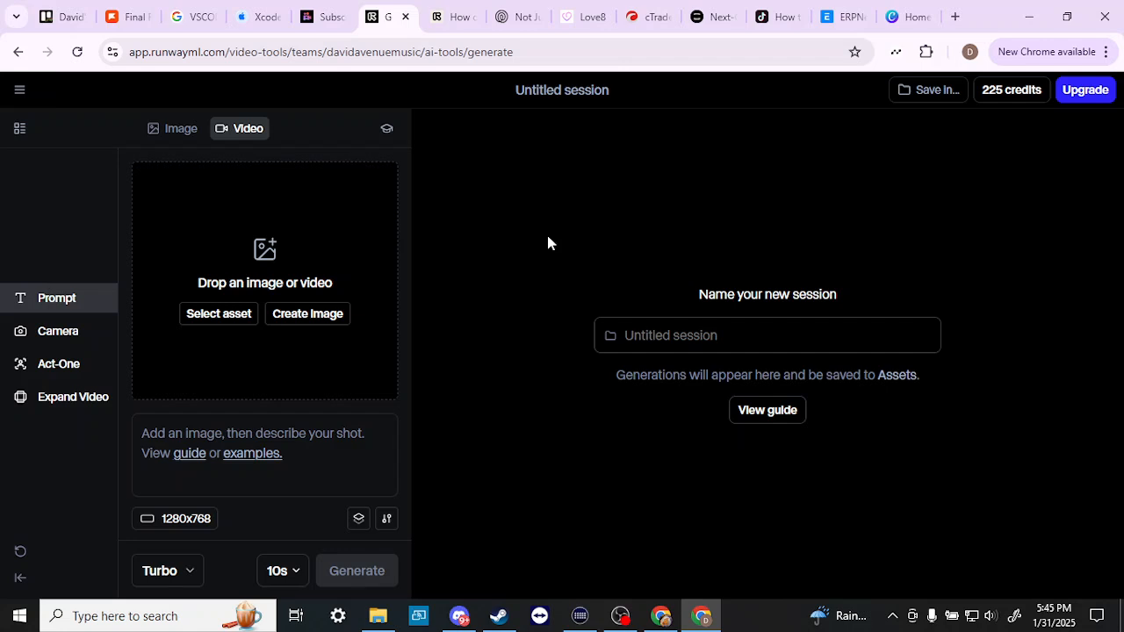
mouse_move(42, 369)
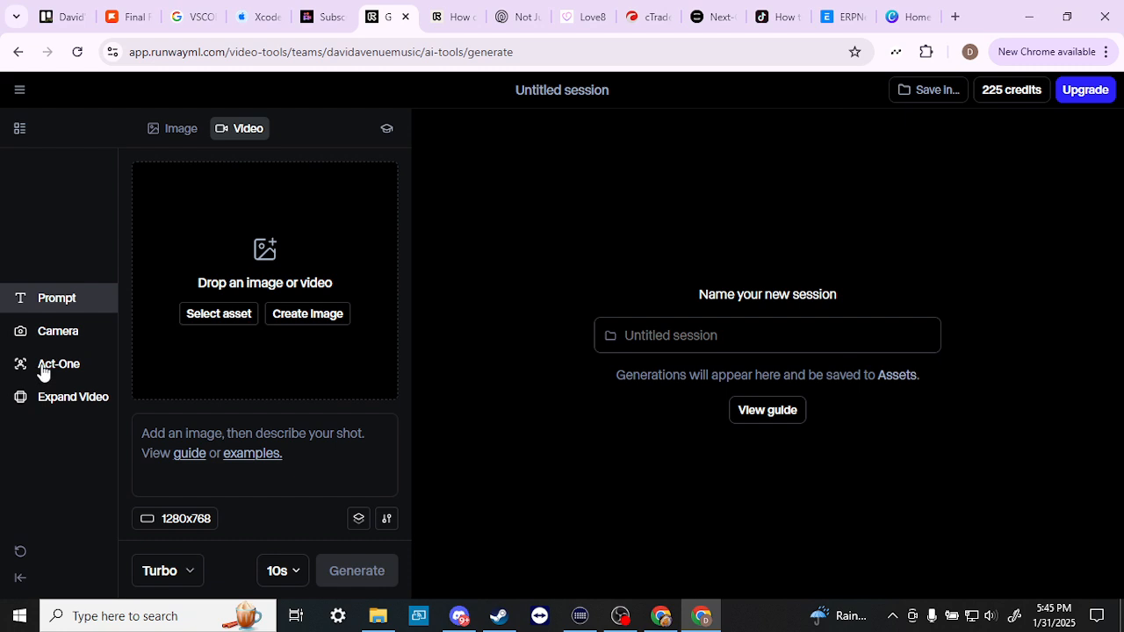
mouse_move(586, 337)
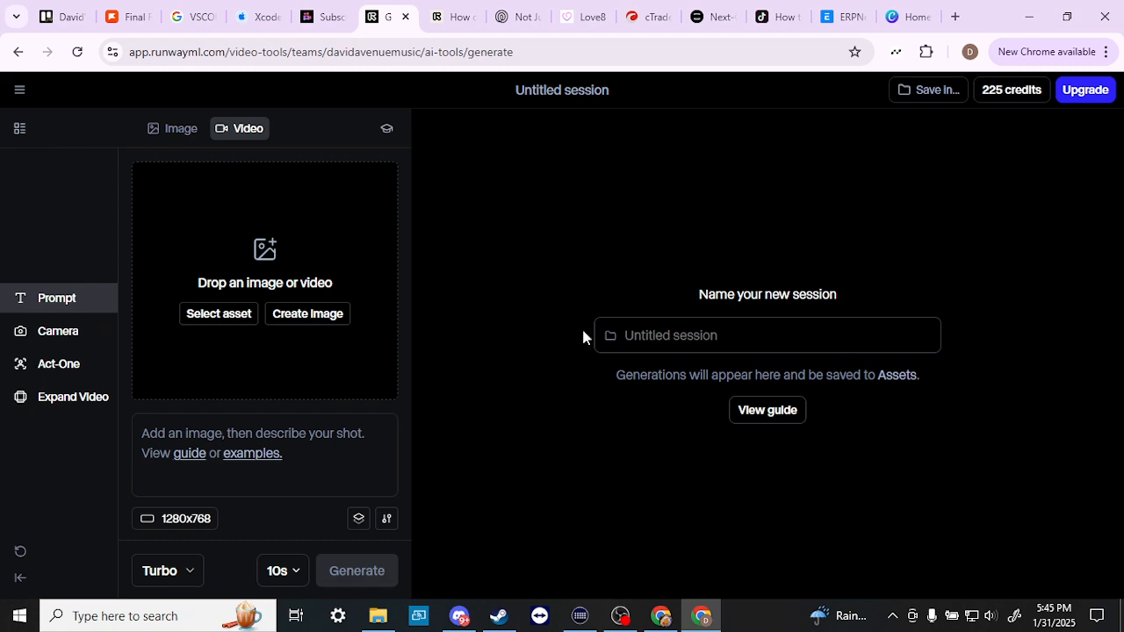
mouse_move(530, 177)
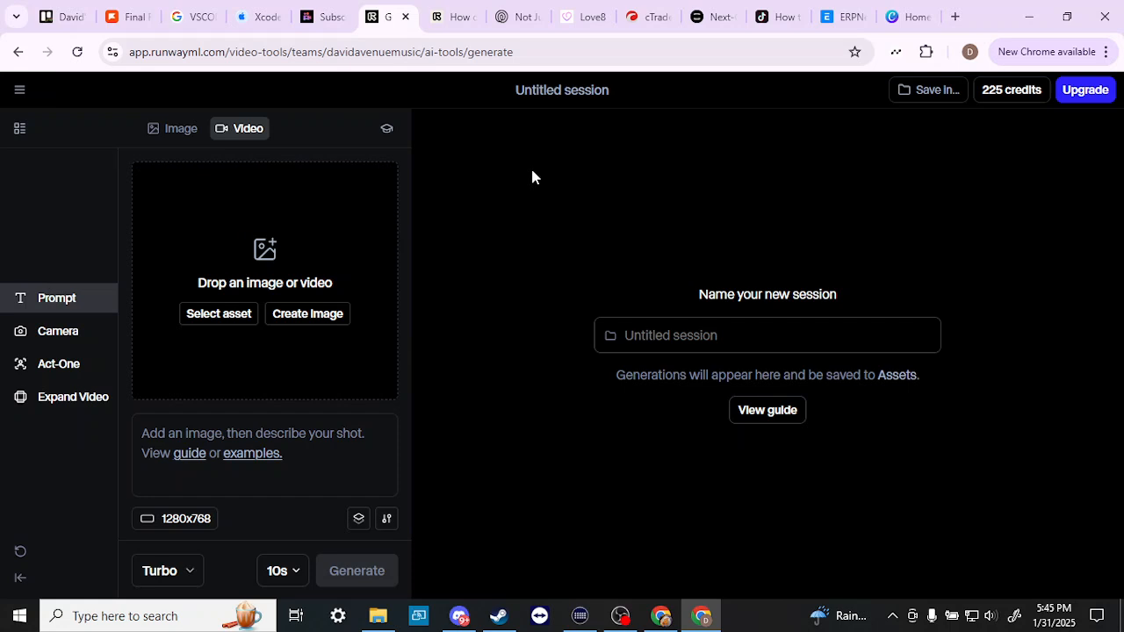